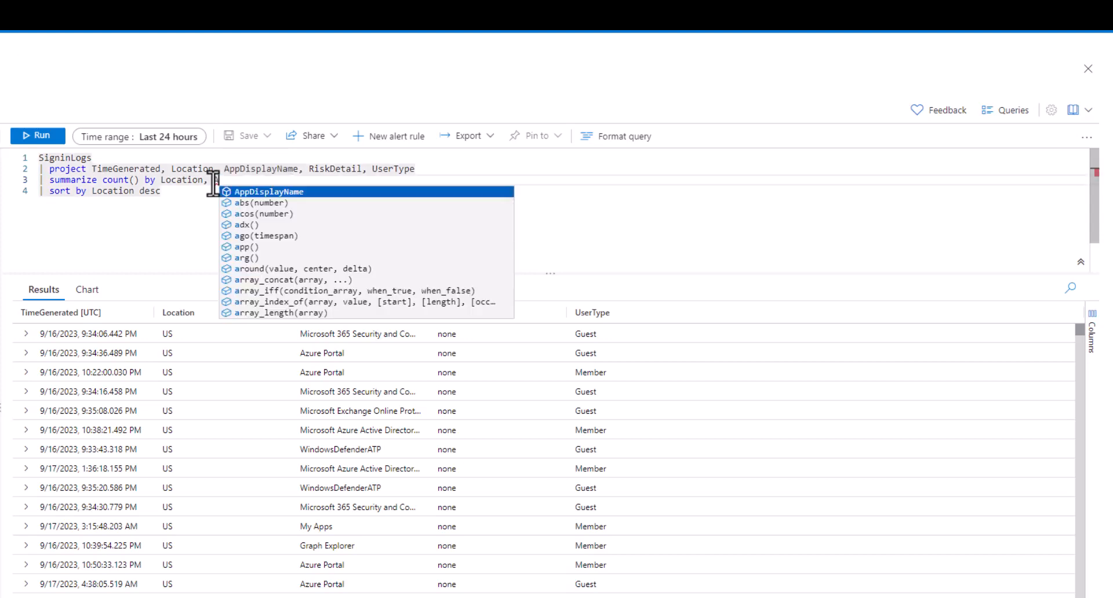
Summarize the SigninLogs counts by Location and AppDisplayName and run the query
type("AppDisplayName")
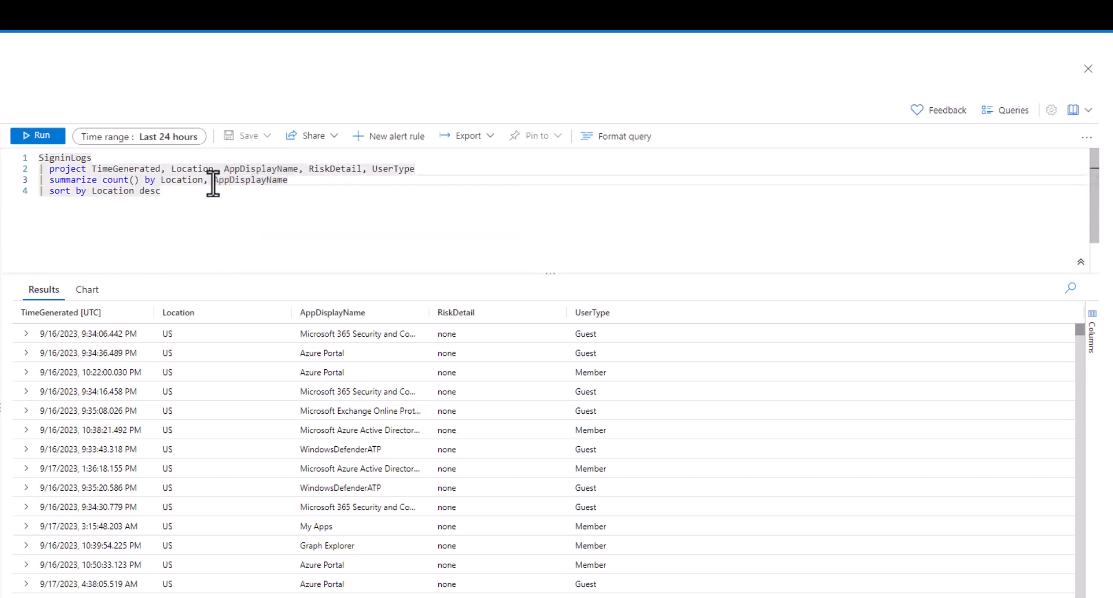
left_click(37, 136)
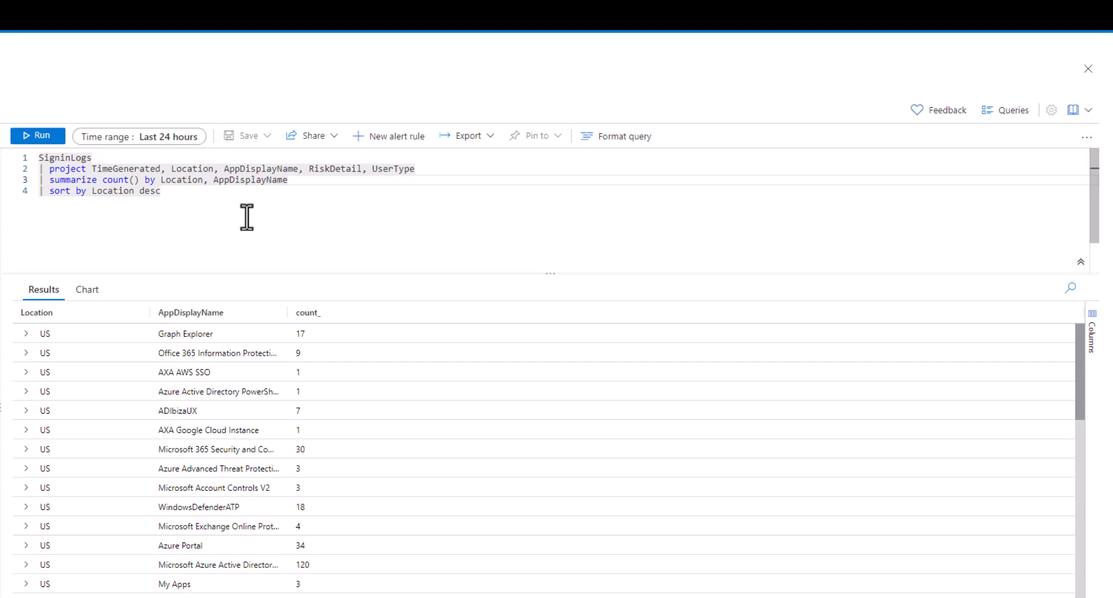
mouse_move(261, 226)
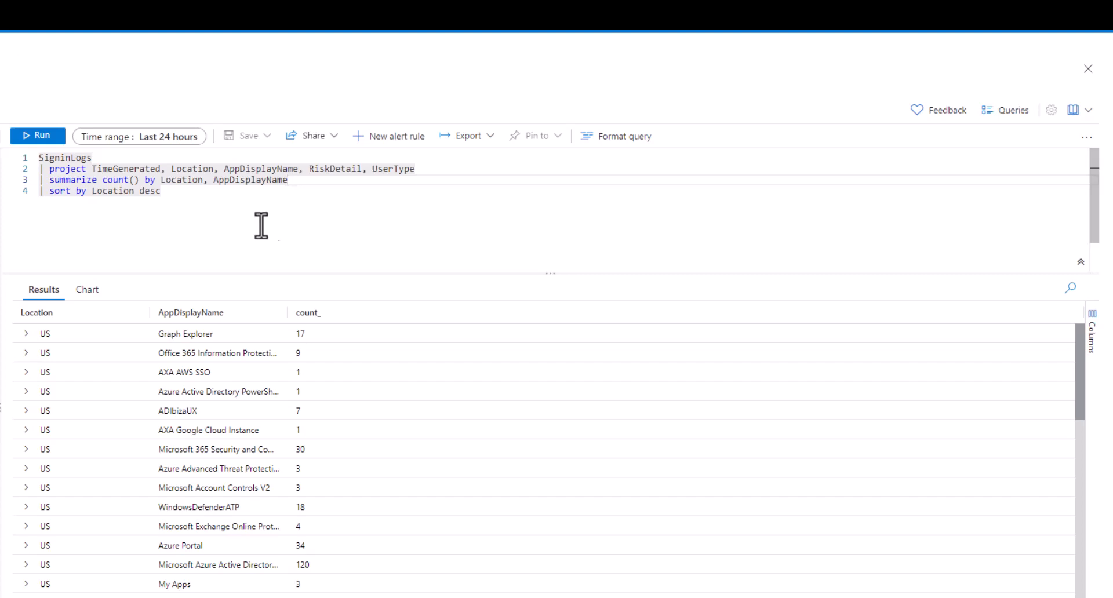
mouse_move(1087, 355)
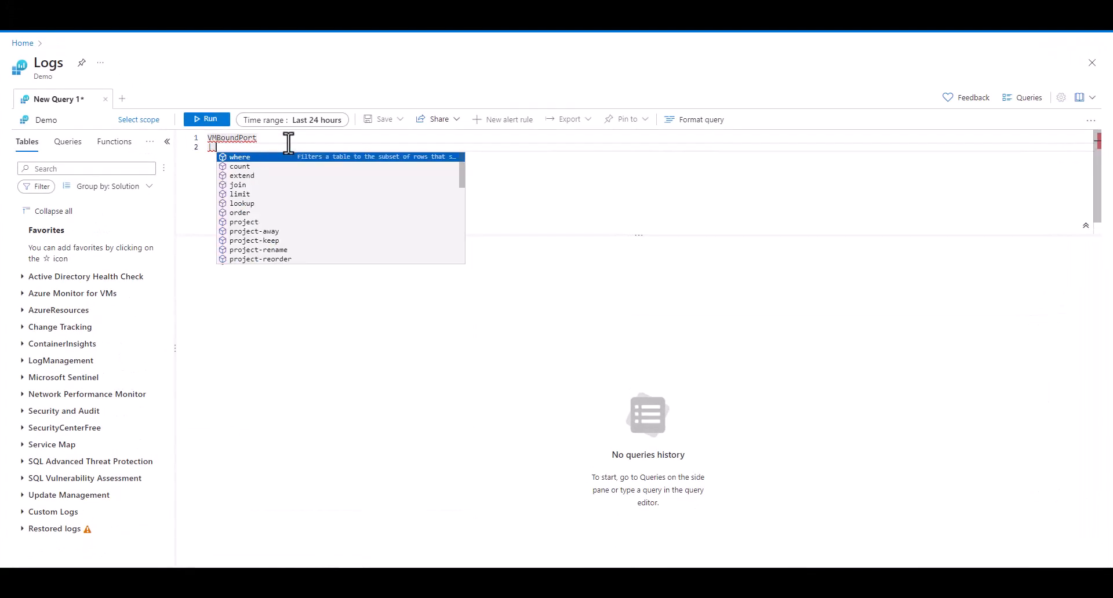
Finish the VMBoundPort query with '| take 100' and run it
type("TA")
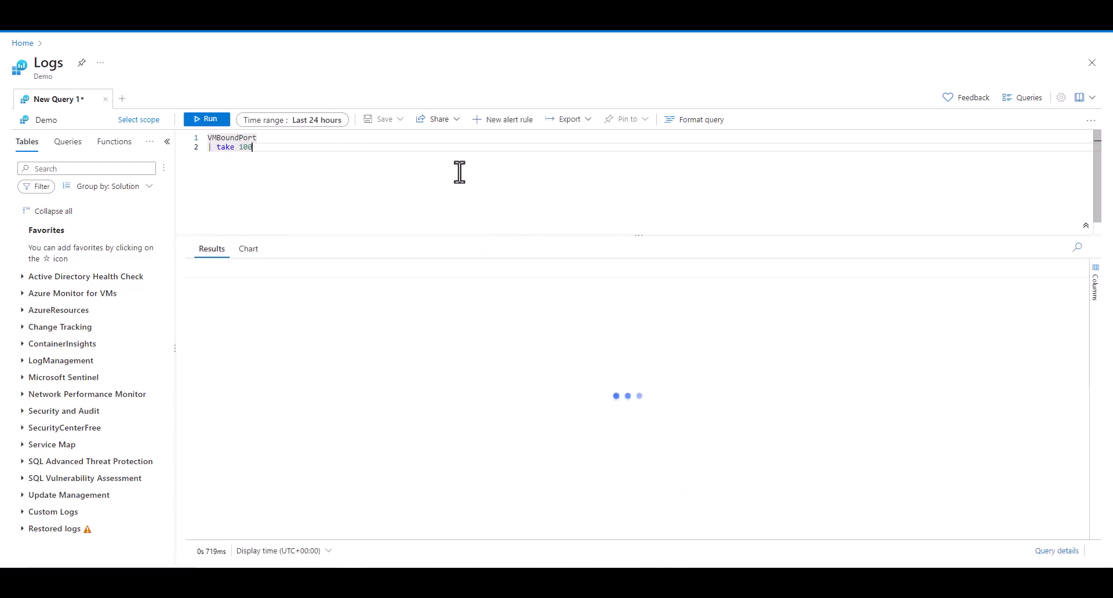
left_click(206, 119)
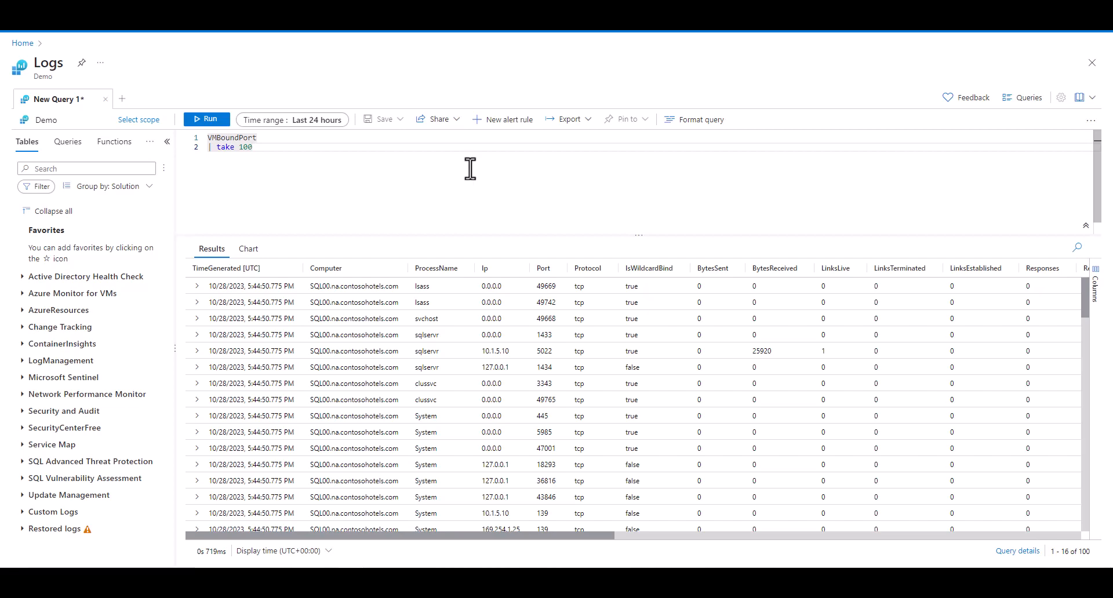
Export the VMBoundPort results to CSV, dismiss the download notice, and clear the editor
left_click(570, 119)
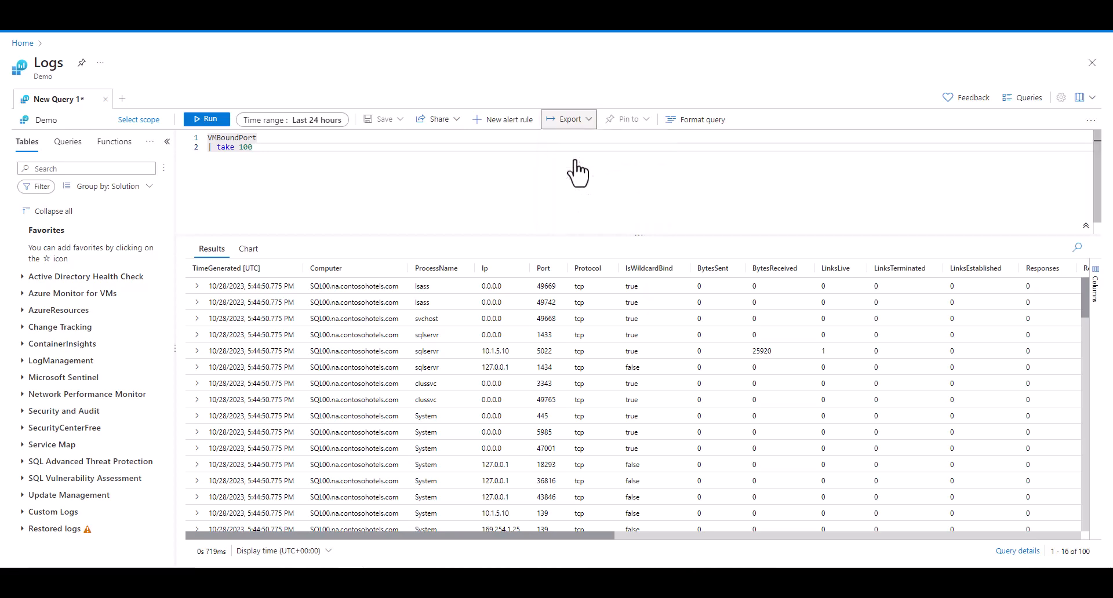
left_click(569, 120)
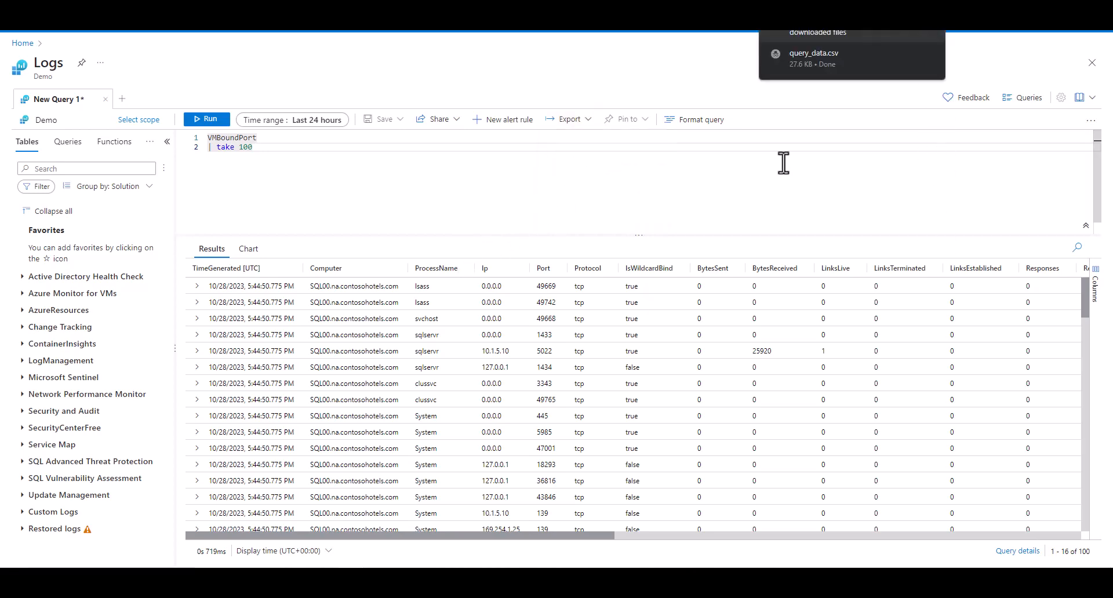
left_click(813, 52)
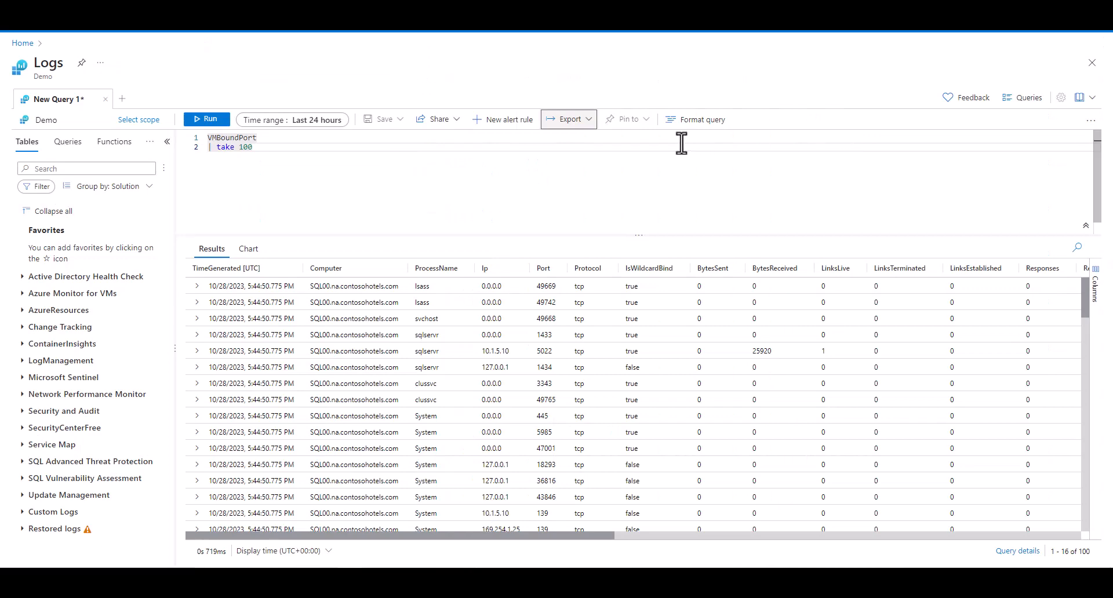
left_click(438, 120)
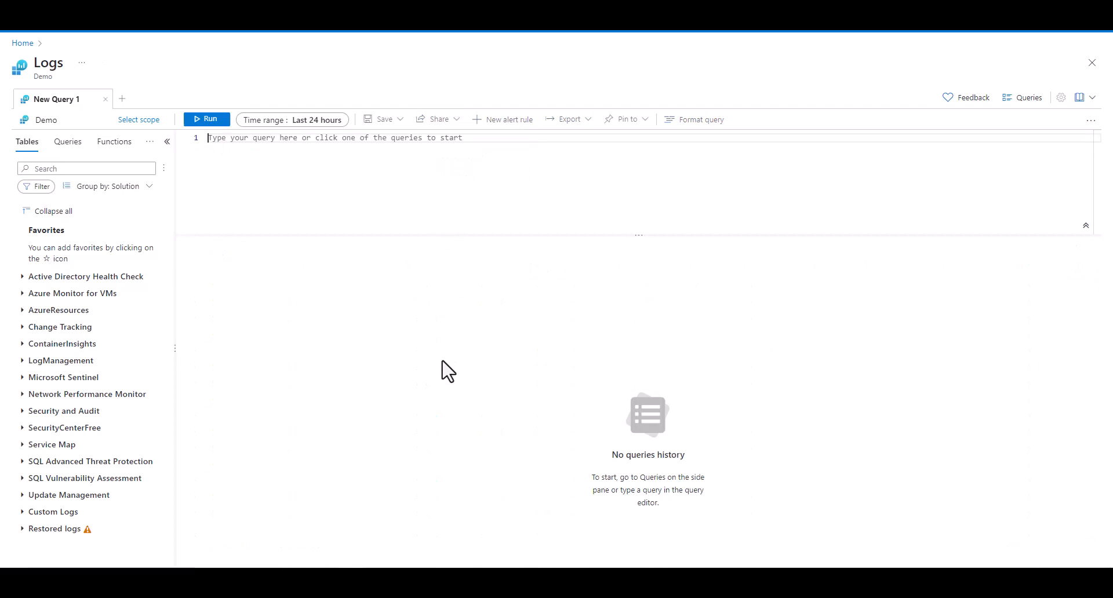
Write 'let OSINT = externaldata (IP:string)' over the ipsum level-6 URL, then 'OSINT | take 100'
type("let OS")
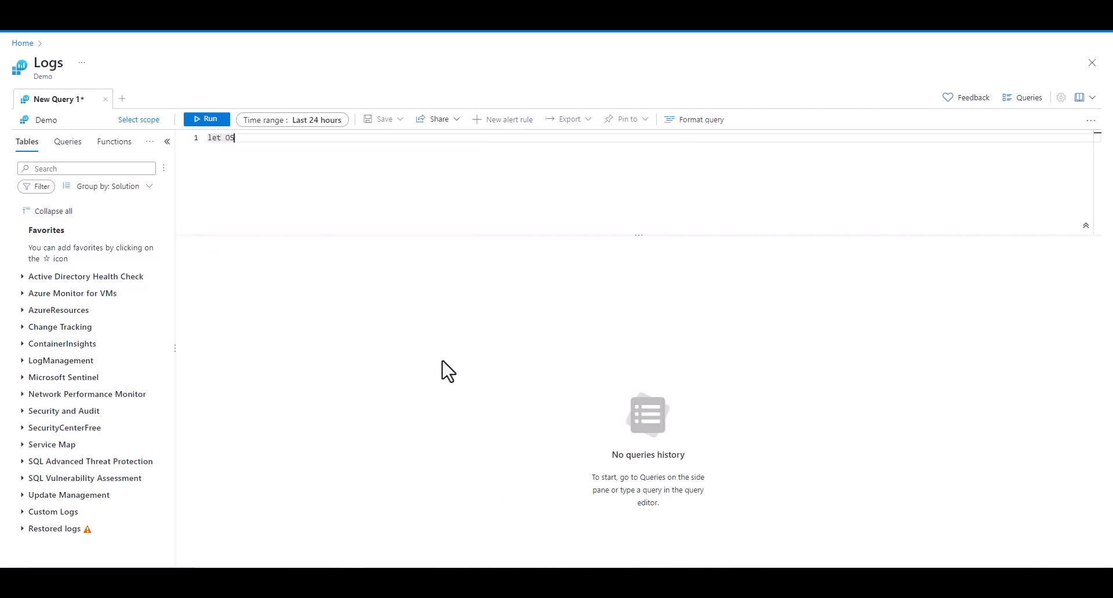
type("INT")
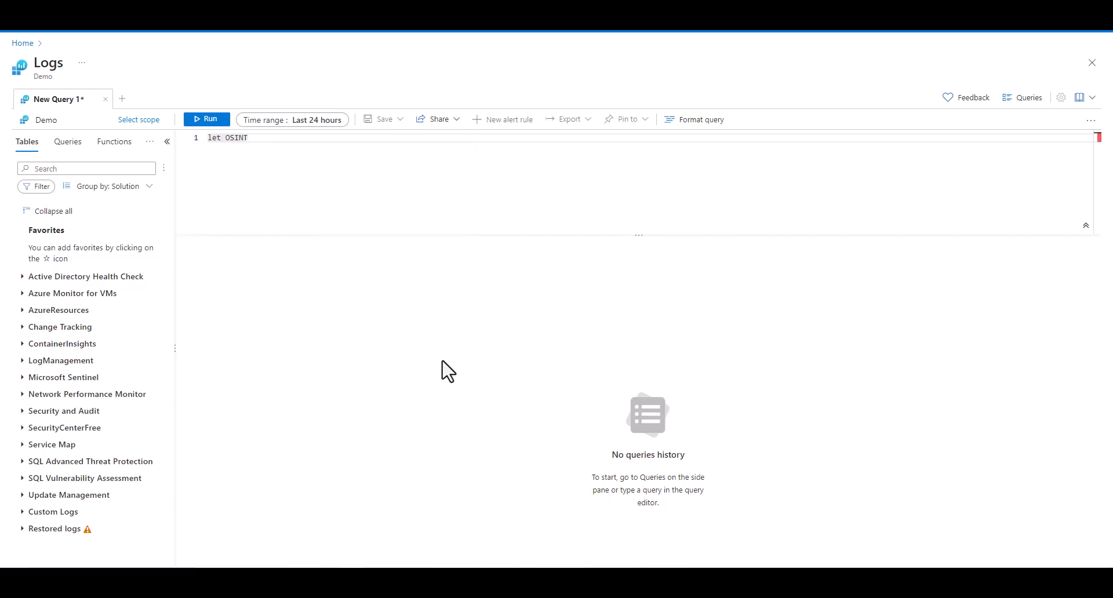
type("=")
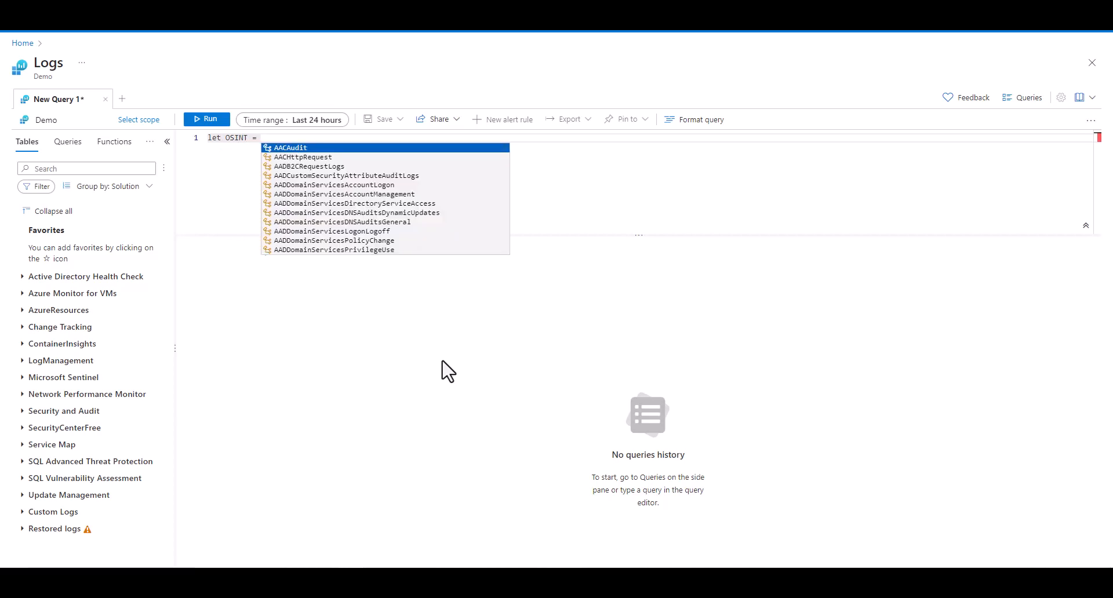
type("externaldat")
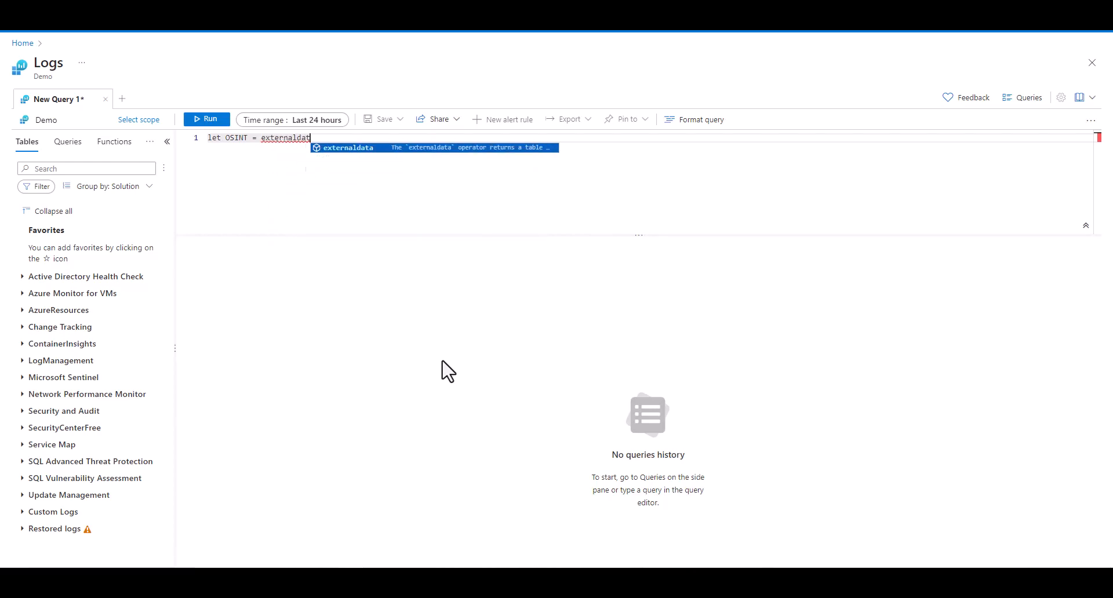
type("a")
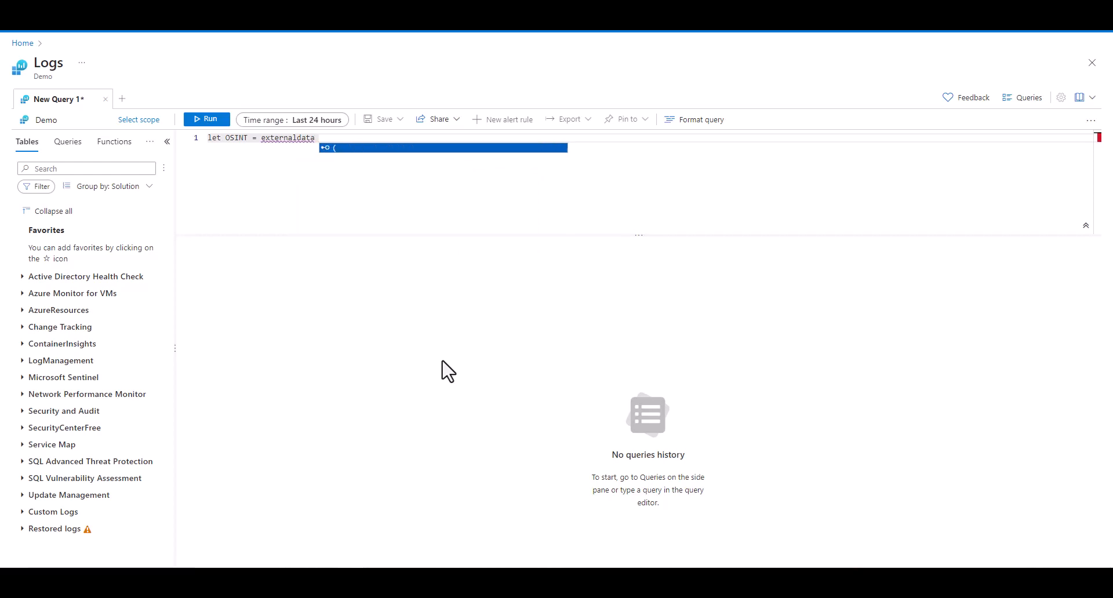
type("(")
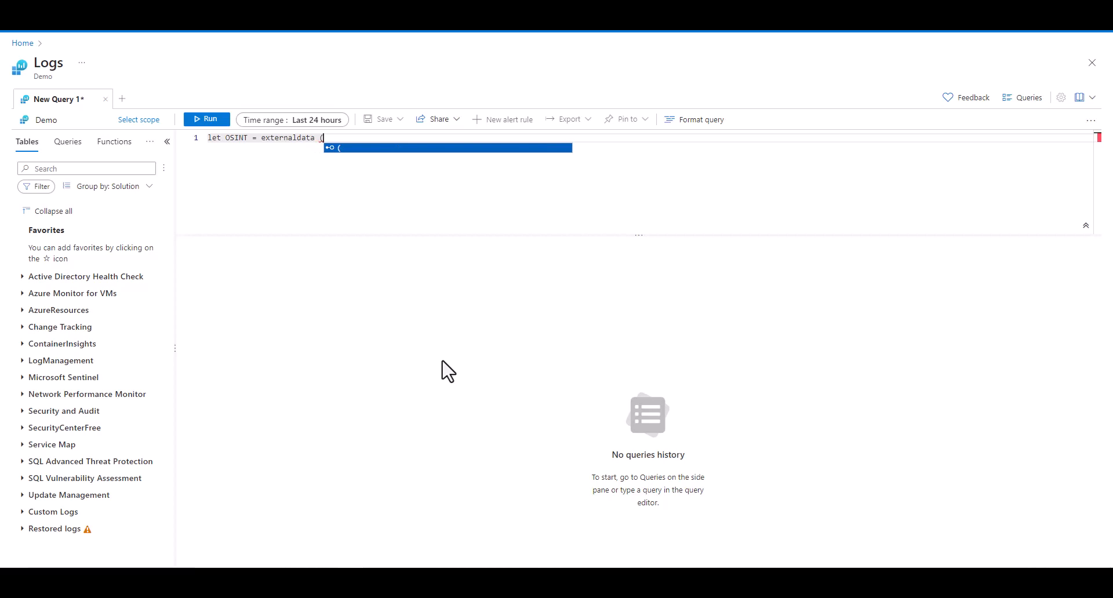
type("IP:")
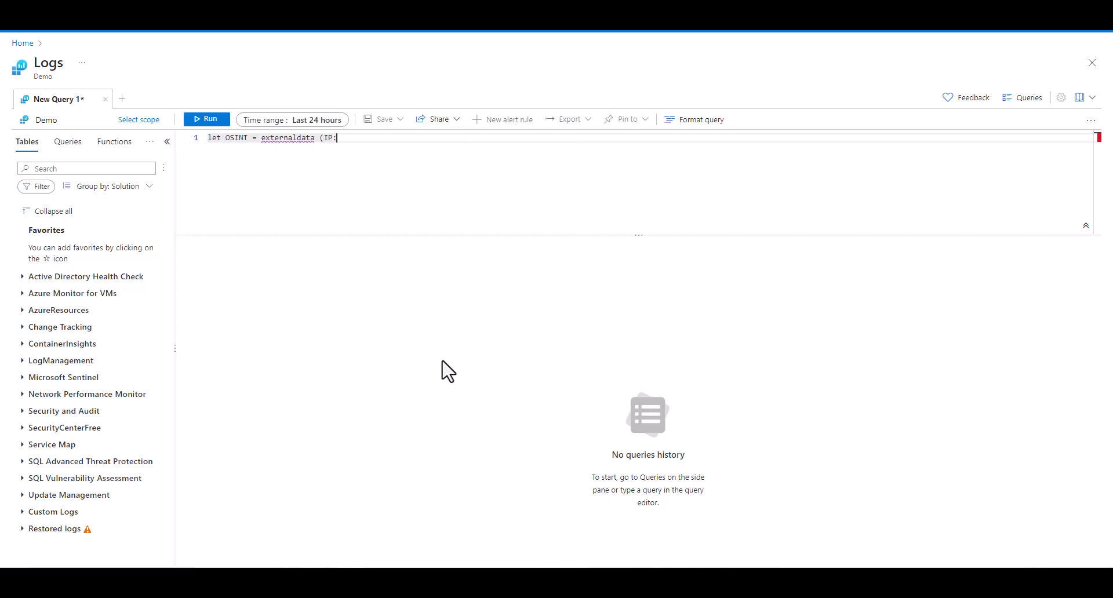
type("string")
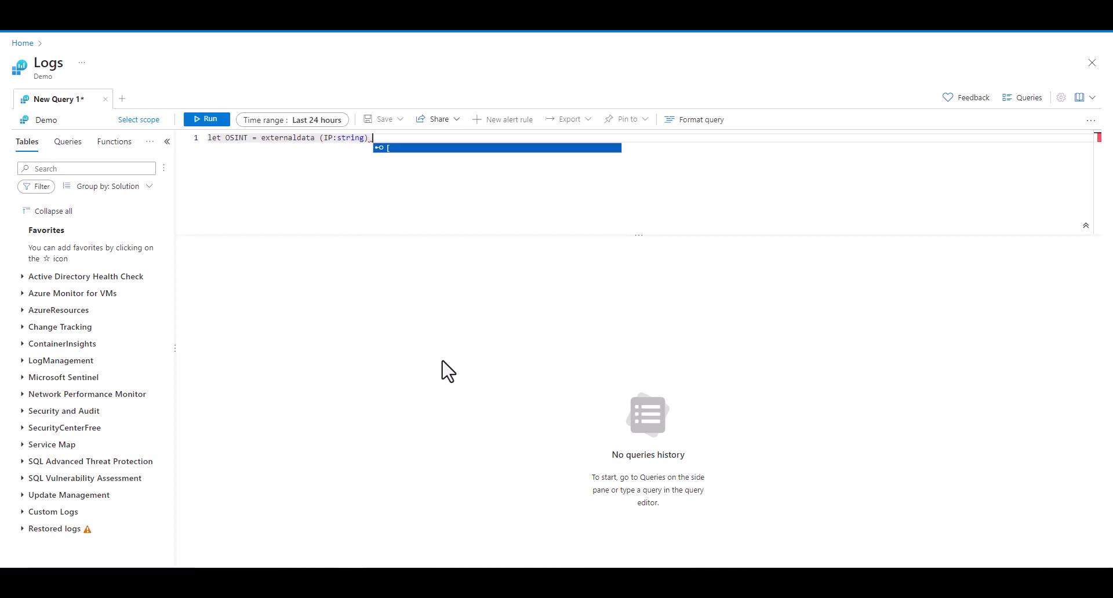
type("[")
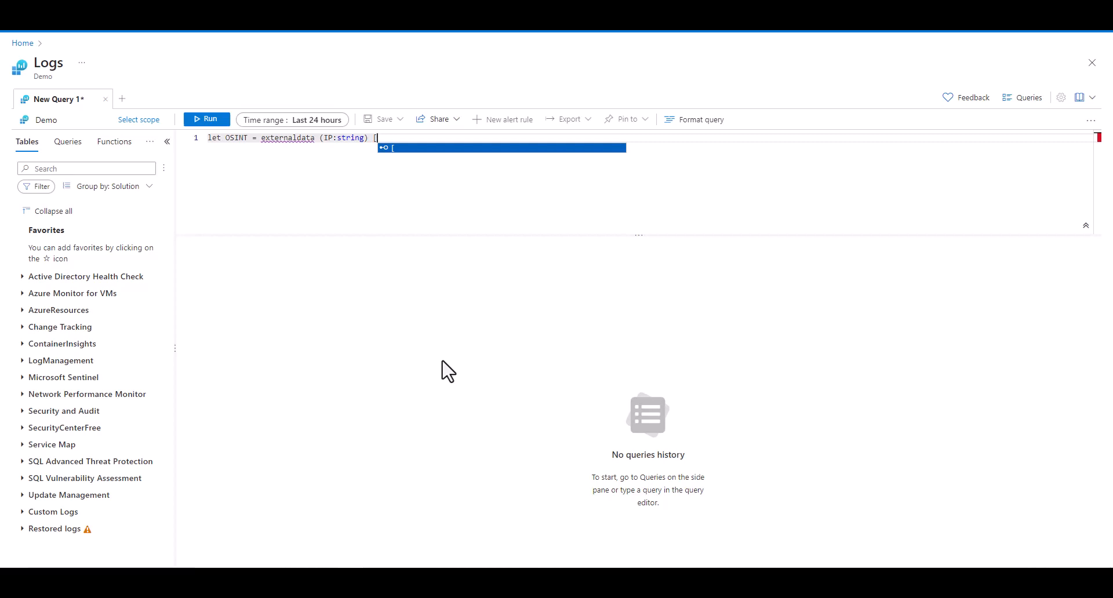
type("@\"")
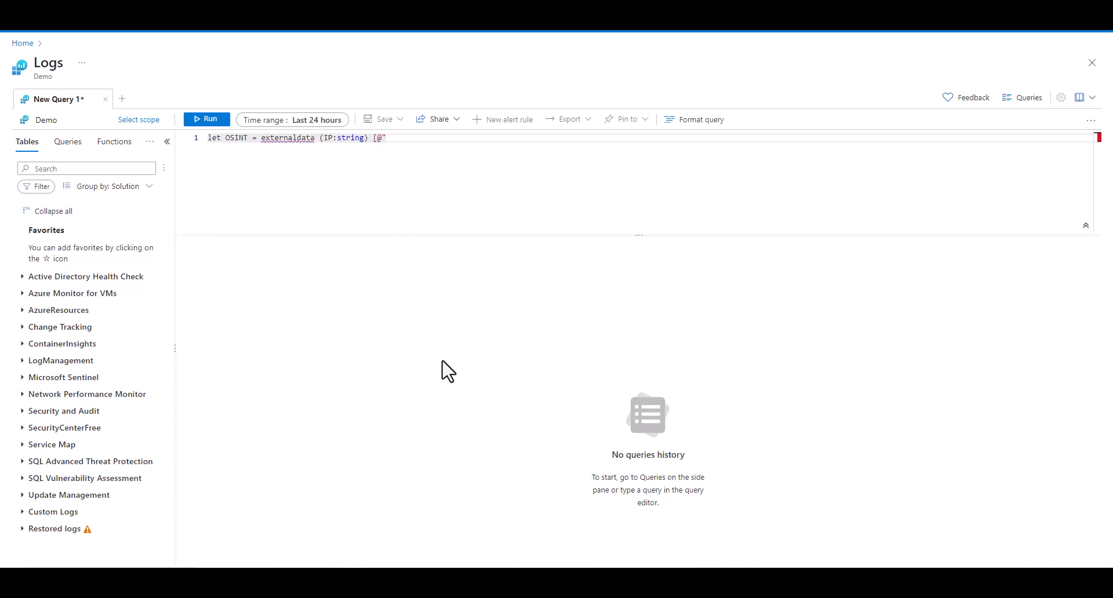
type("https://raw.githubusercontent.com/stamparm/ipsum/master/levels/6.txt\"];")
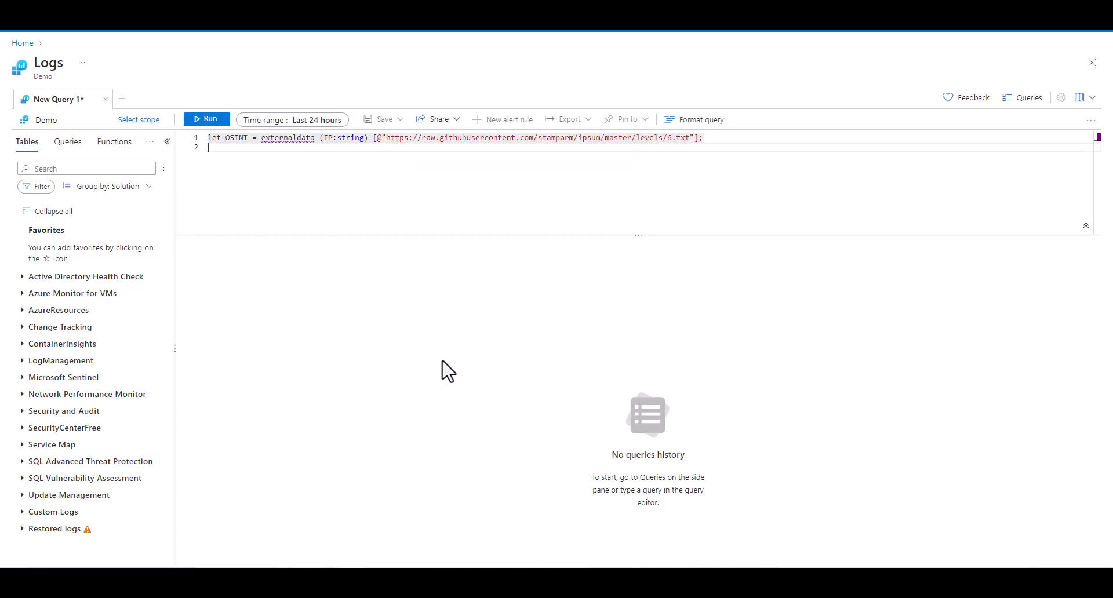
type("OSINT")
type("| take")
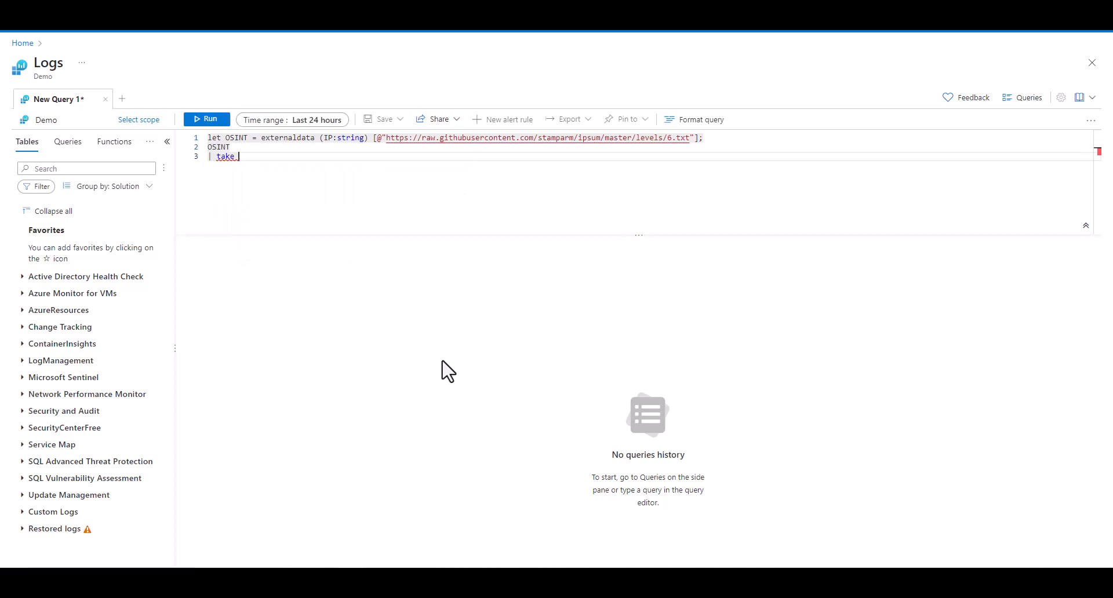
type("100")
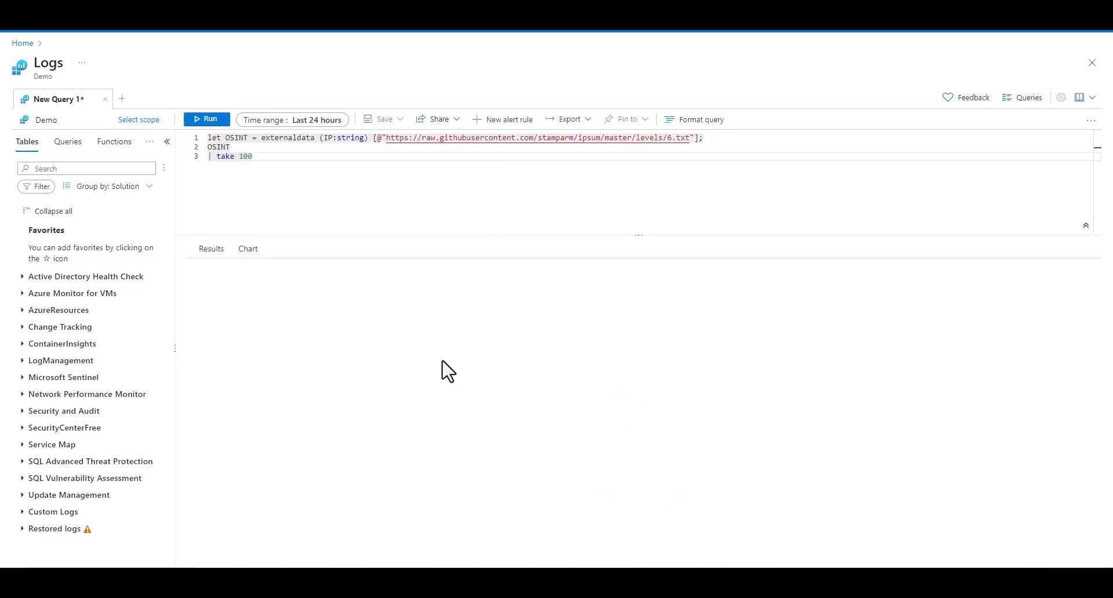
Open the raw.githubusercontent.com ipsum 6.txt IP list in the browser
left_click(207, 119)
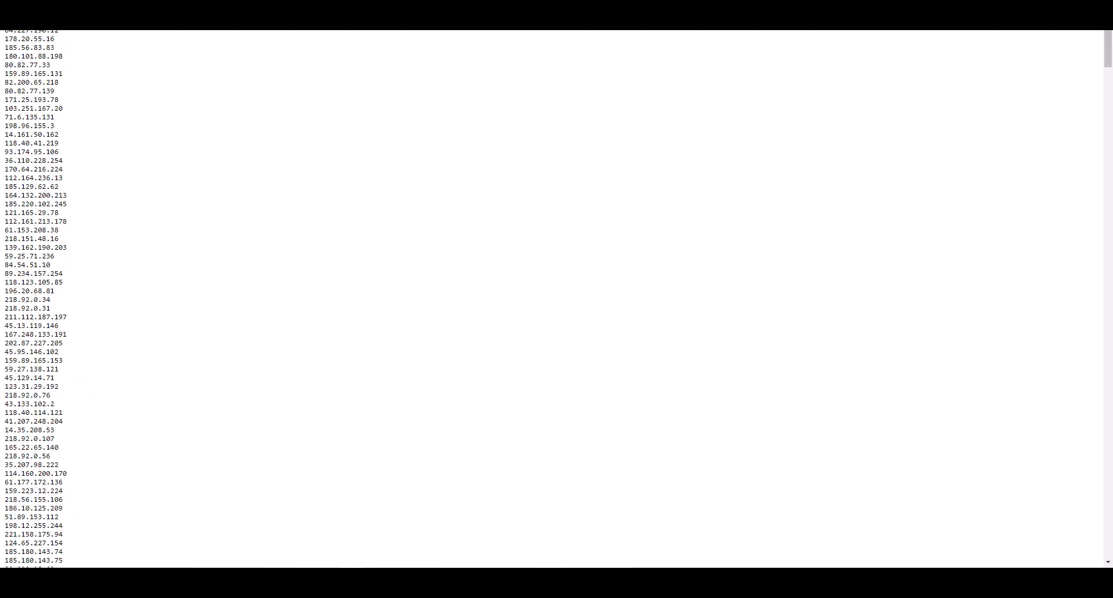
mouse_move(343, 198)
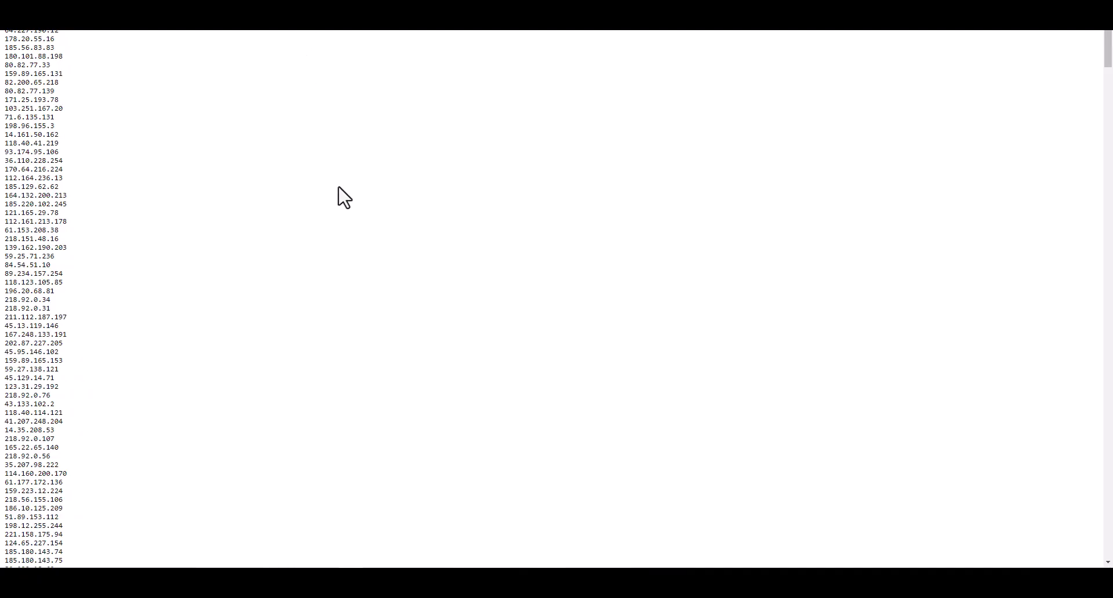
mouse_move(386, 273)
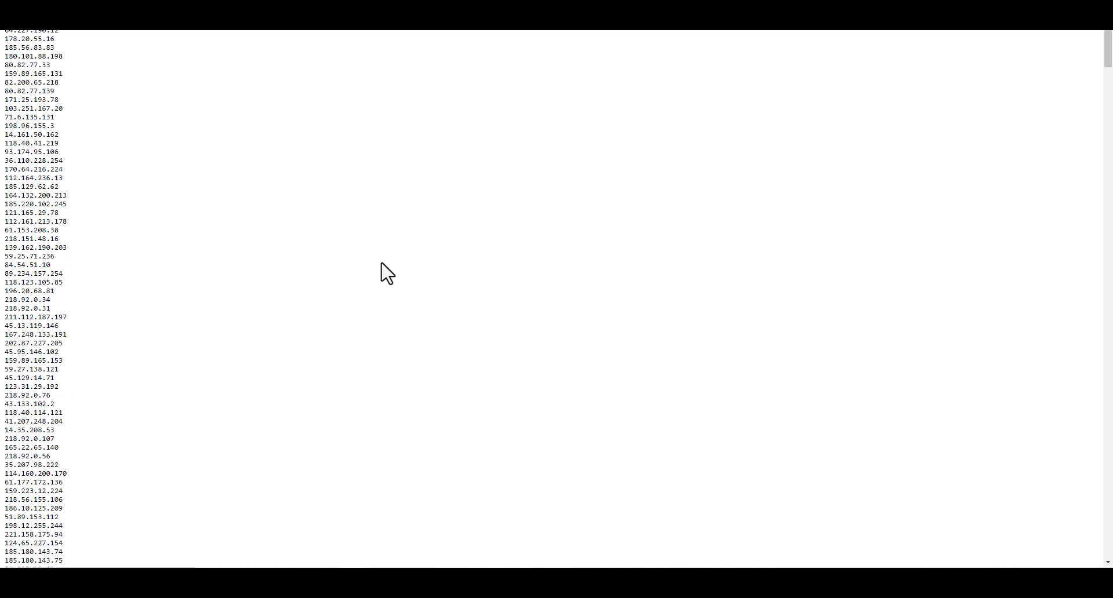
mouse_move(419, 229)
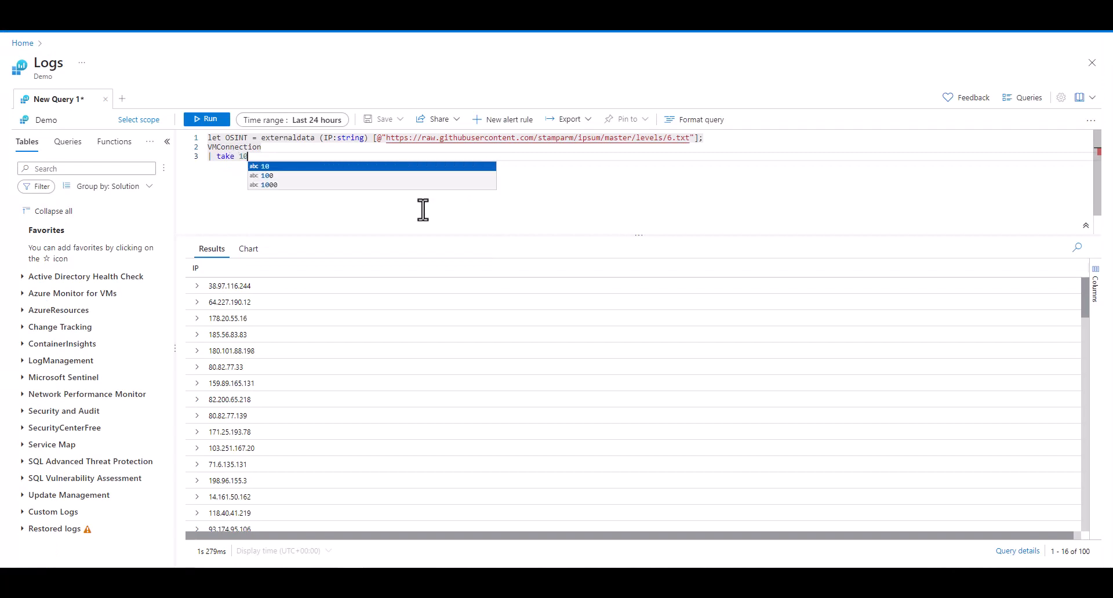
Run the VMConnection take 10 query, then rerun it filtered to ago(90d) and DestinationIp in (OSINT)
left_click(206, 120)
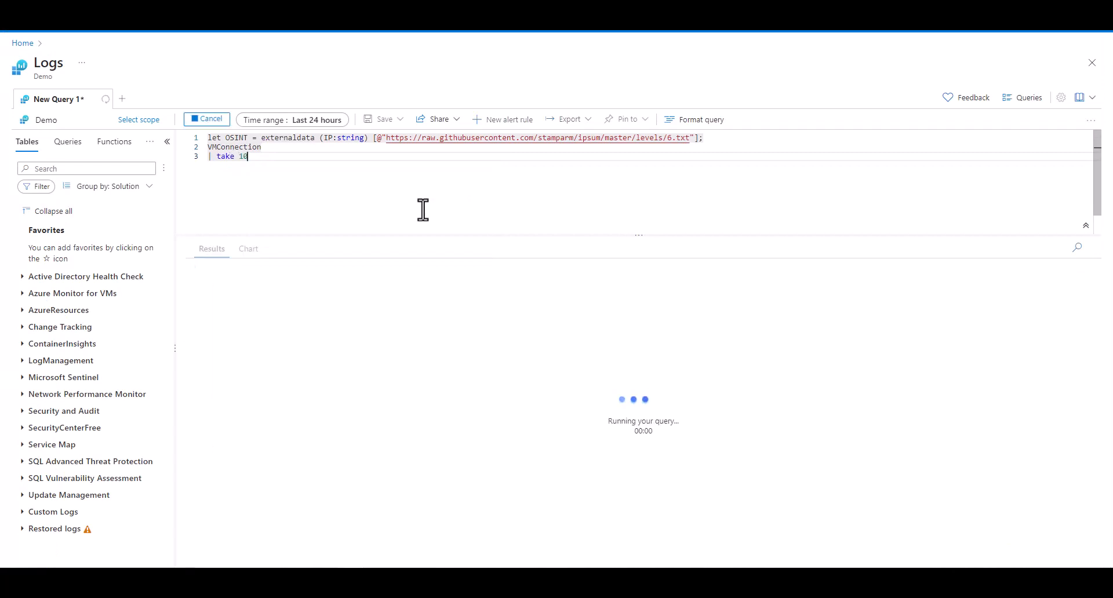
left_click(206, 118)
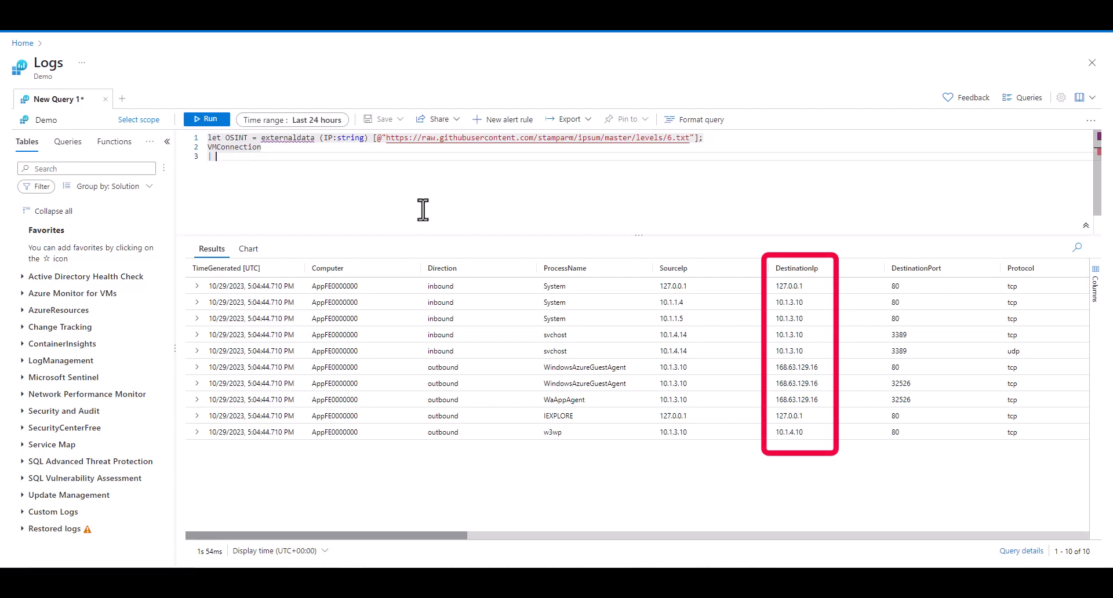
type("where ti")
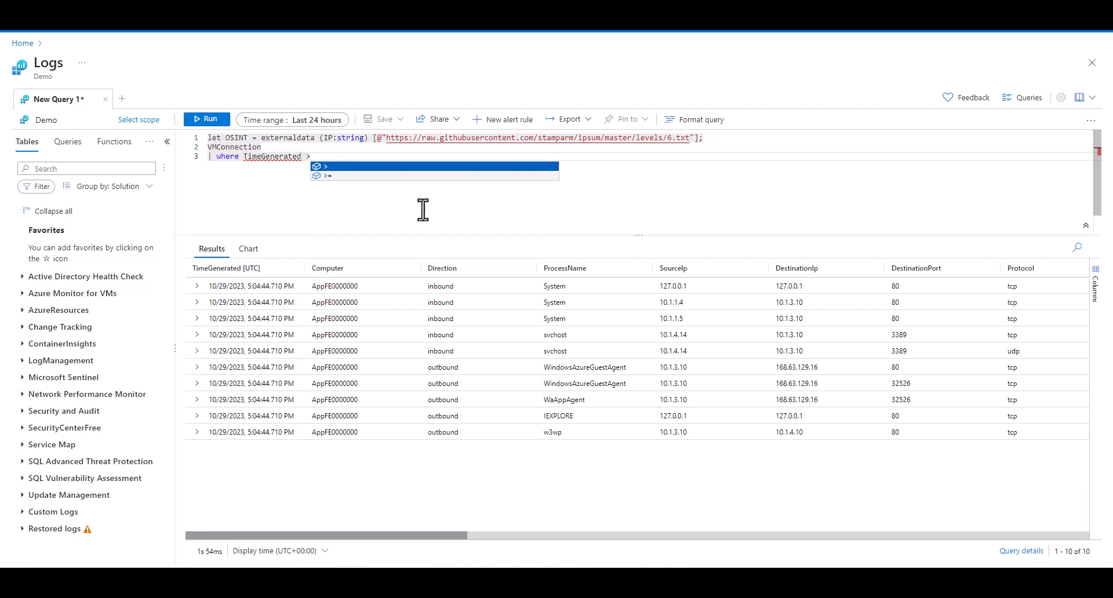
type(">= ago(9")
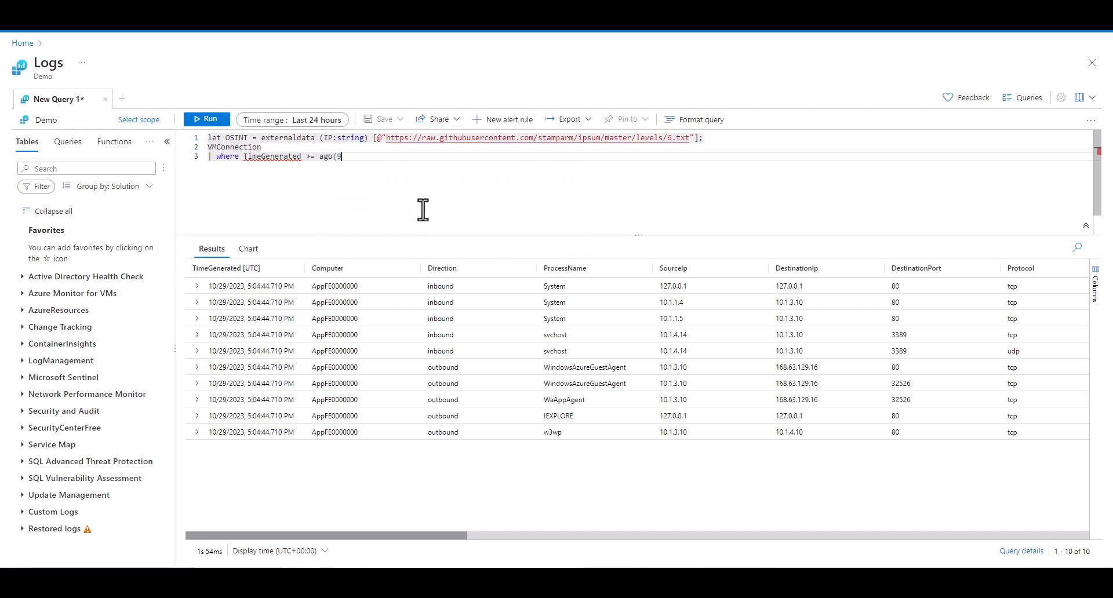
type("0d)")
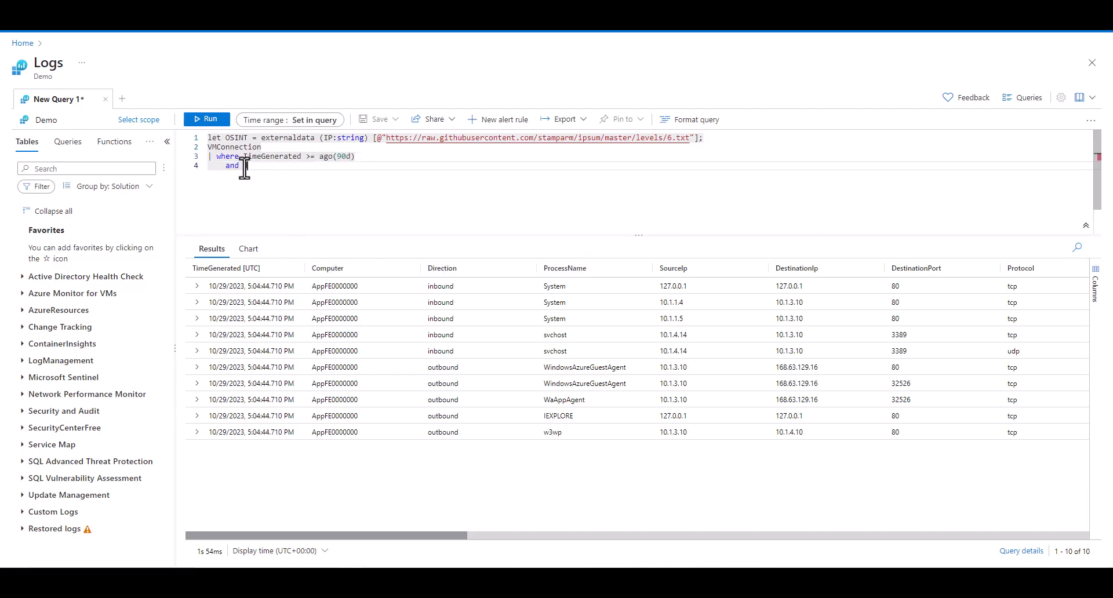
type("est")
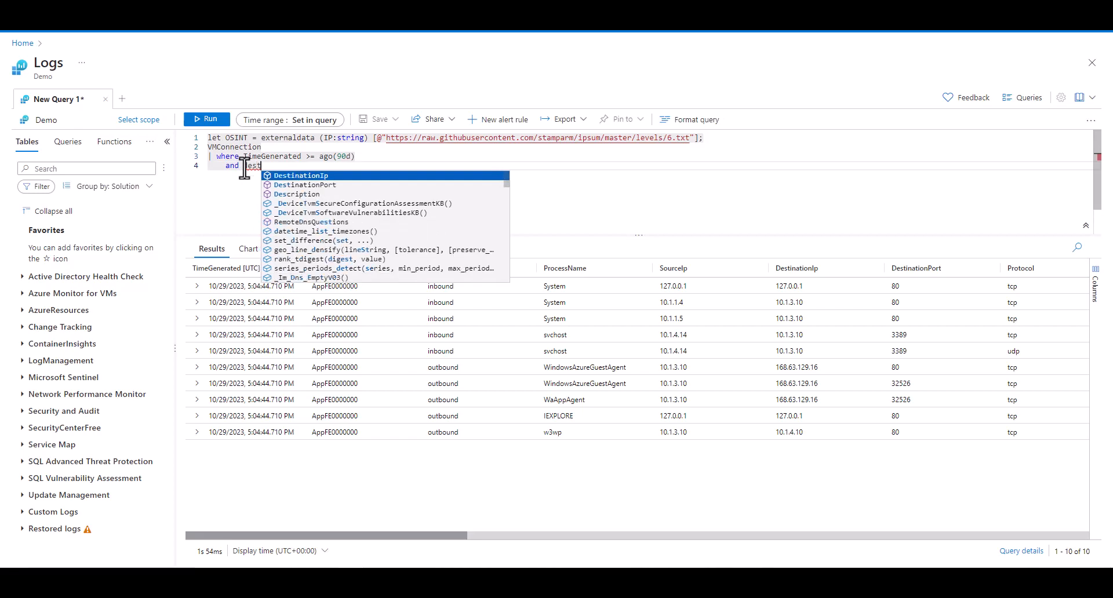
type("DestinationIp")
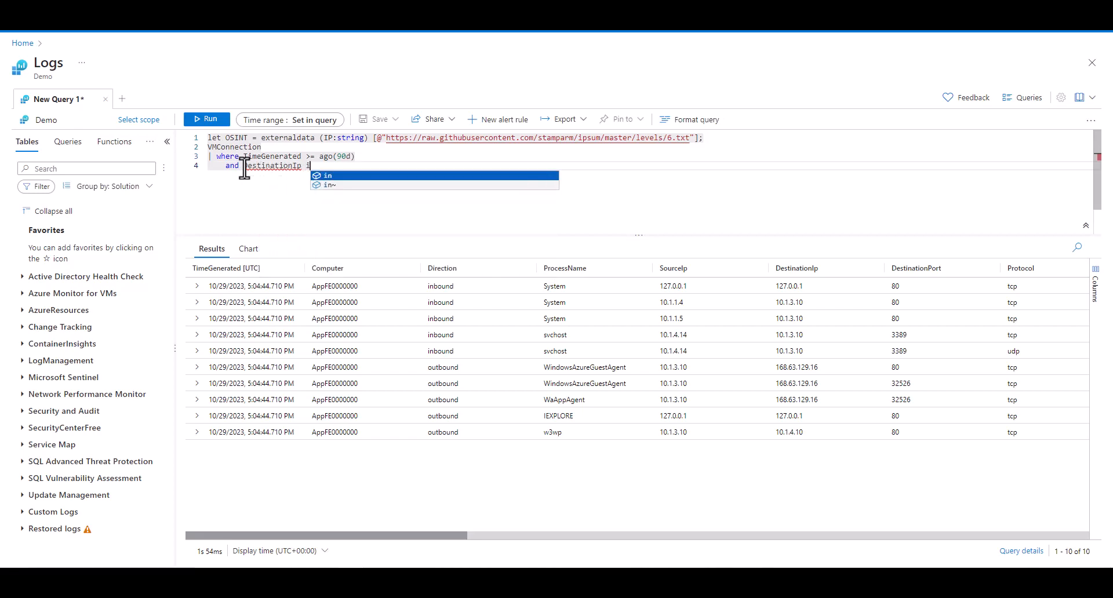
type("in (OSINT")
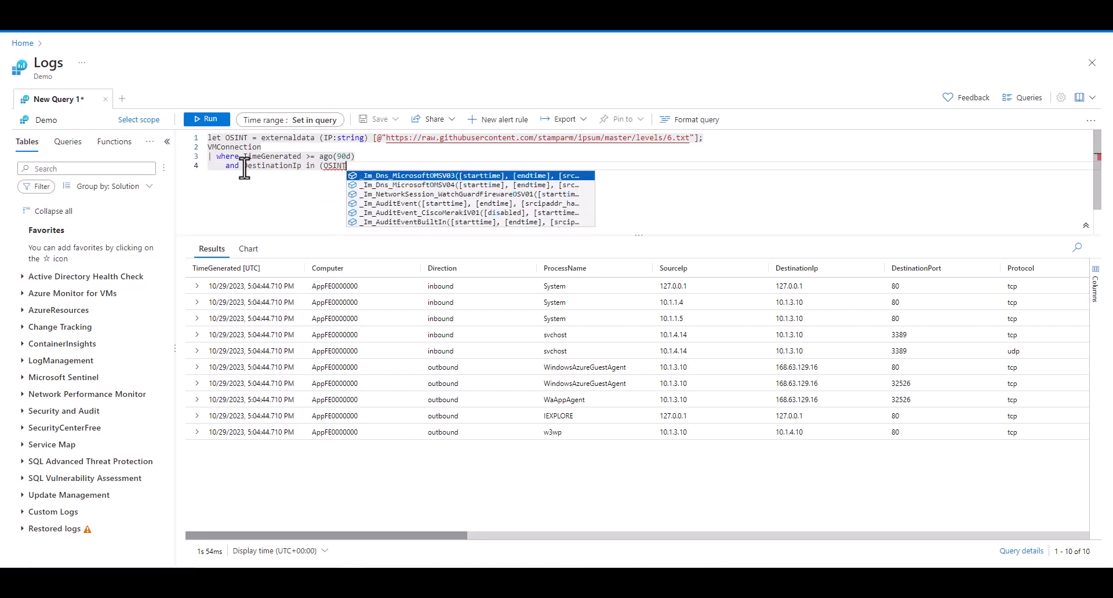
left_click(206, 119)
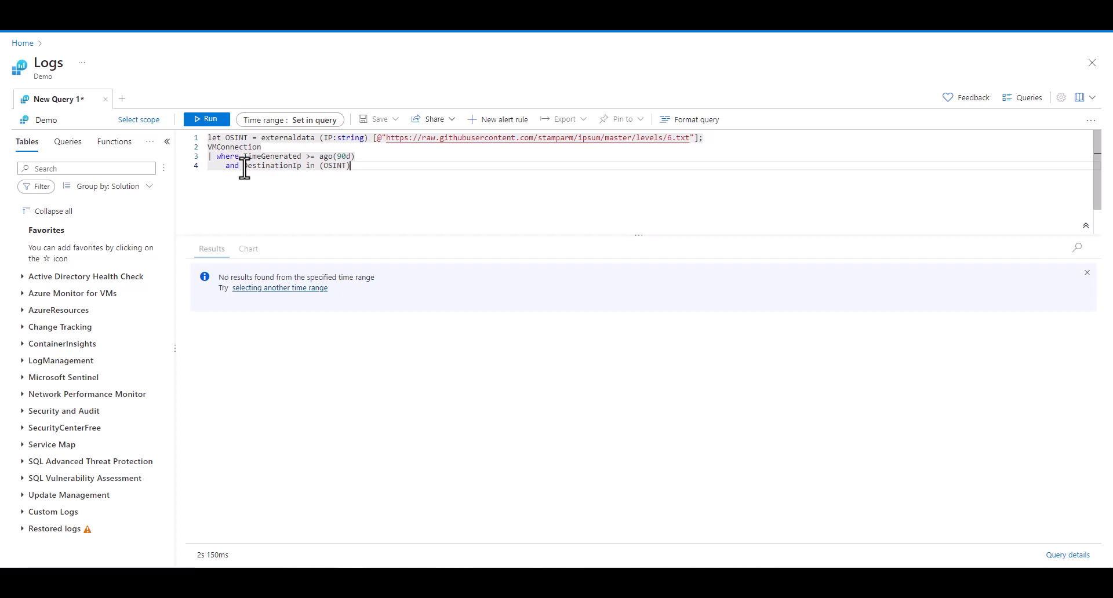
left_click(290, 119)
type("let")
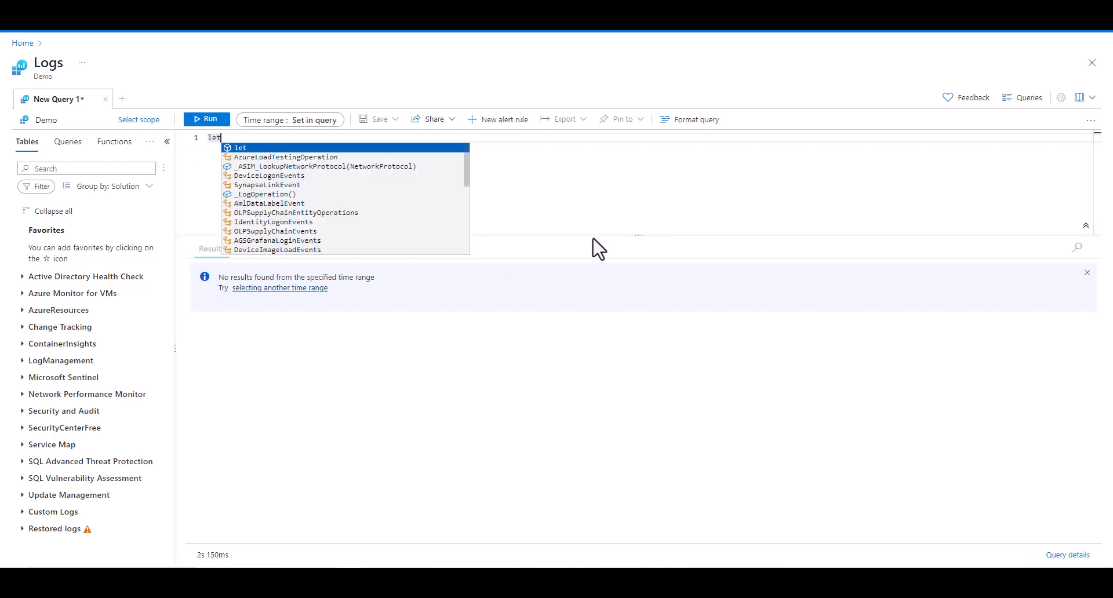
Start 'let _malwareHashes = (externaldata(sha256_hash:string)' in the query editor
left_click(290, 120)
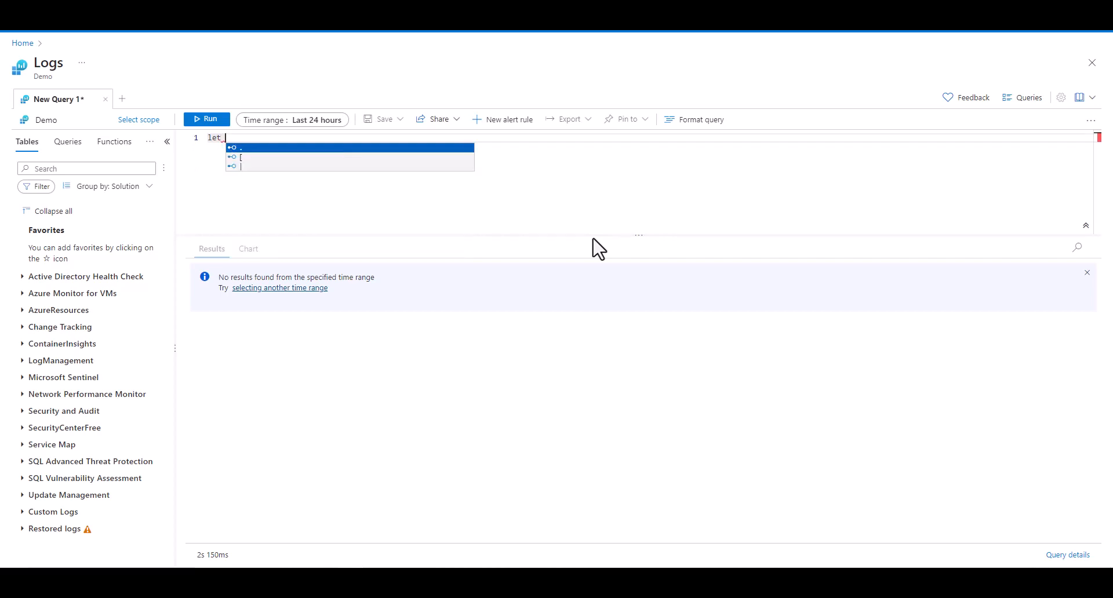
type("_malware")
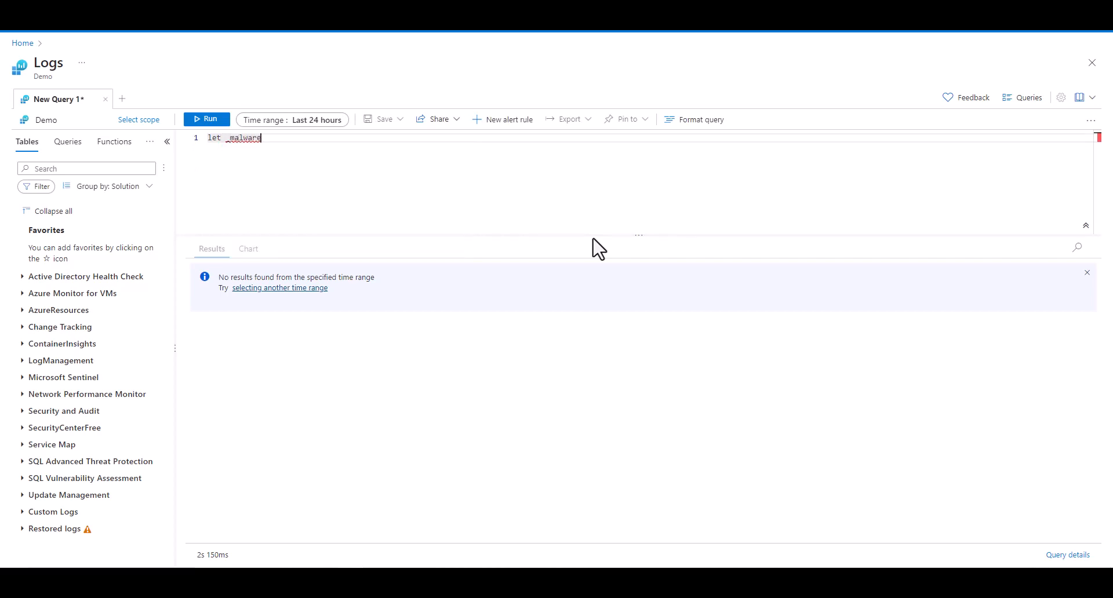
type("Hashes")
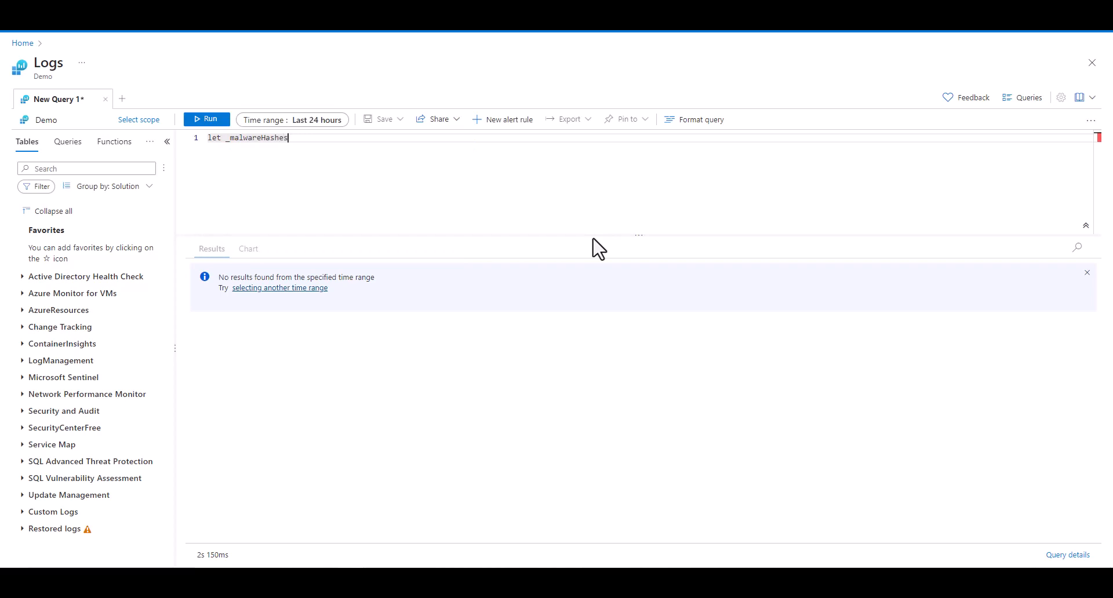
type("=")
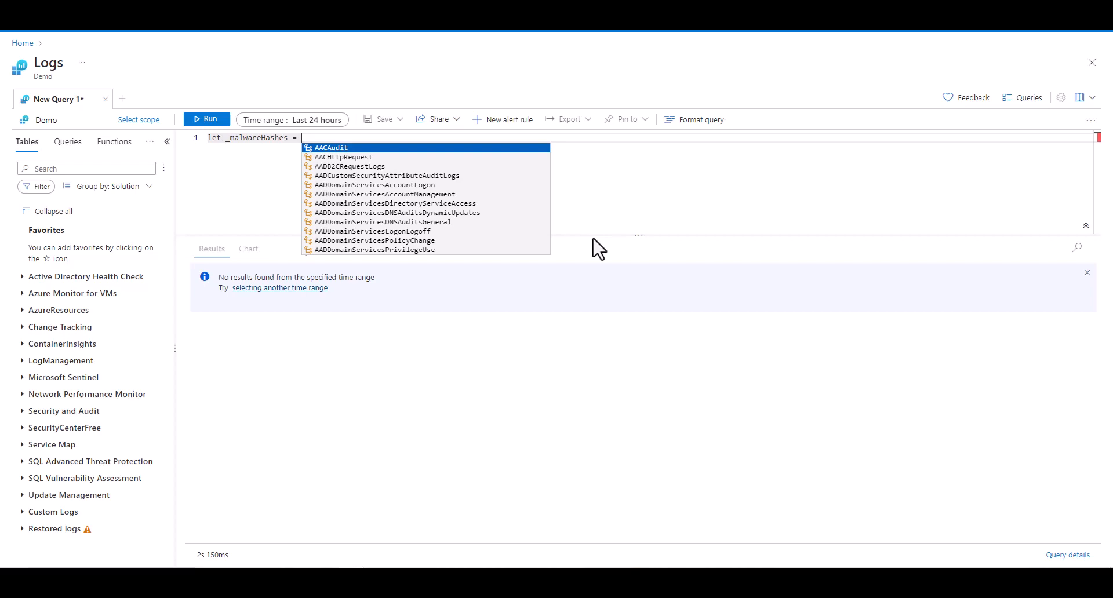
type("(")
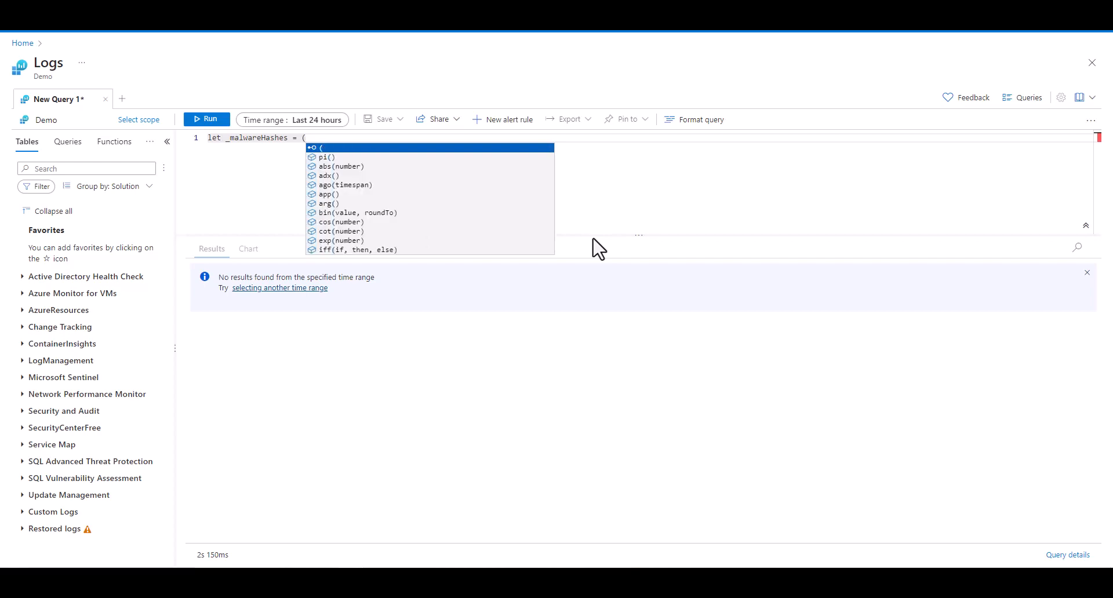
type("ext")
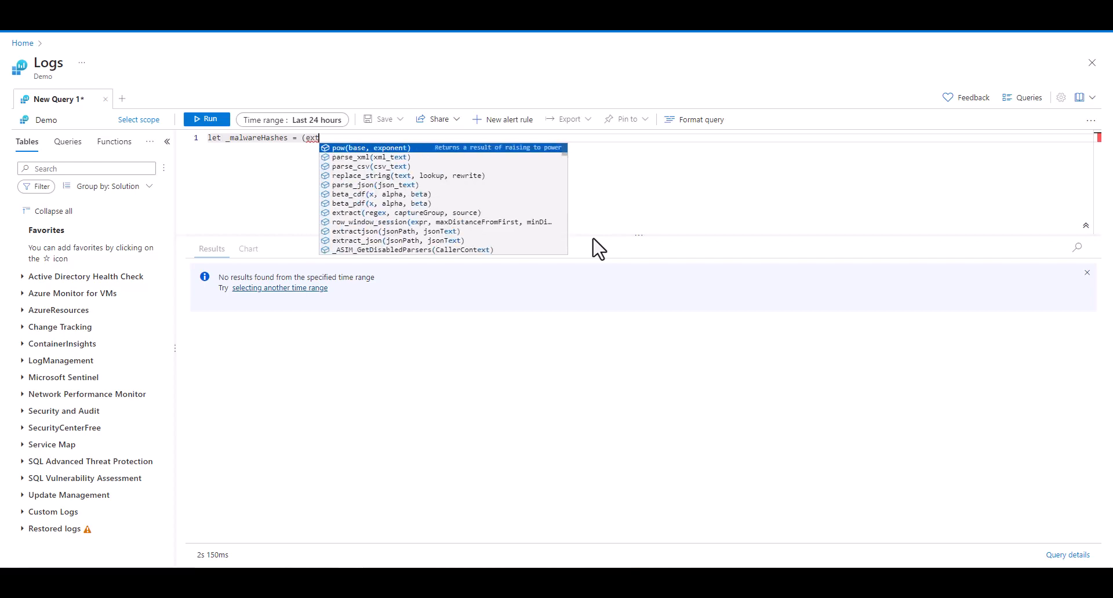
type("ernaldata")
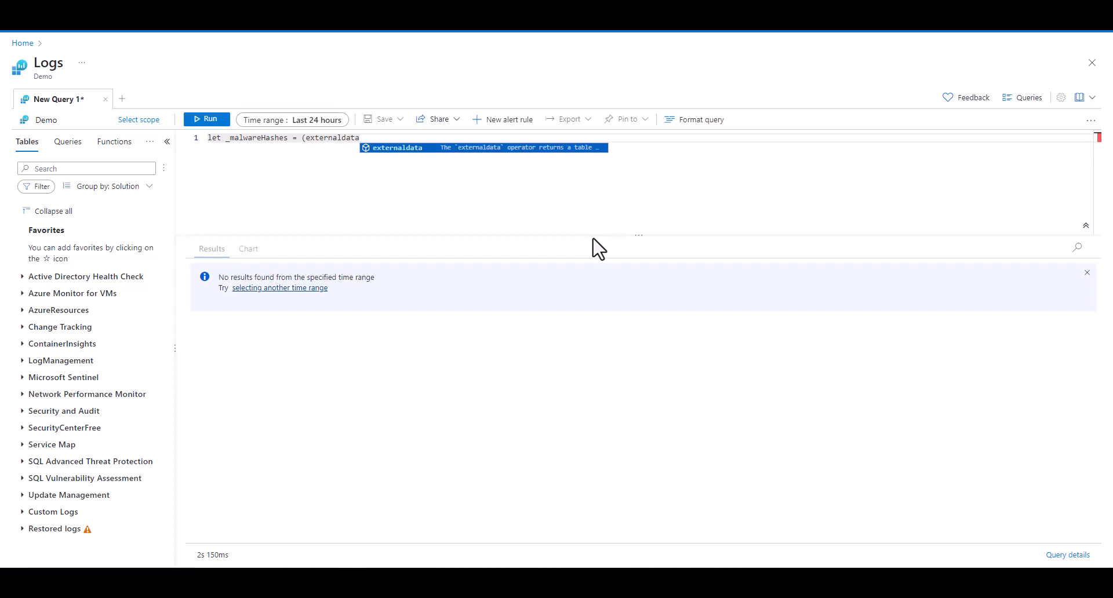
type("(")
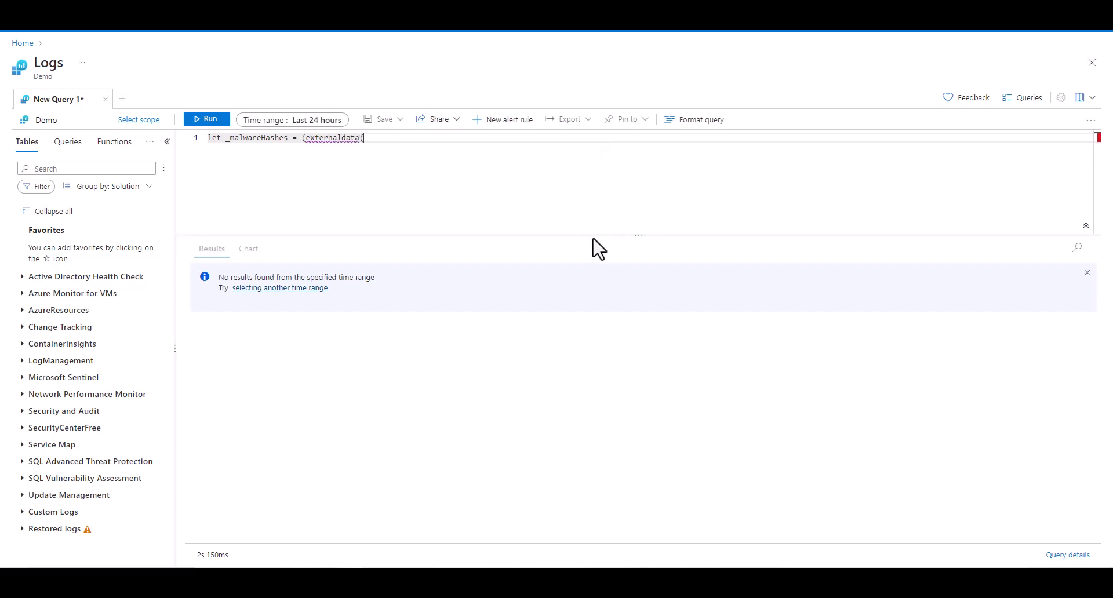
type("sha")
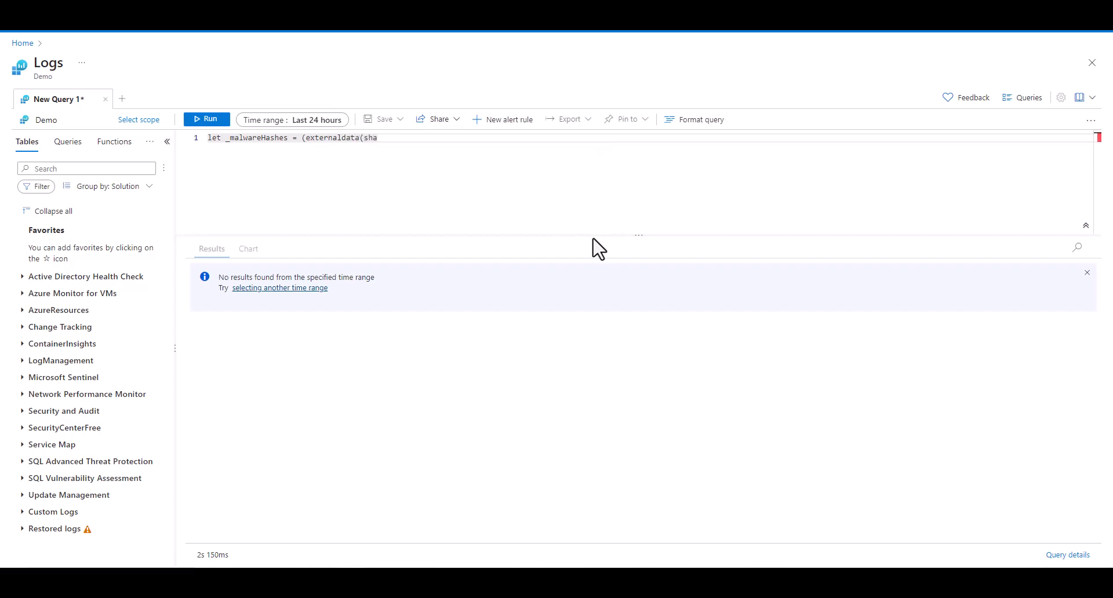
type("256")
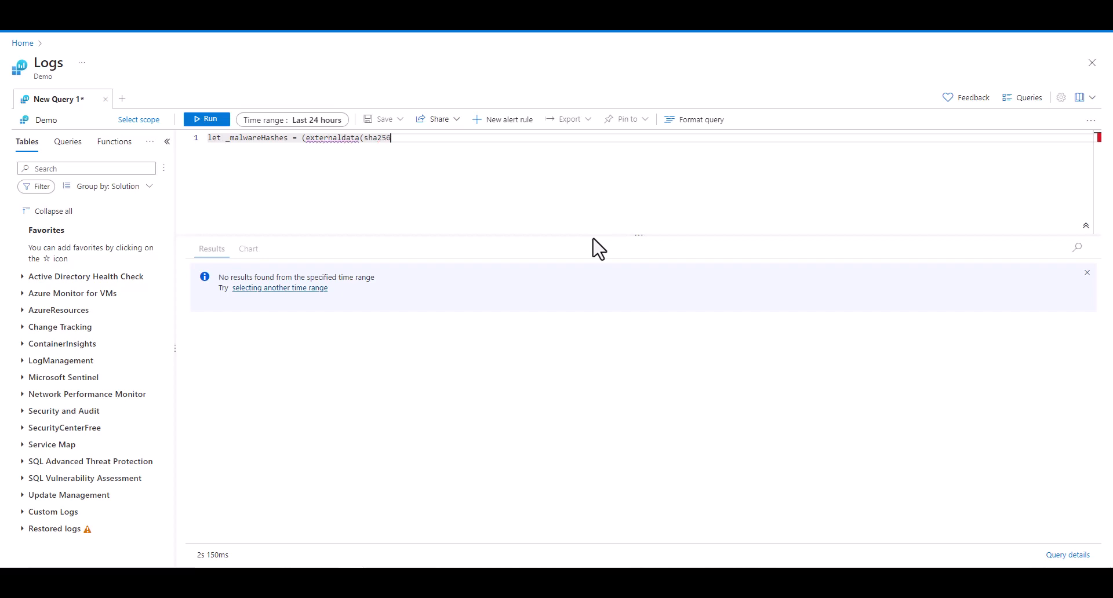
type("_ha")
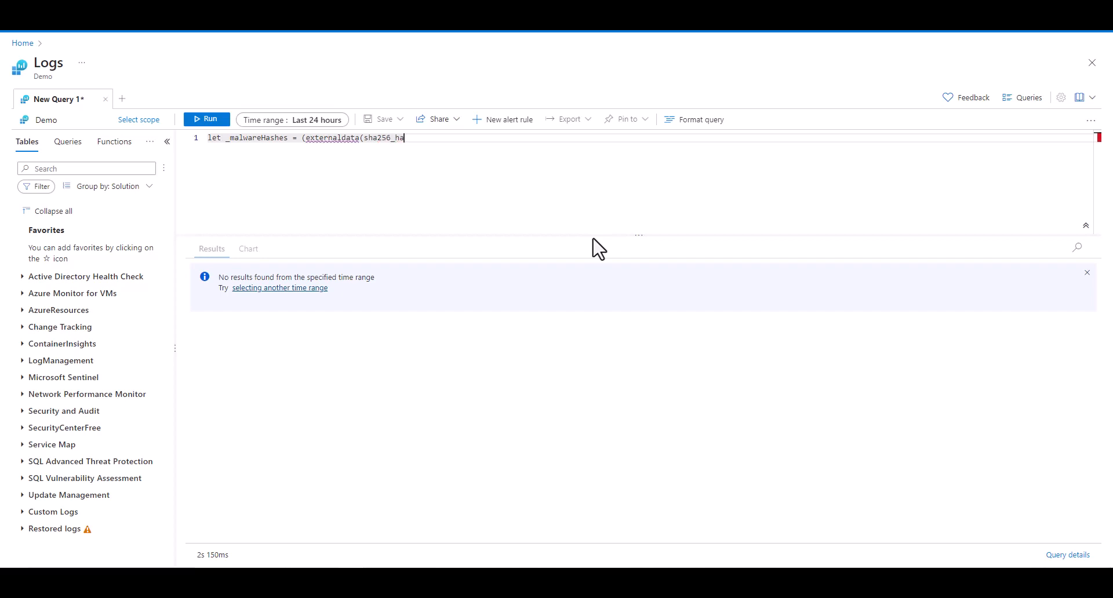
type("sh:")
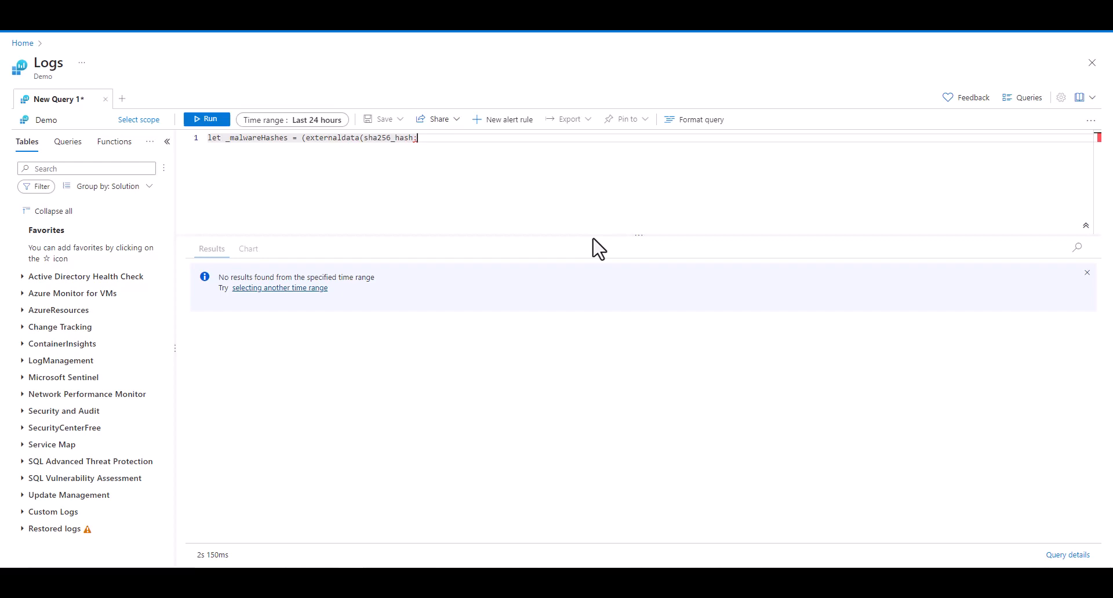
type(":string")
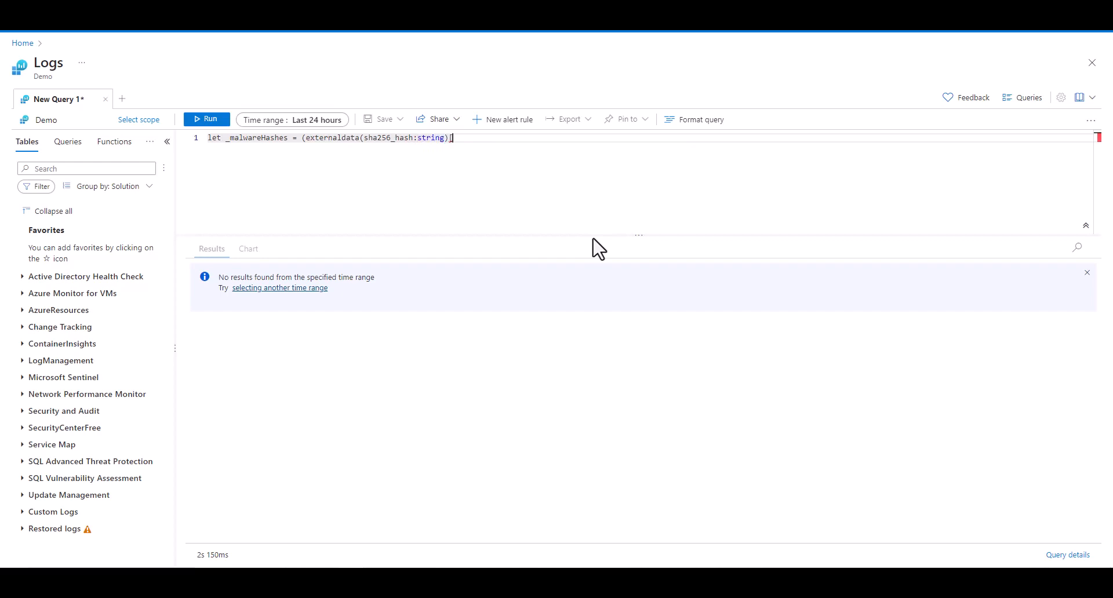
Add the bazaar.abuse.ch SHA256 recent export URL, close the statement, and begin a new line
type("[@\"https://")
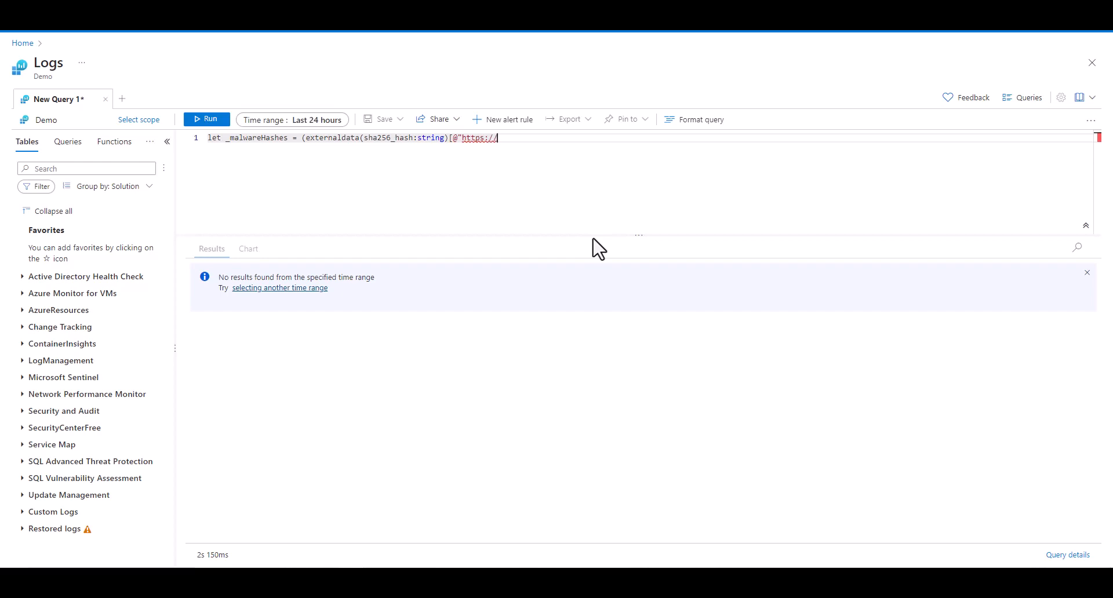
type("basaar.ab")
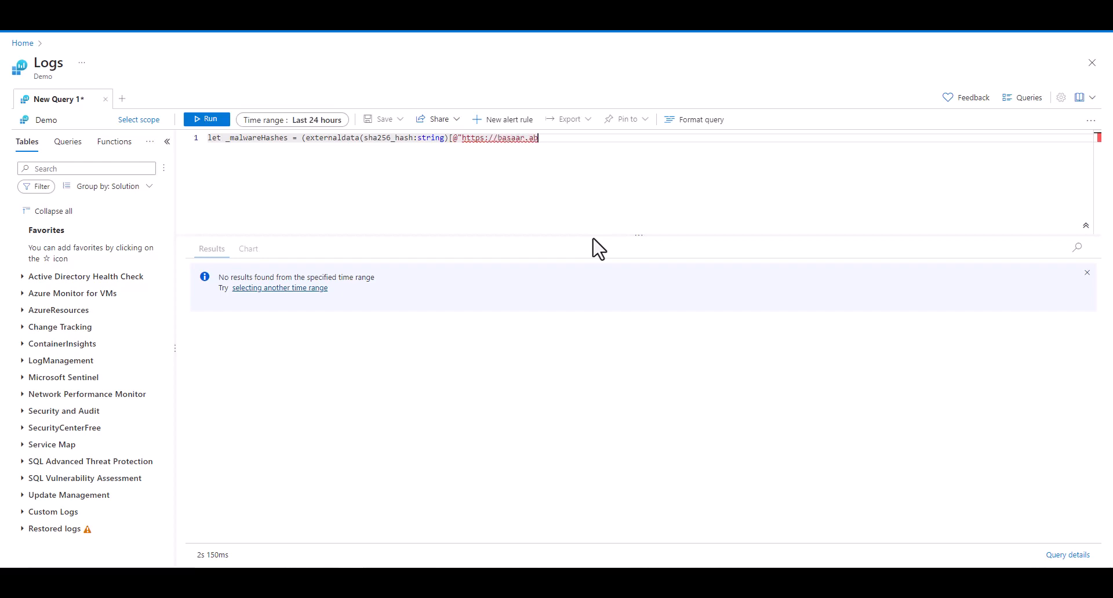
type(".abuse.ch/export/txt/sha")
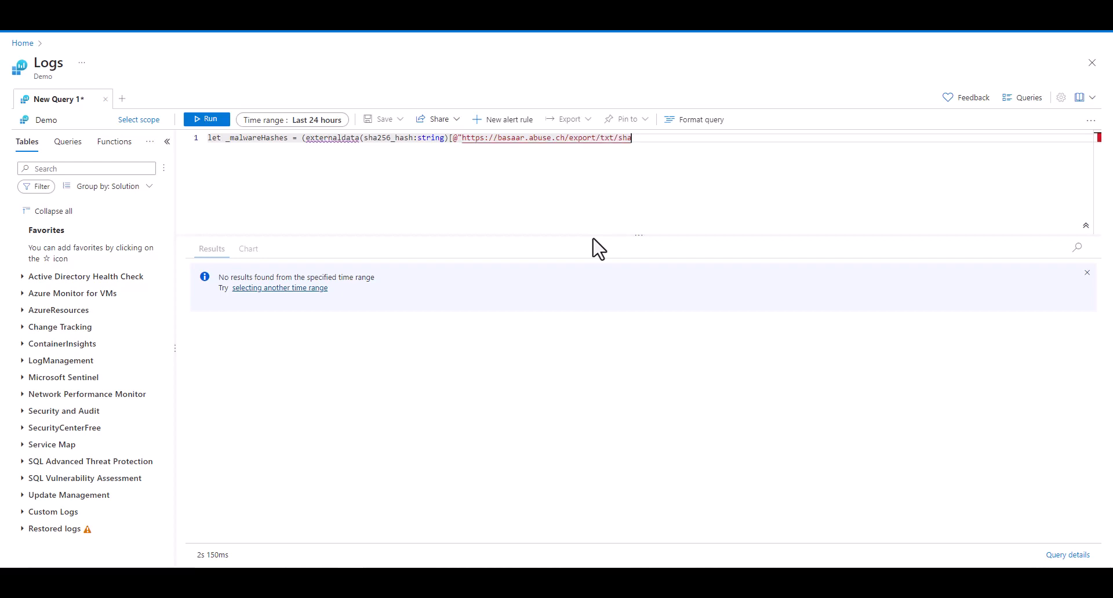
type("256/")
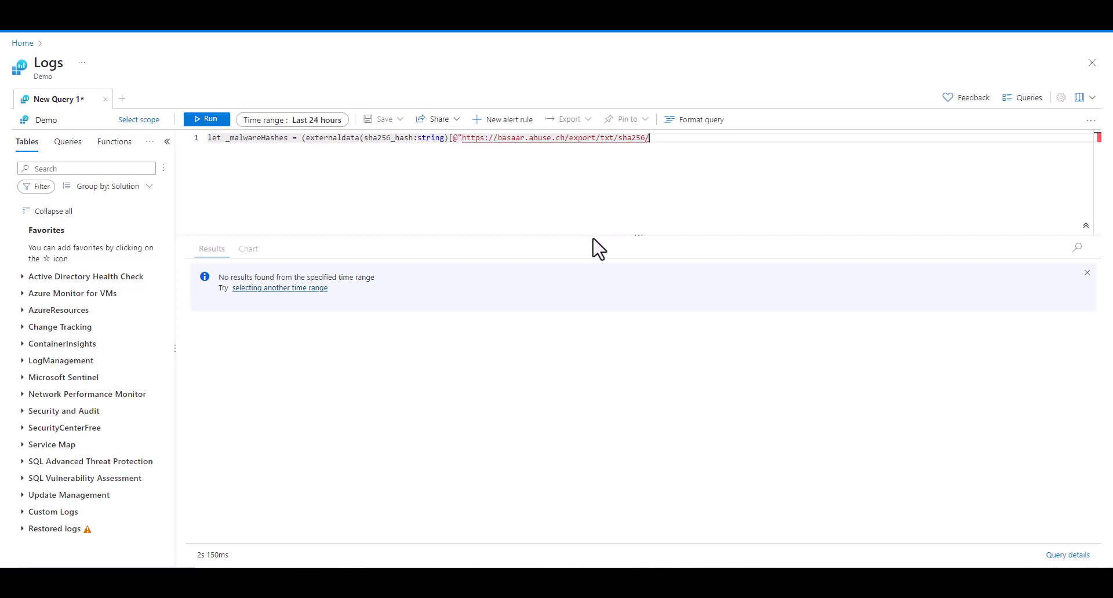
type("recent/")
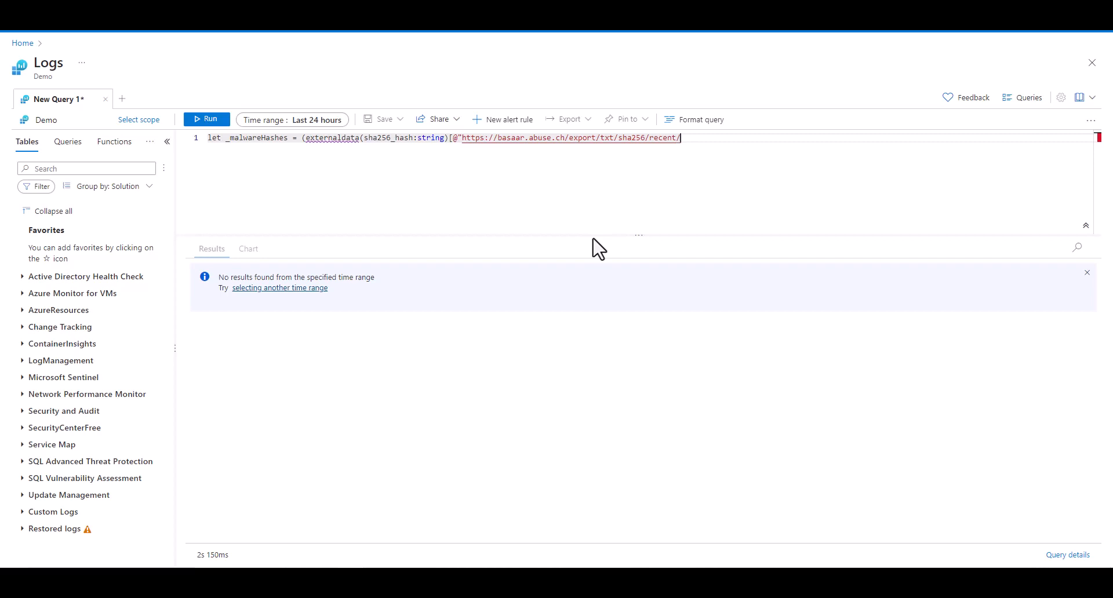
type("\"")
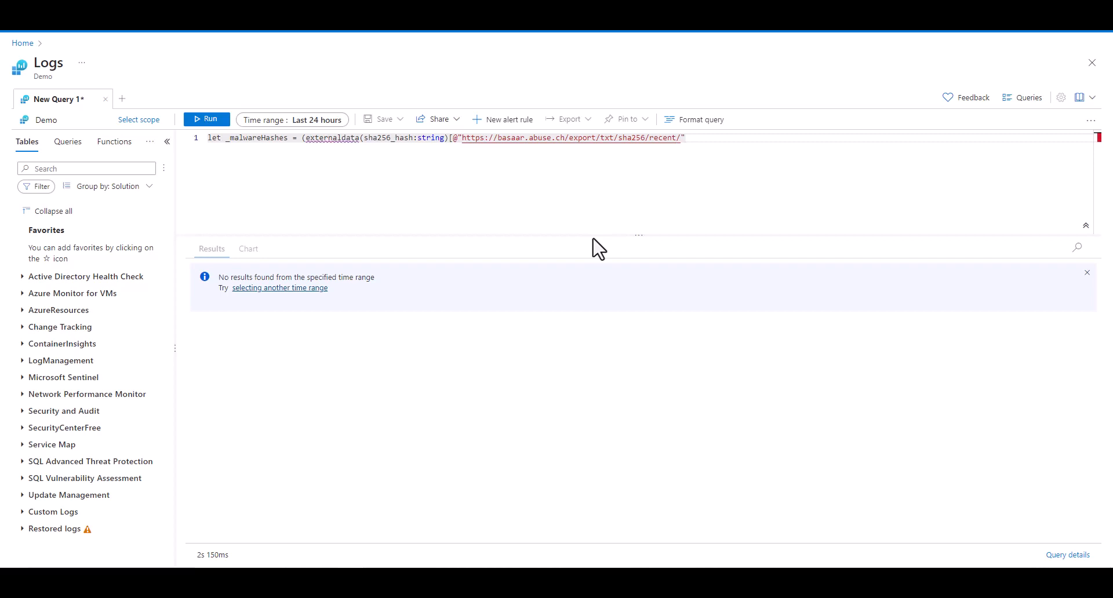
type("]")
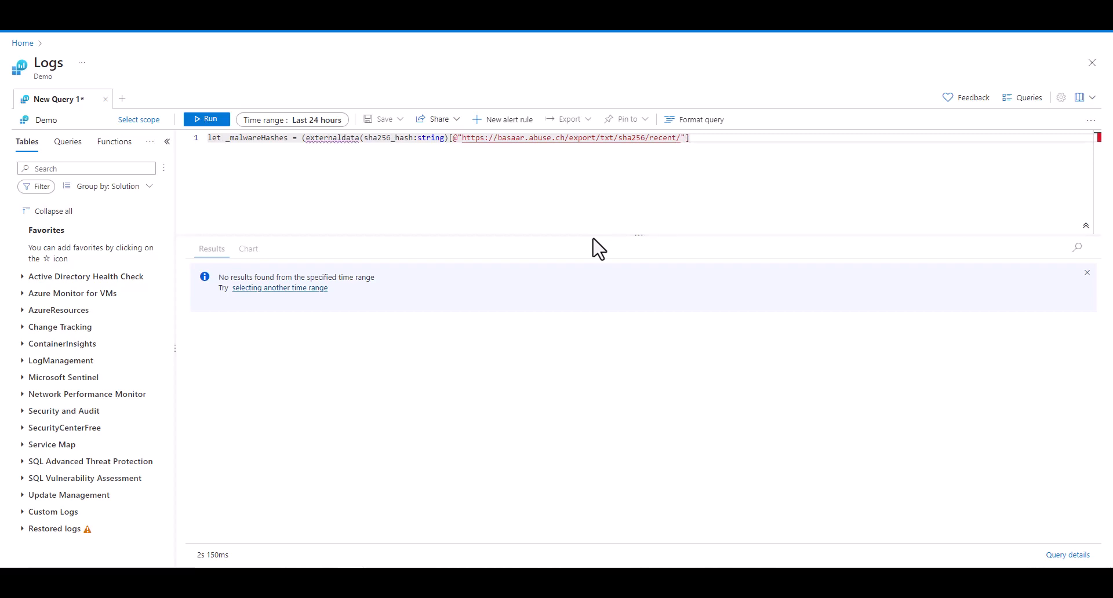
type("])")
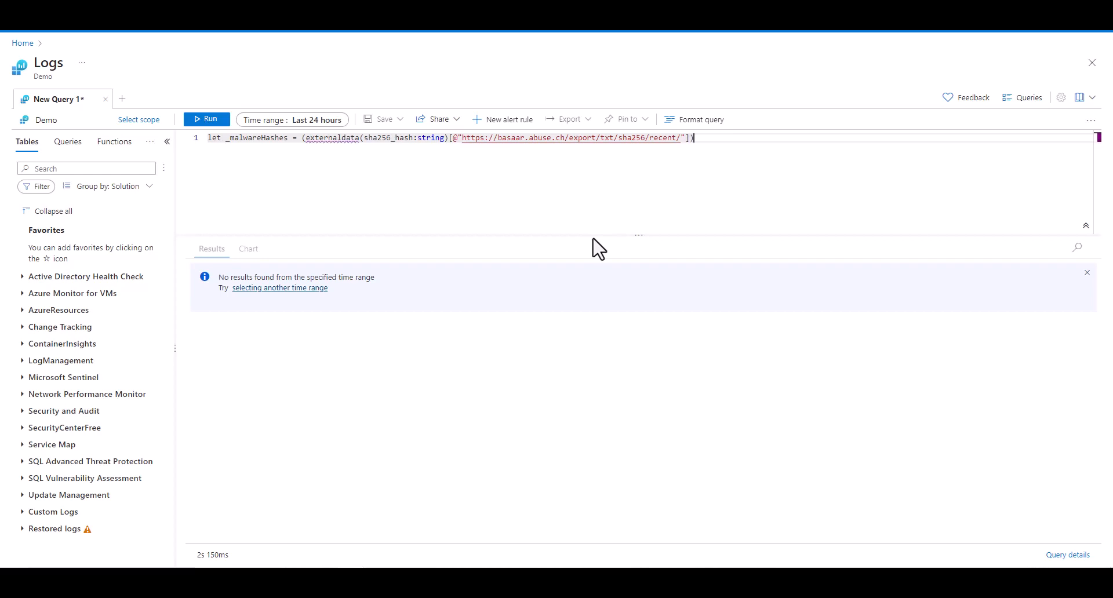
type(";")
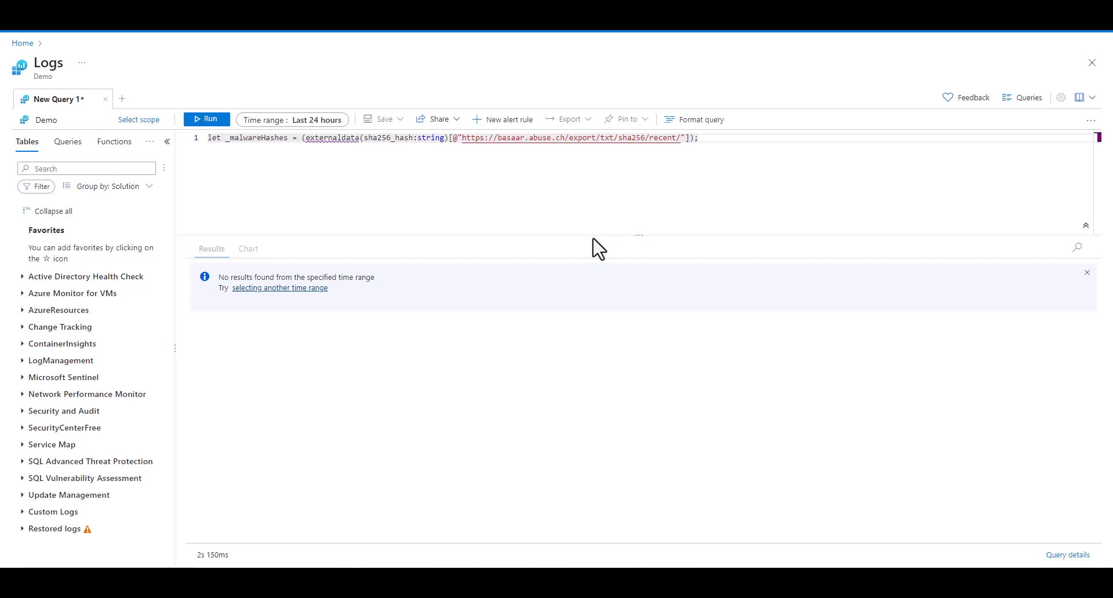
key("Enter")
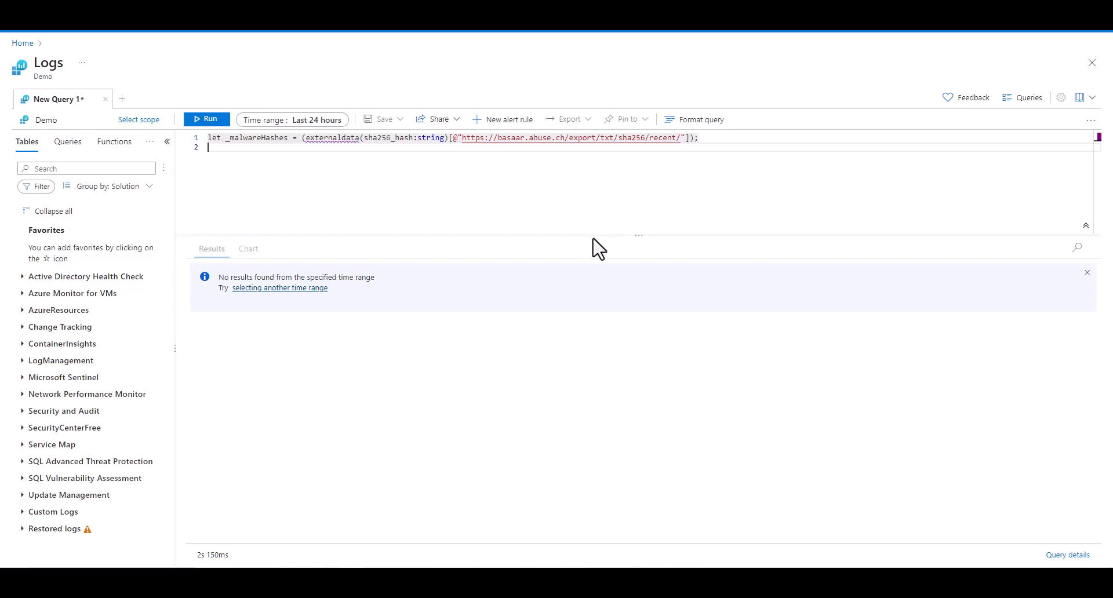
type("_m")
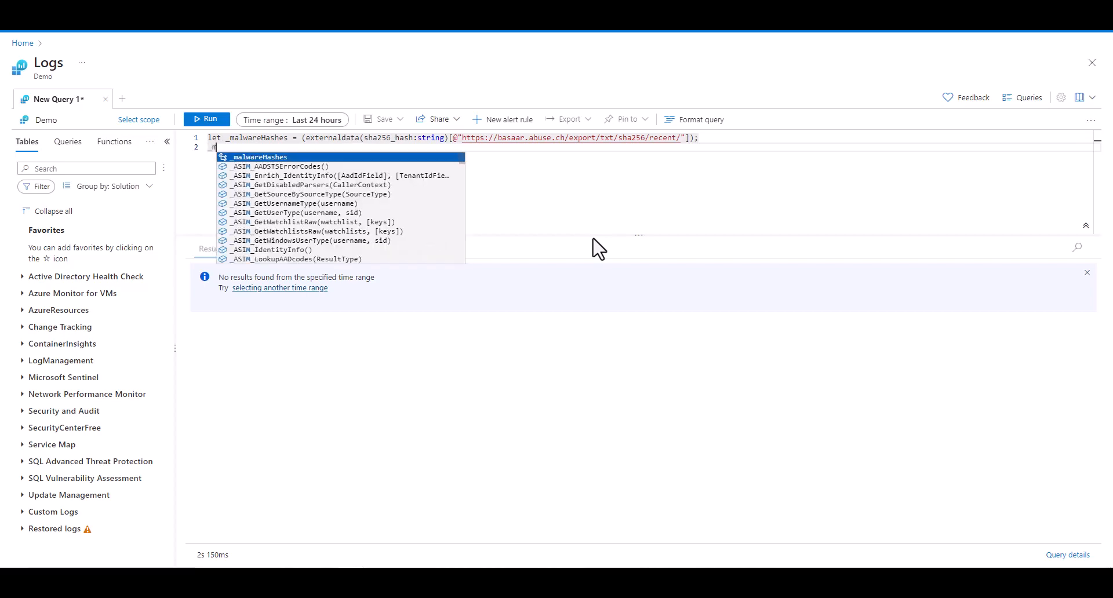
Insert _malwareHashes and run the query, returning 277 hash rows
left_click(206, 120)
type("| where ;")
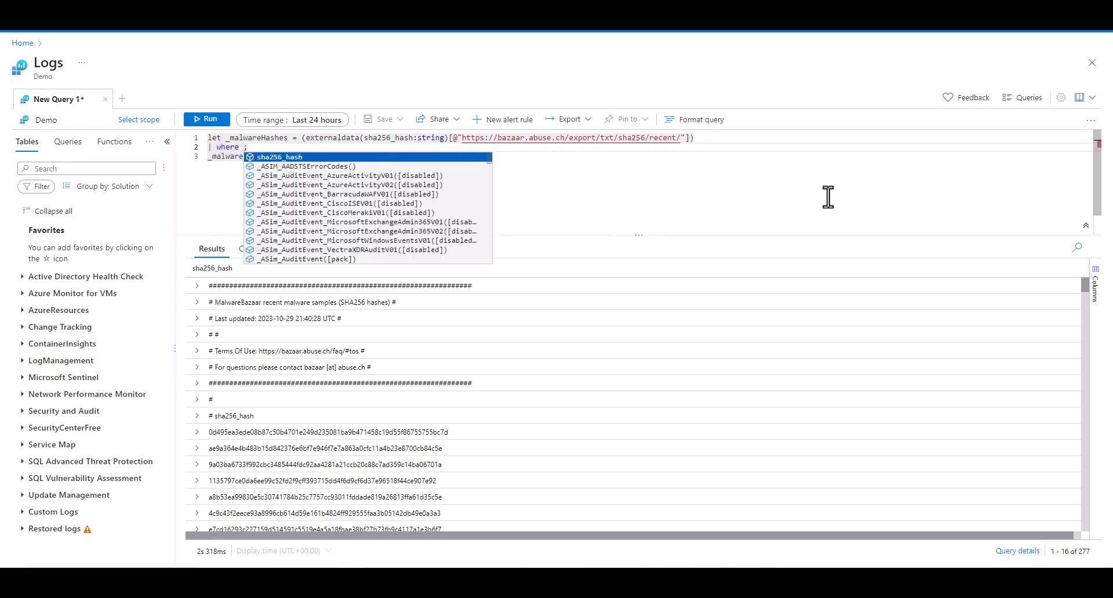
Filter to sha256_hash !startswith "#", take 100, and run the query
type("sha256_hash")
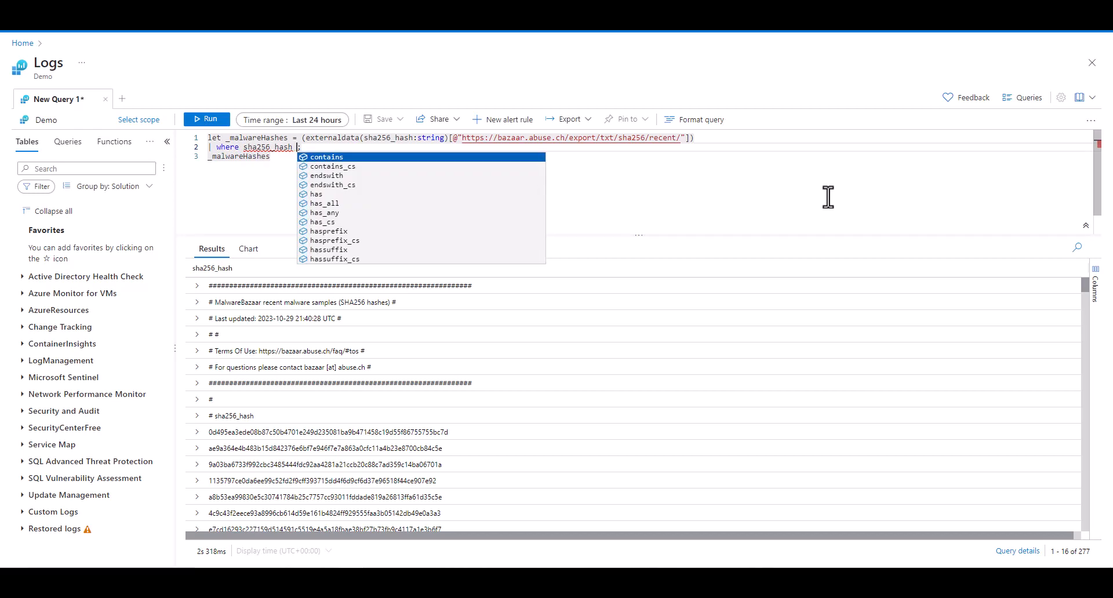
type("!startswith \"")
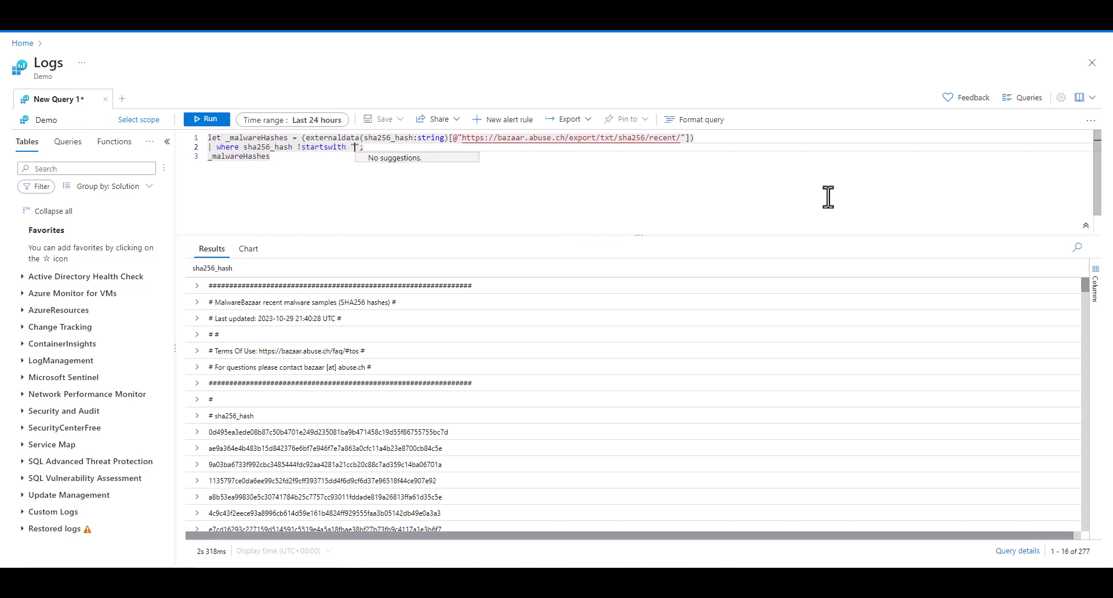
type("#")
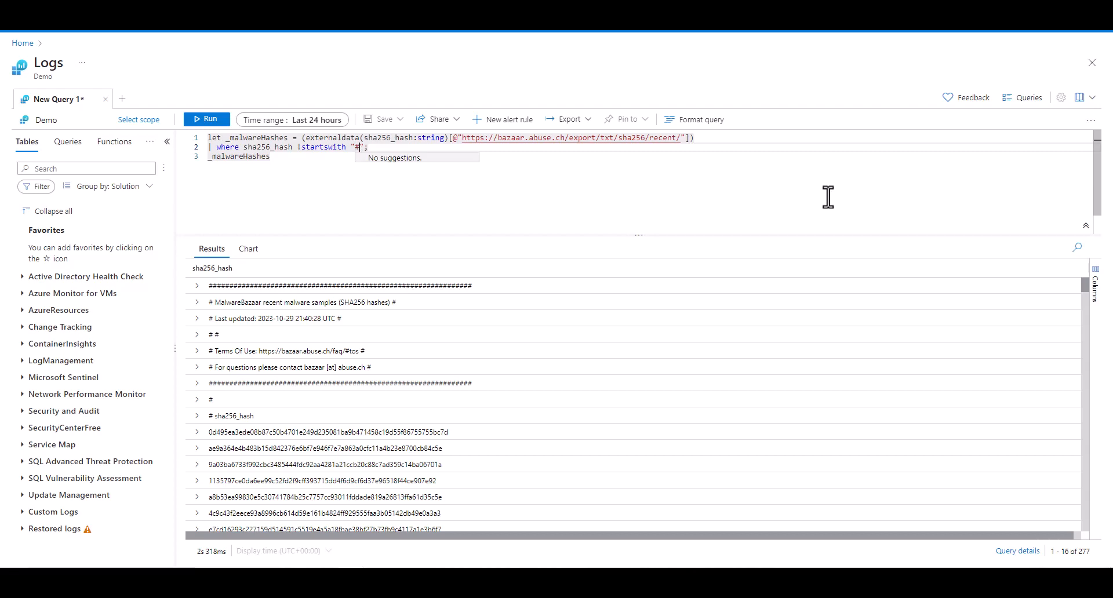
left_click(206, 118)
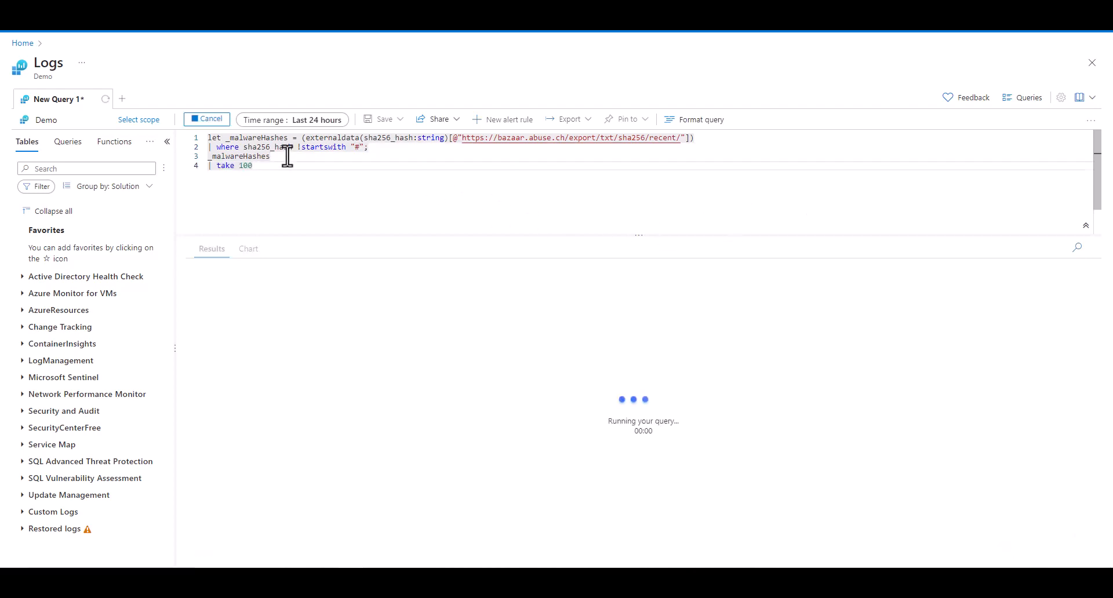
left_click(207, 119)
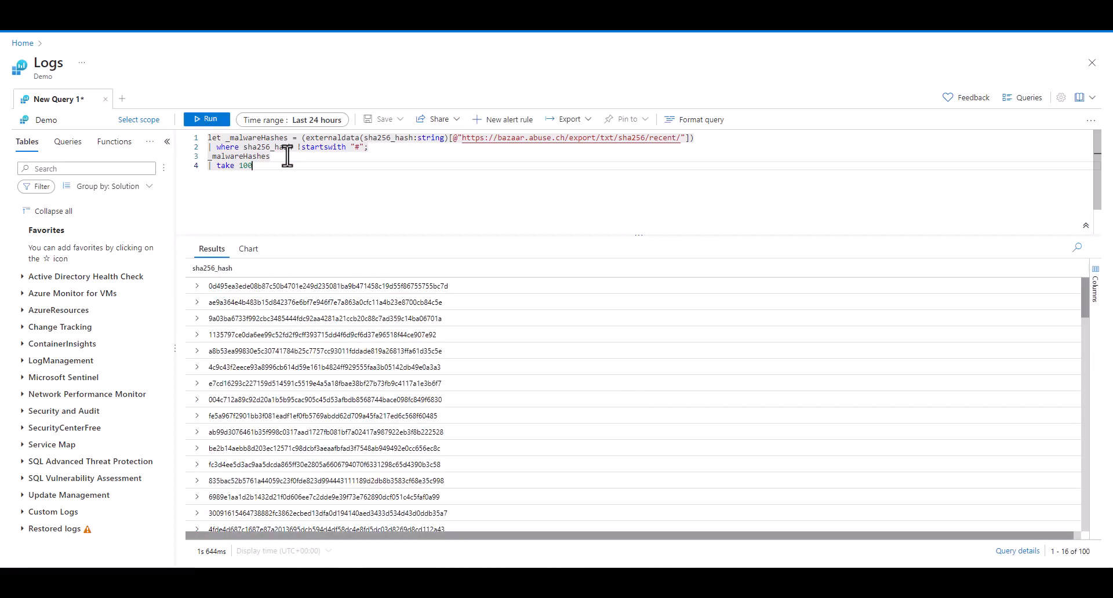
mouse_move(286, 171)
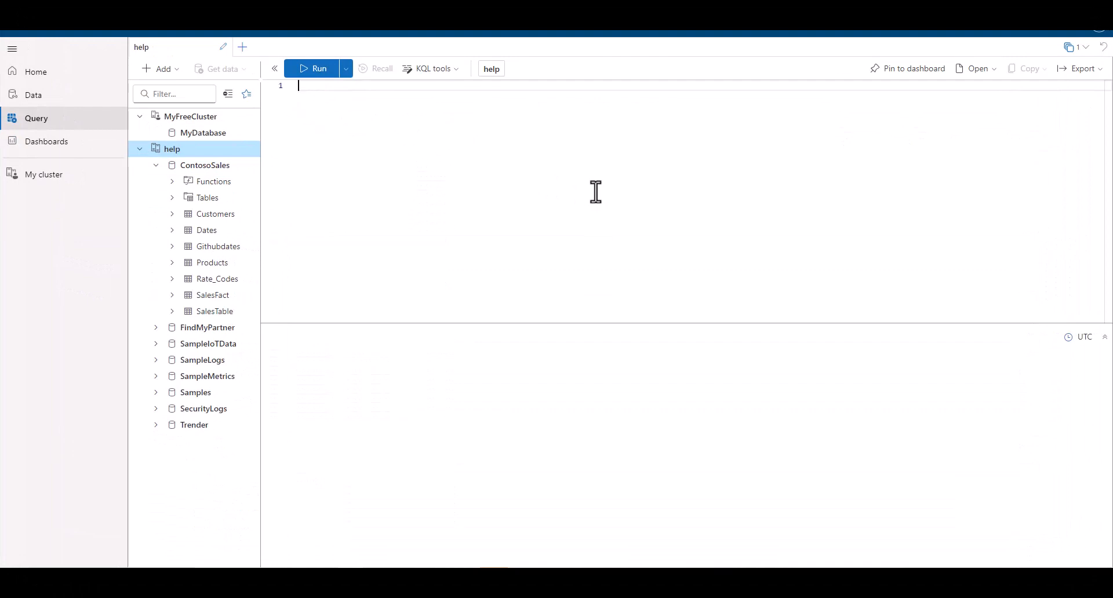
Run cluster('help').database('ContosoSales').Customers | take 10 to return 10 customer records
type("cluster()")
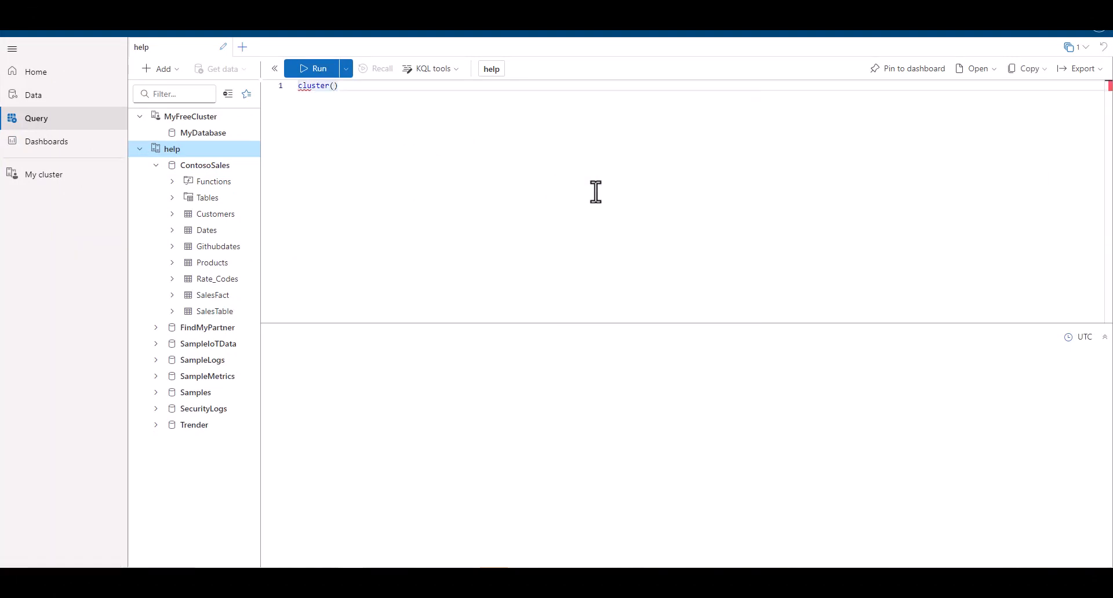
type("'help'")
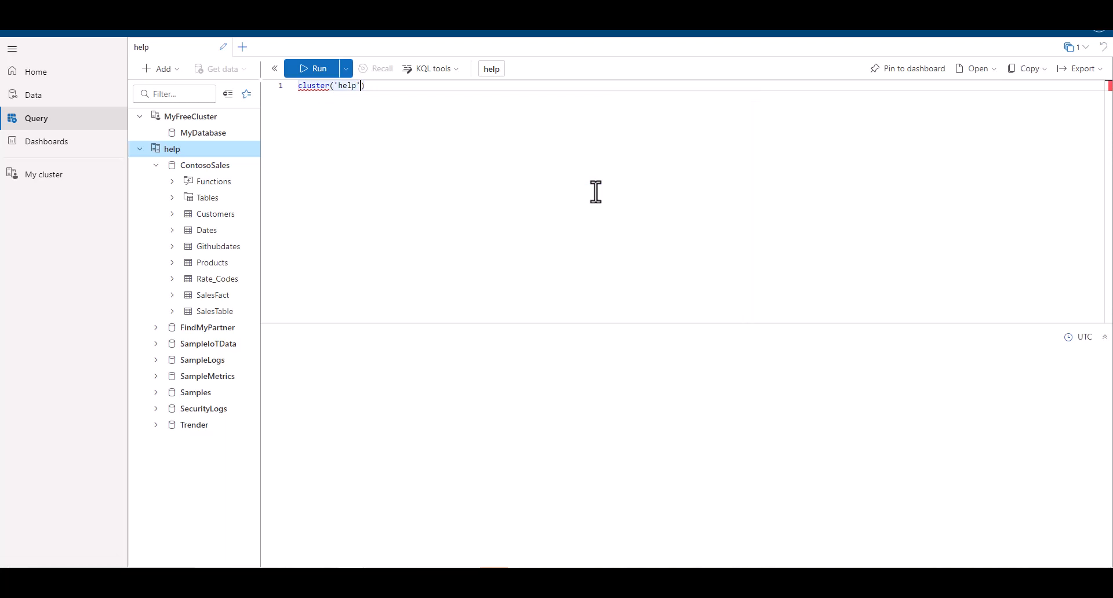
type(".")
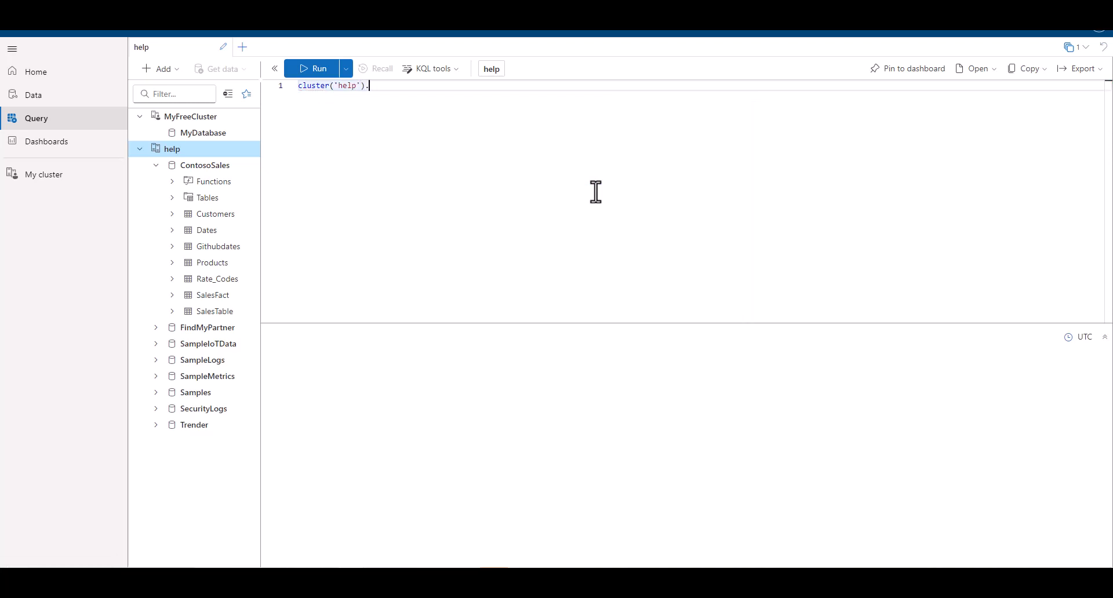
type("database()")
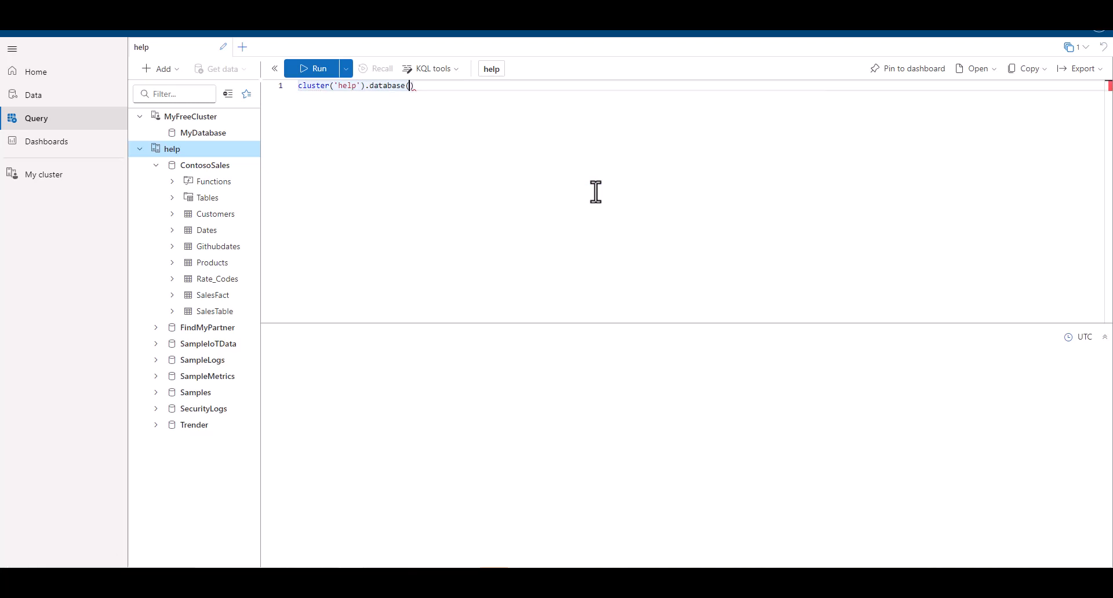
type("'ContosoSal")
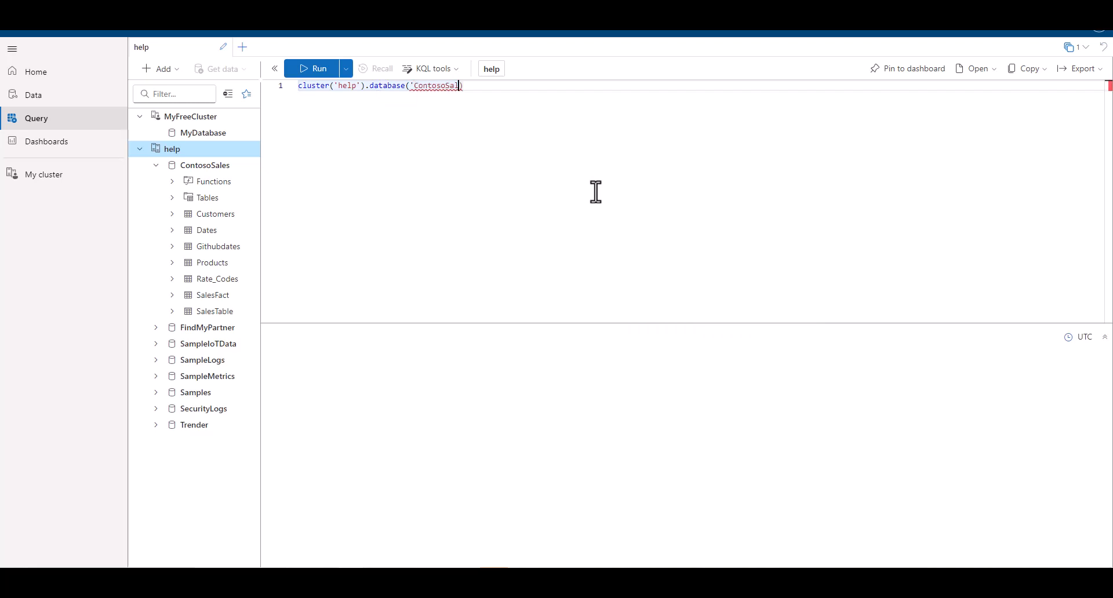
type("es'")
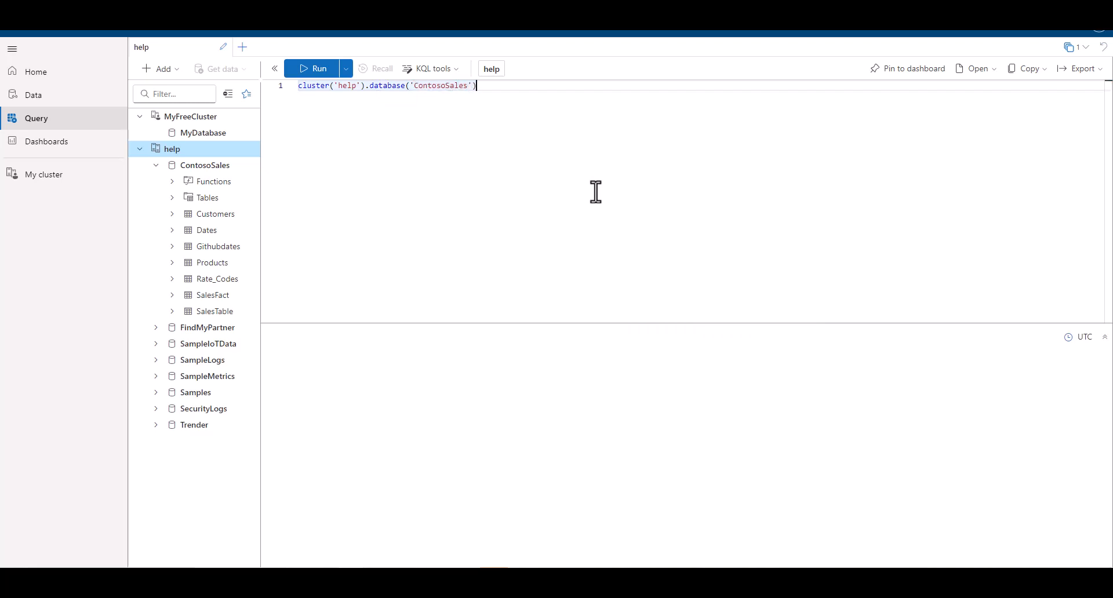
type(".")
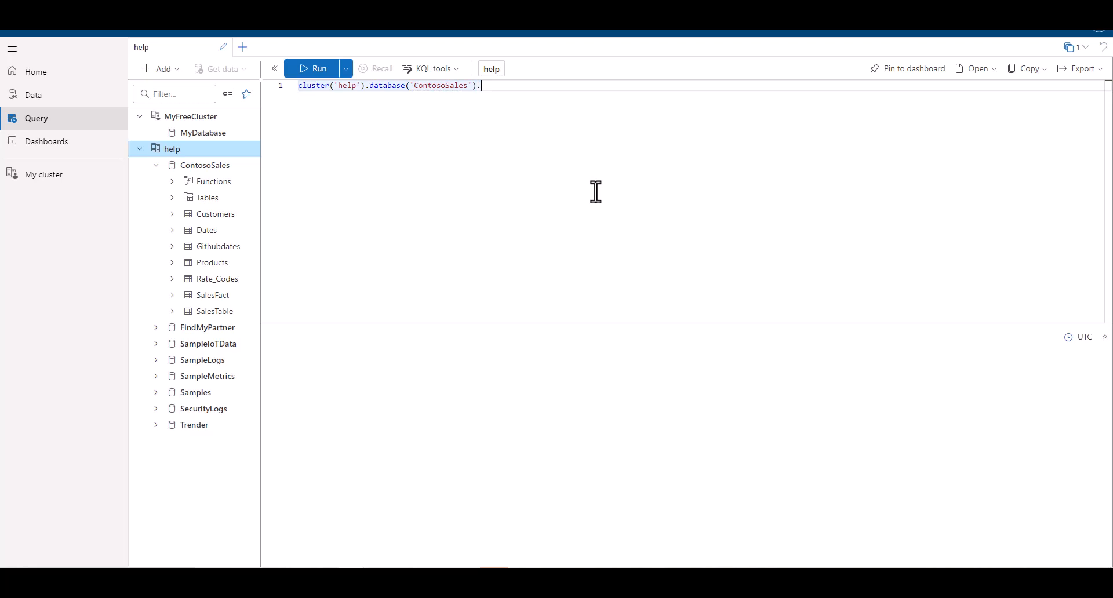
type("Customers")
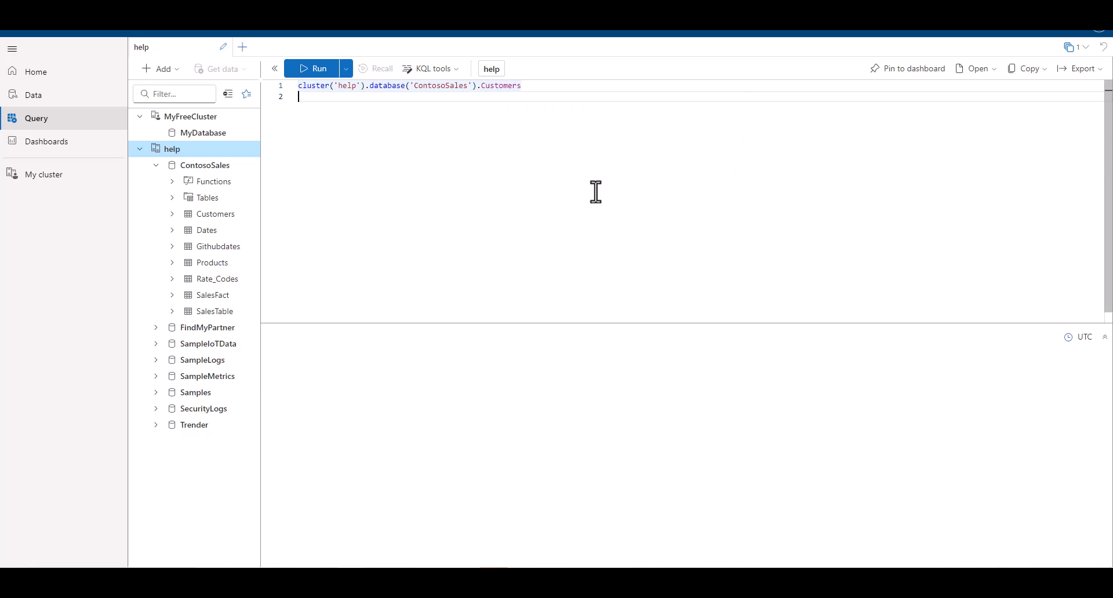
left_click(318, 69)
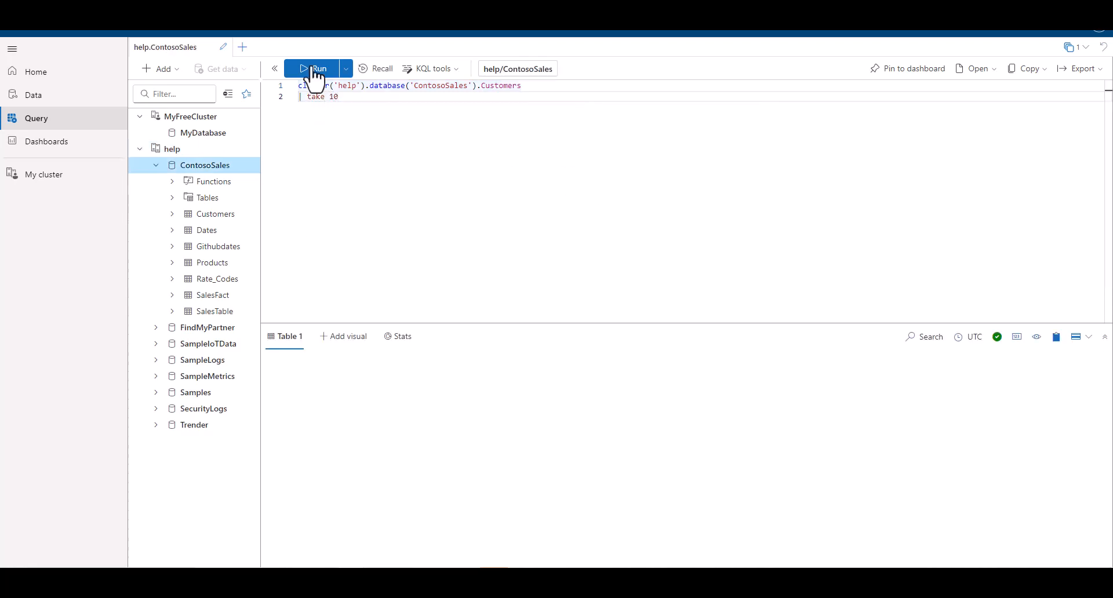
left_click(315, 69)
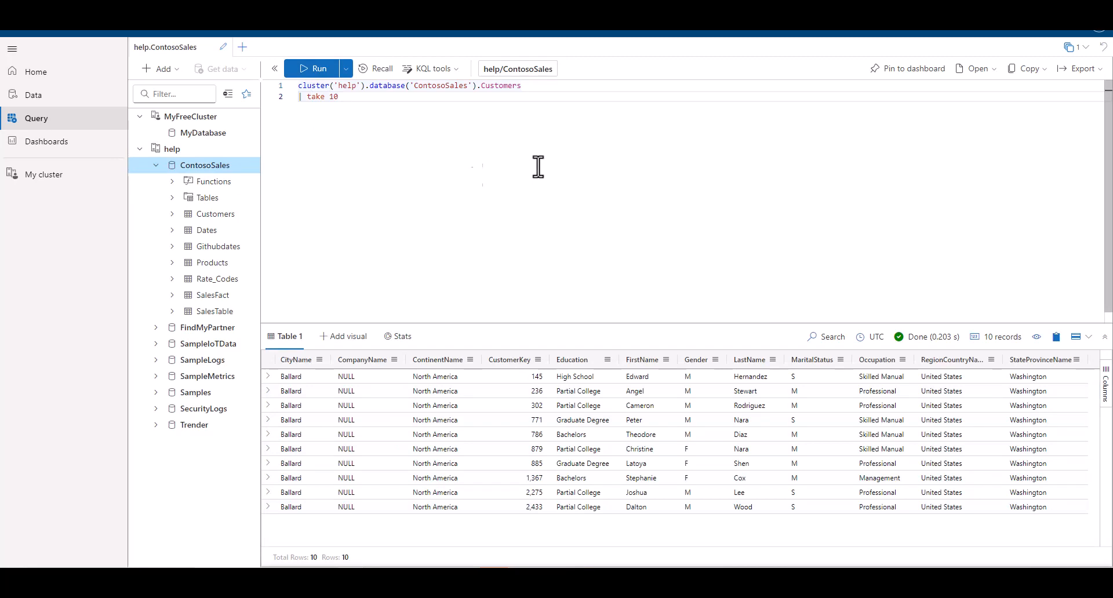
Export the 10 customer rows to export.csv and open the downloaded file
left_click(1079, 68)
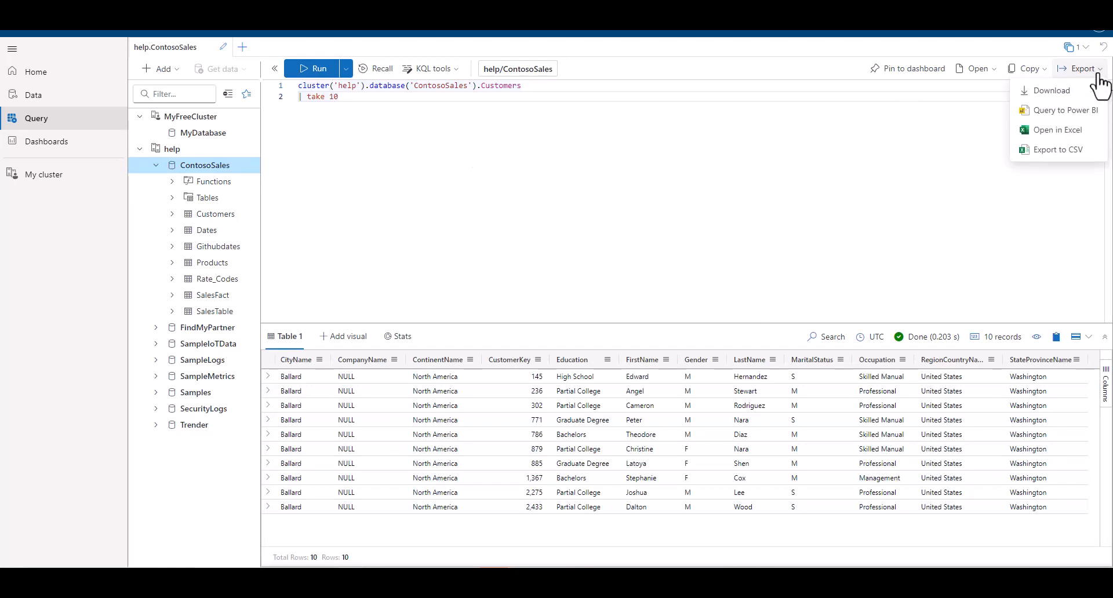
mouse_move(1077, 113)
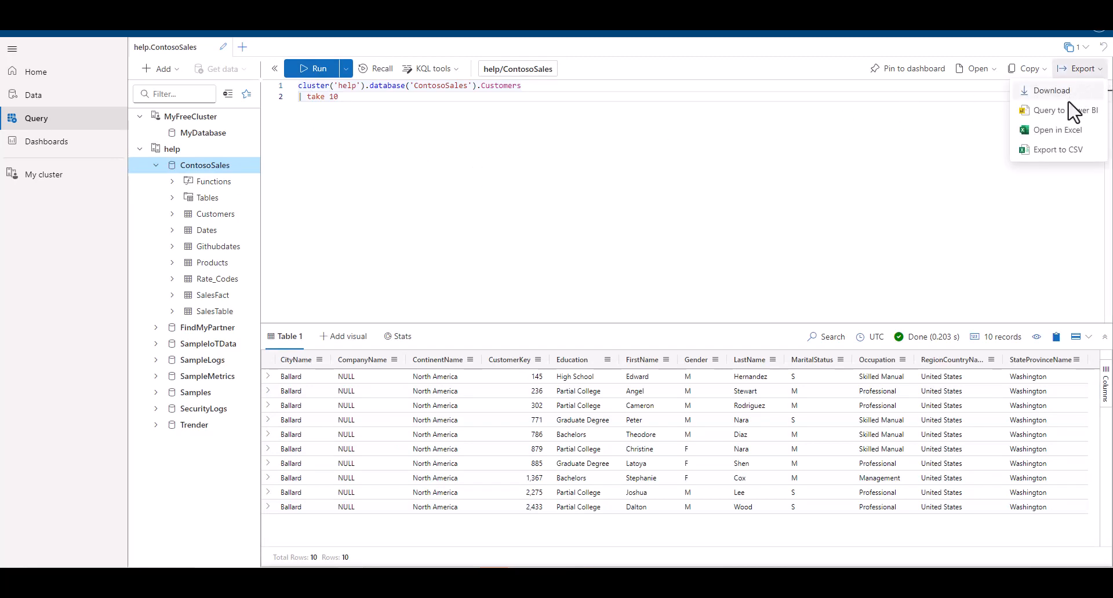
left_click(580, 228)
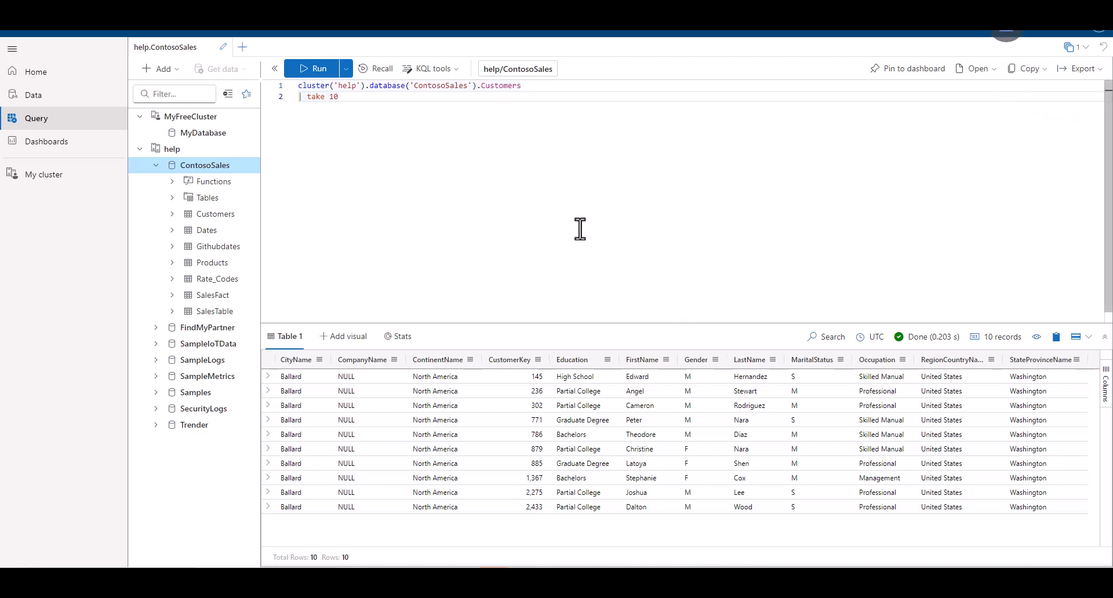
left_click(1079, 68)
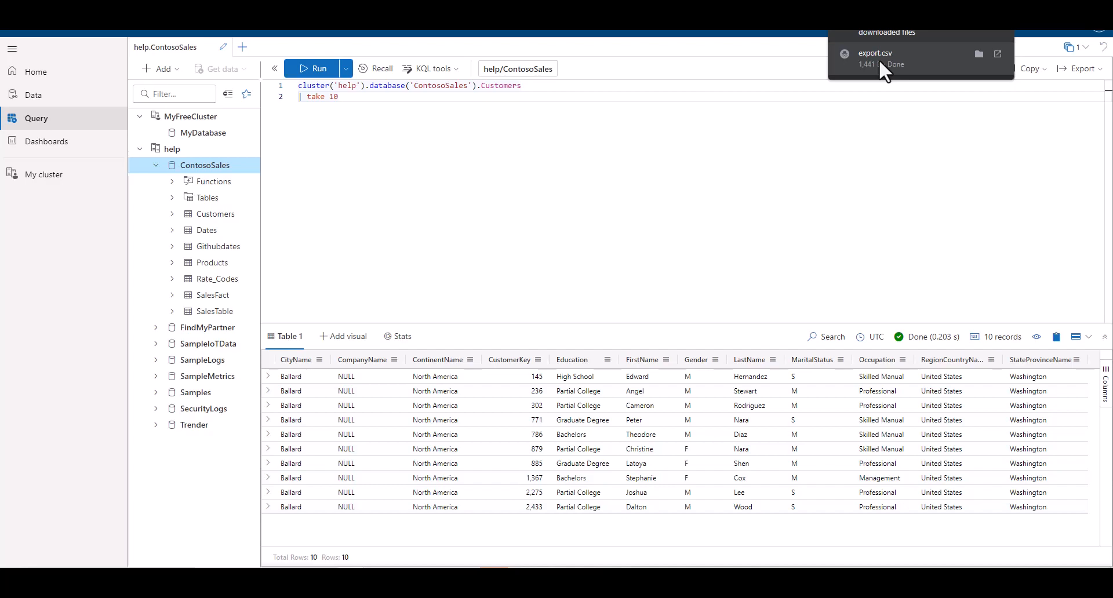
left_click(876, 53)
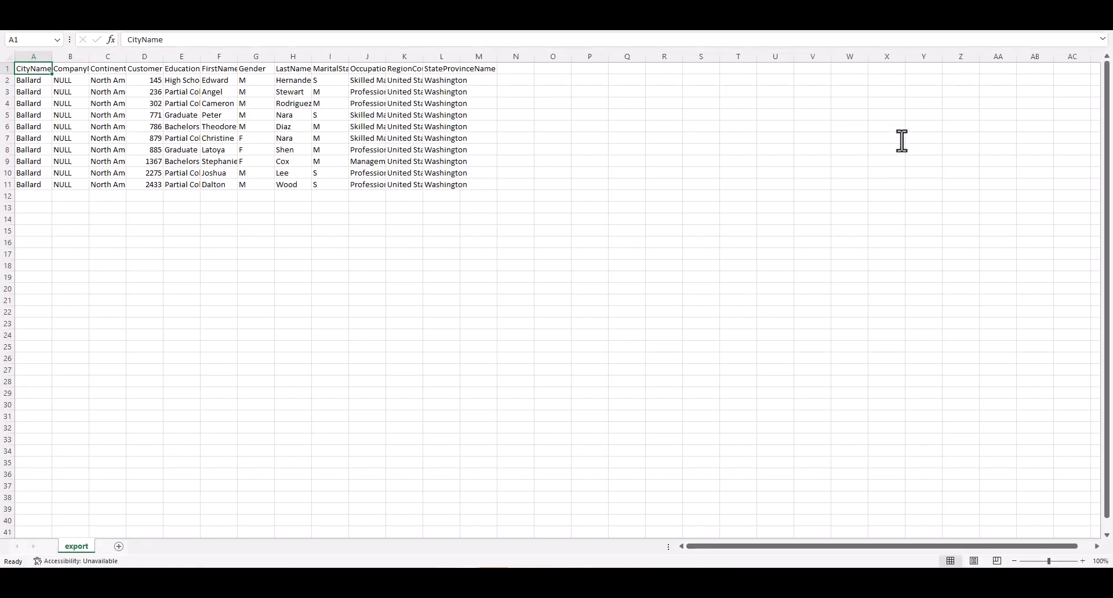
mouse_move(938, 129)
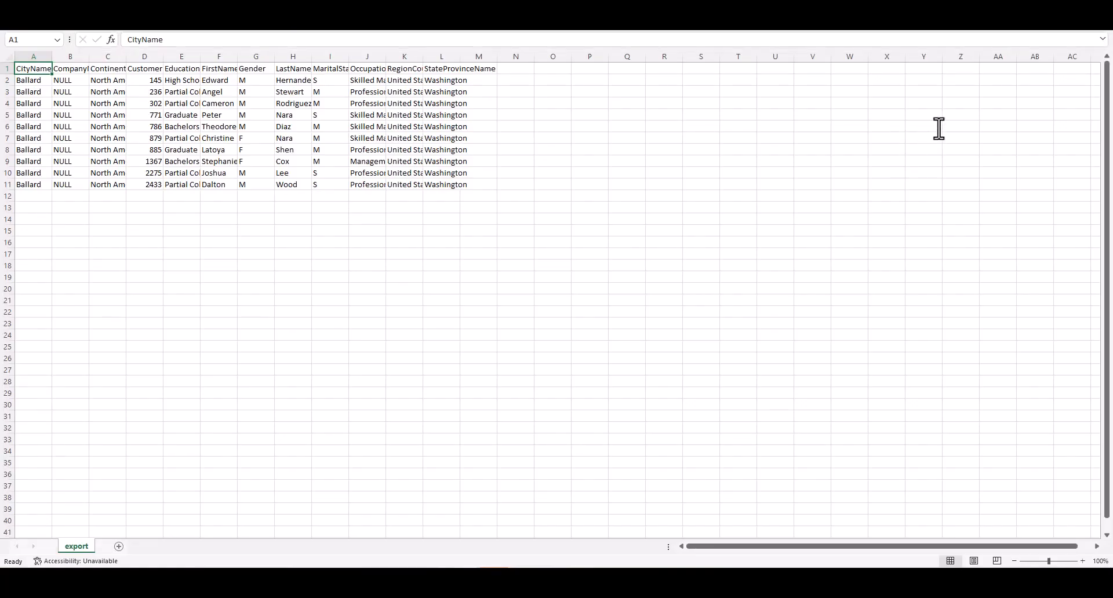
Go back from Excel to the Azure Data Explorer tab showing the 10-record Customers query
left_click(1025, 68)
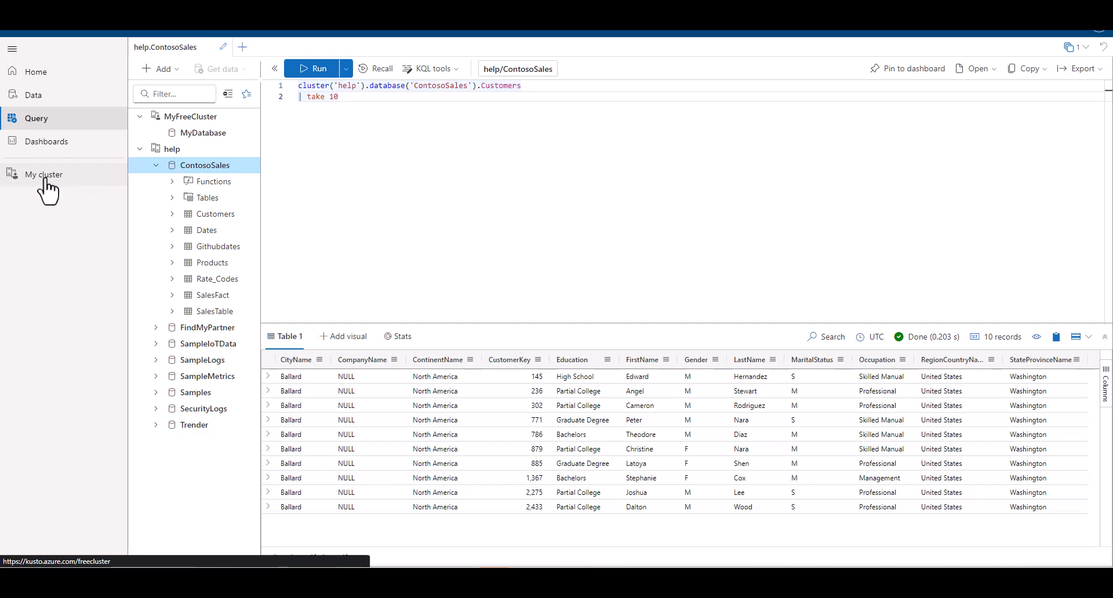
Open the MyFreeCluster overview page from 'My cluster' in the navigation
left_click(44, 175)
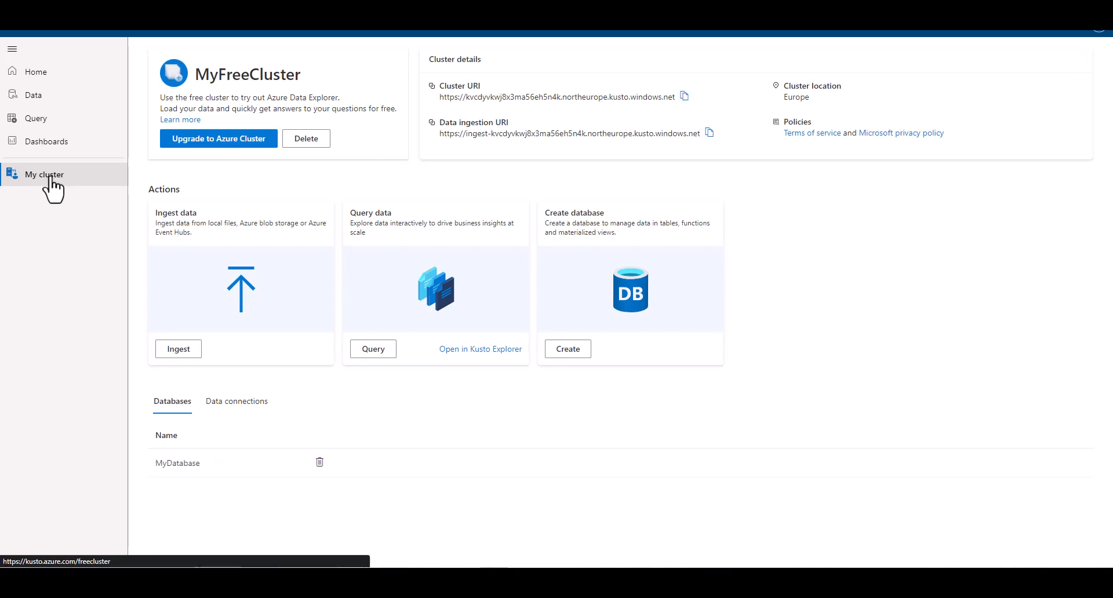
mouse_move(140, 278)
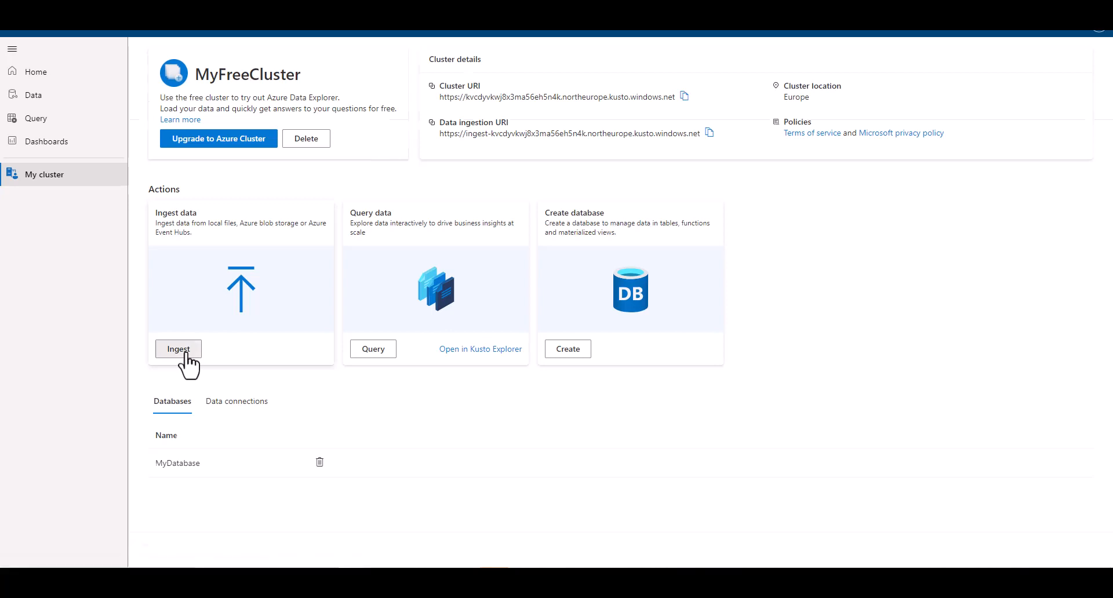
Start ingestion into a new MyDatabase table named 'test' and upload test.csv as source
left_click(178, 349)
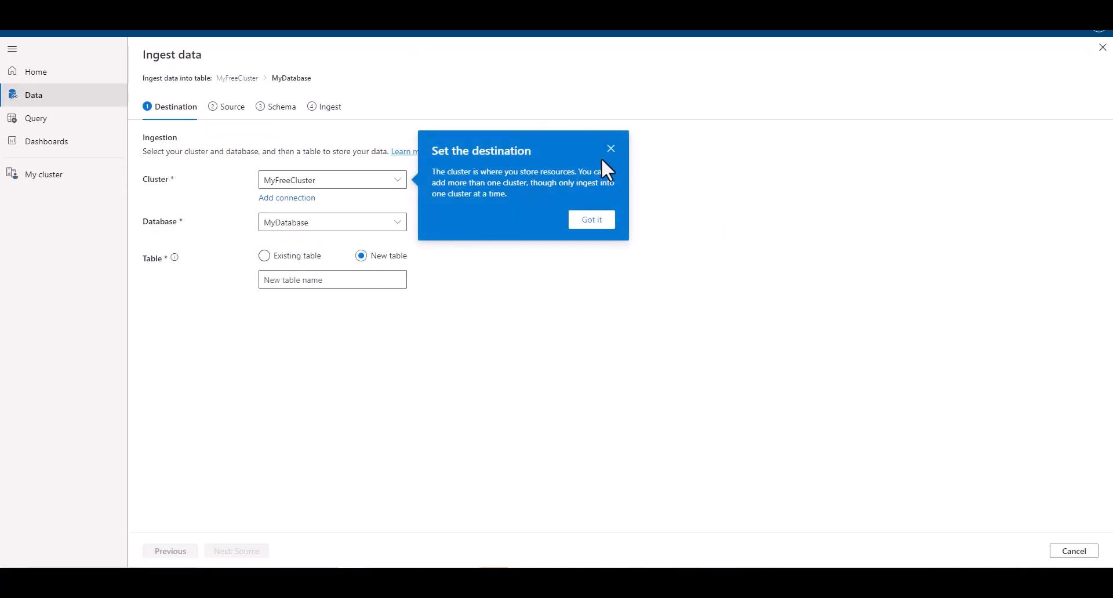
left_click(590, 219)
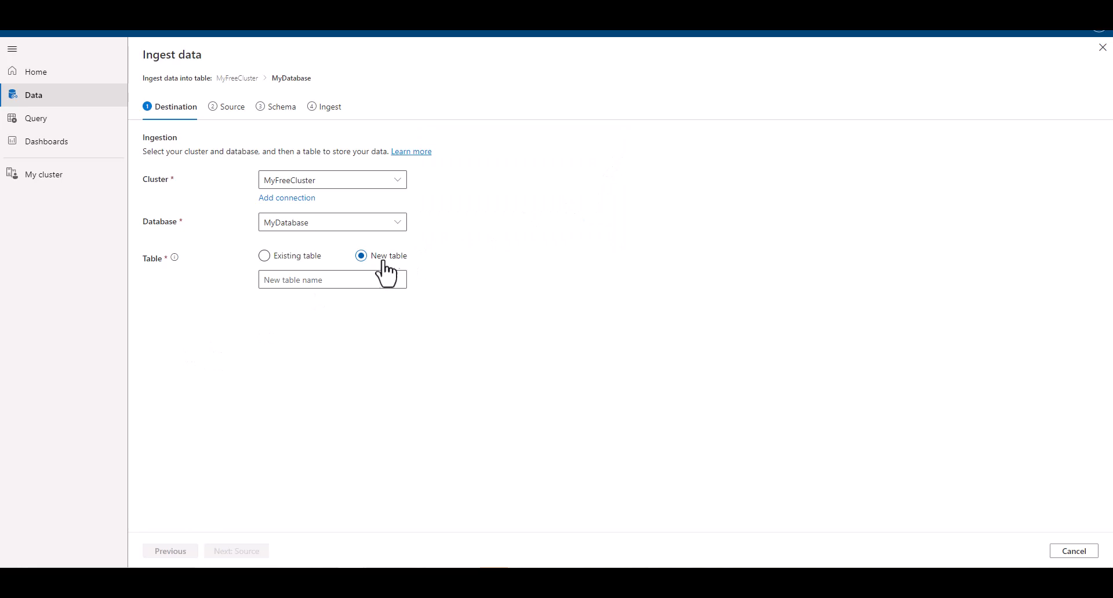
mouse_move(364, 270)
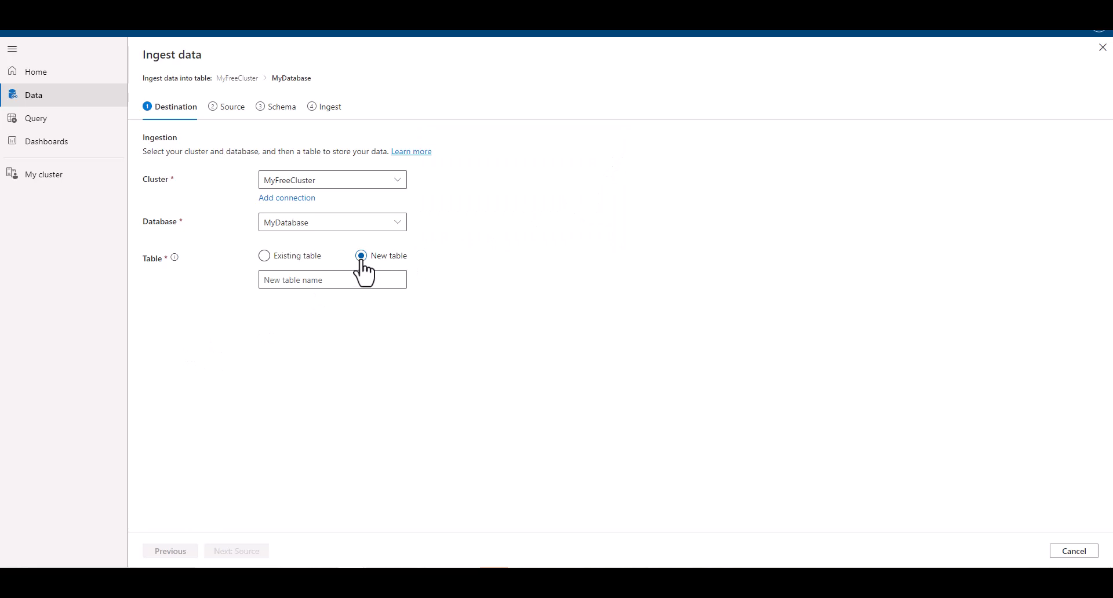
left_click(332, 278)
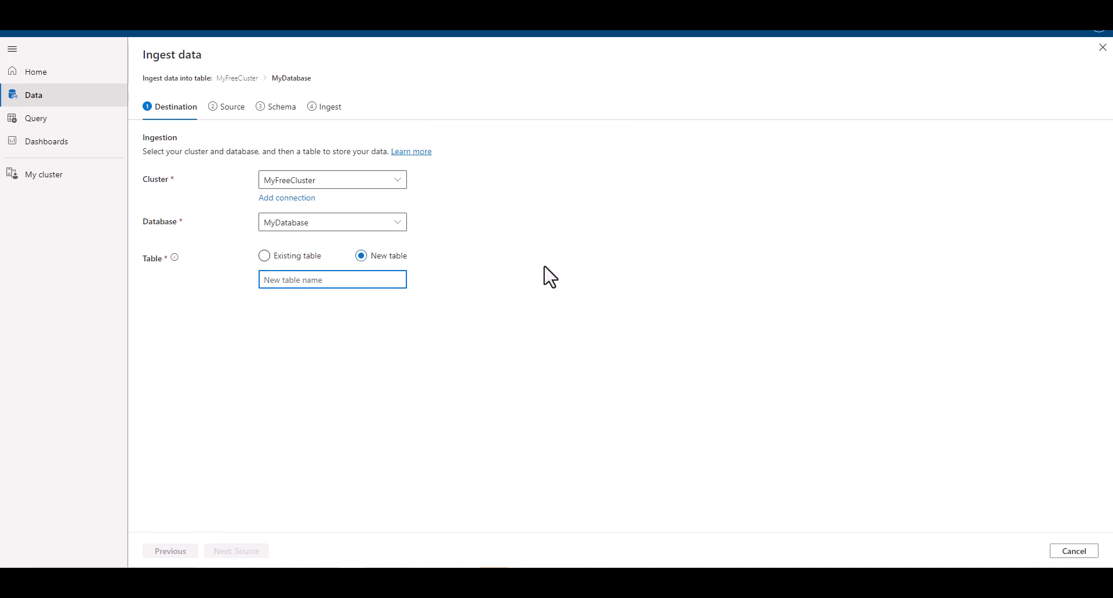
type("test")
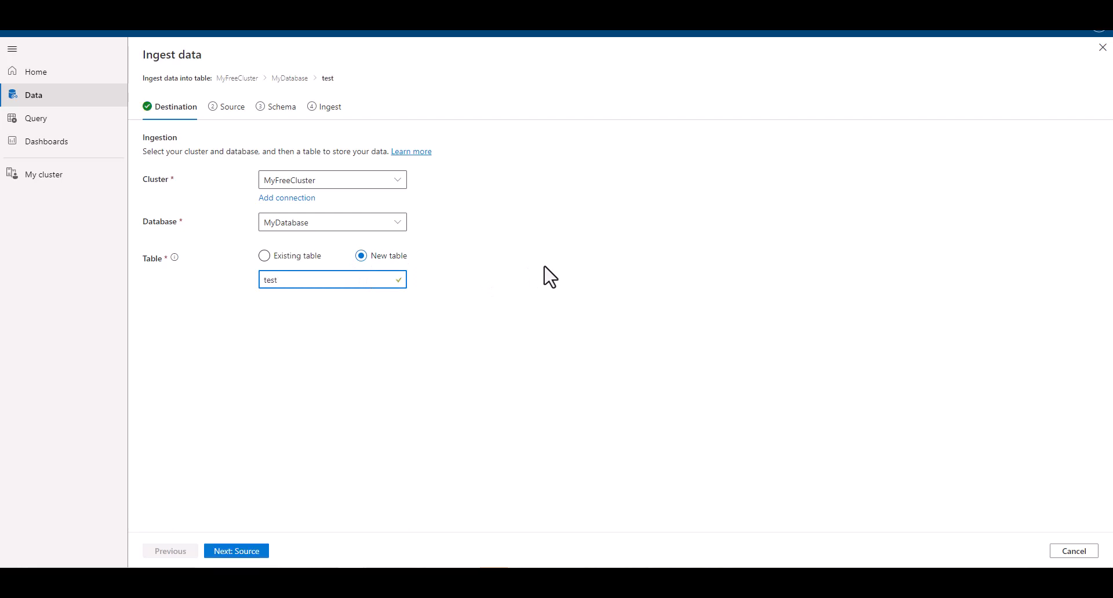
left_click(236, 551)
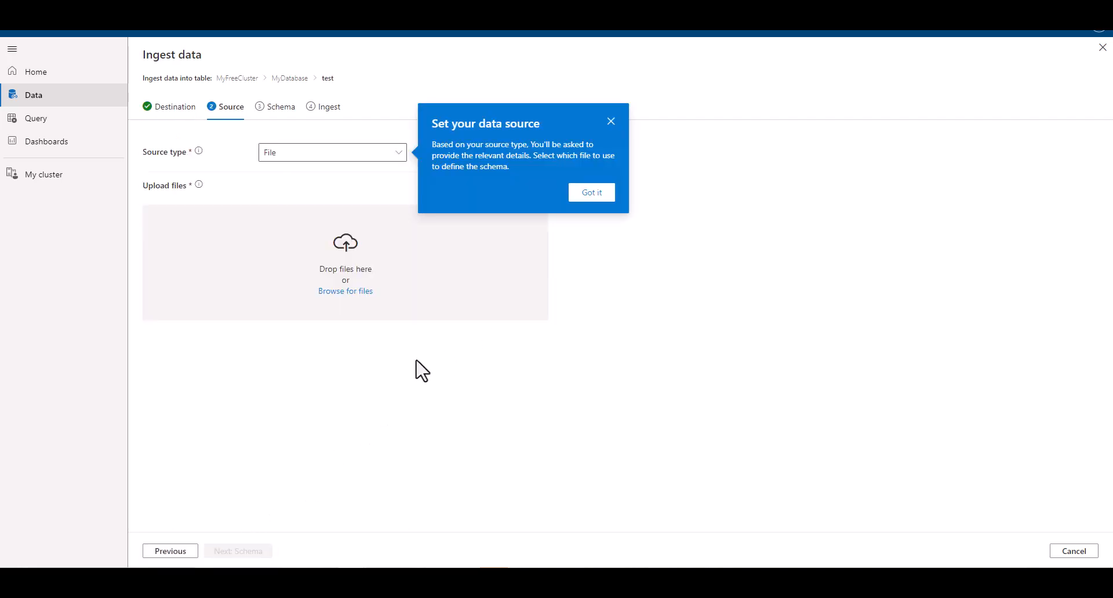
left_click(592, 192)
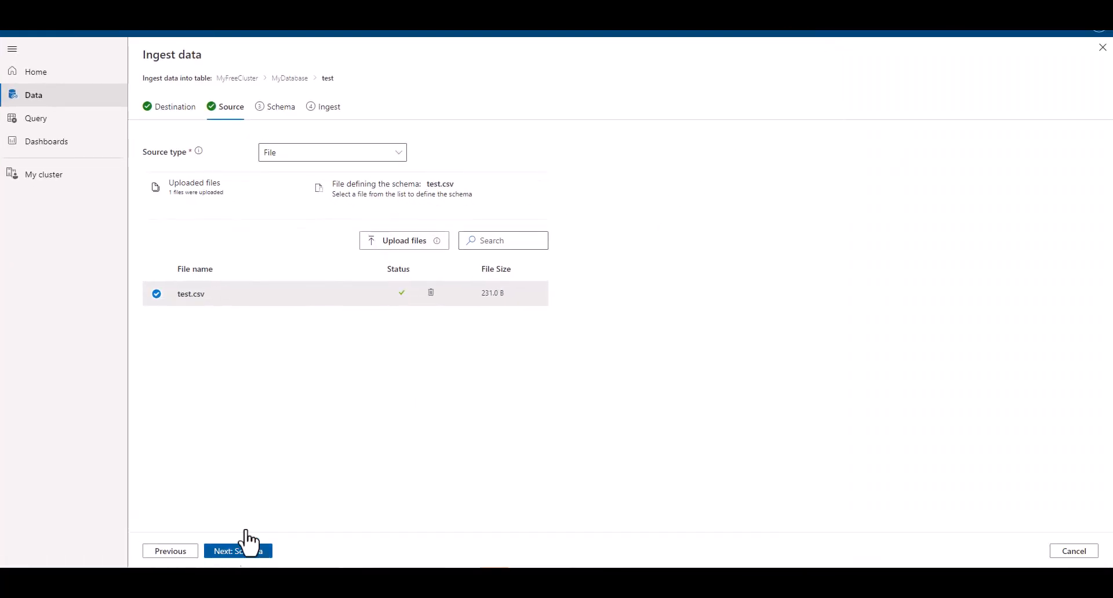
On the schema page, set ingestion to ignore test.csv's first header record
left_click(238, 551)
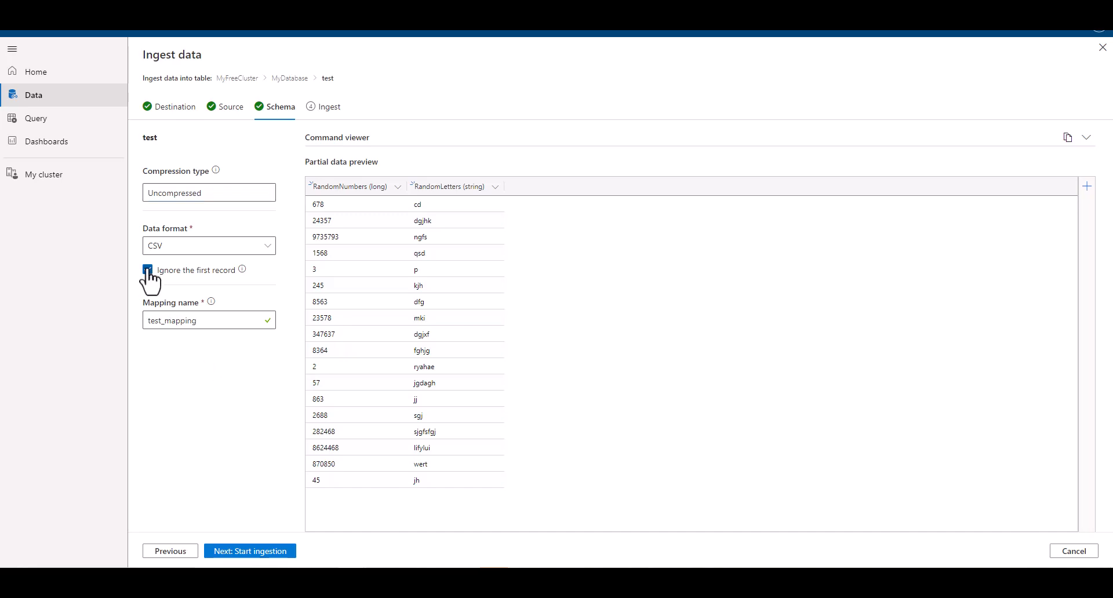
left_click(148, 270)
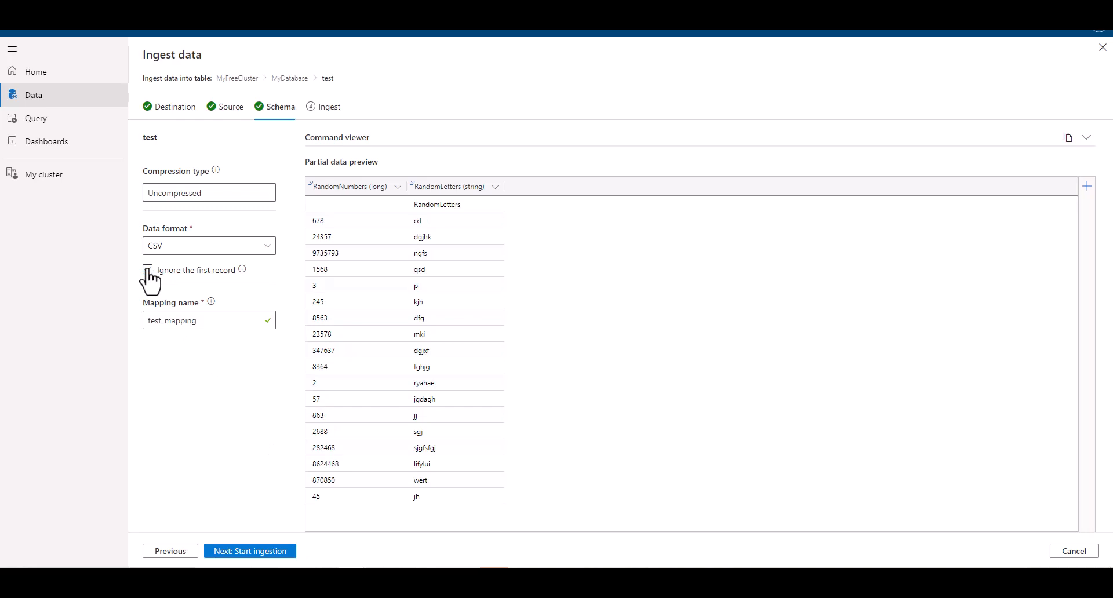
left_click(148, 270)
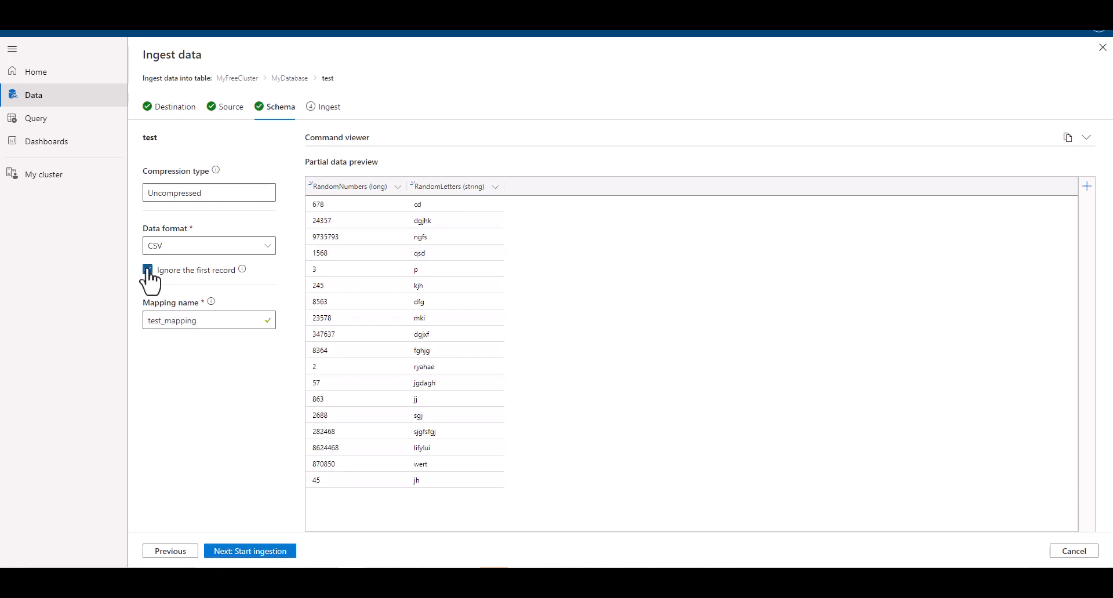
left_click(148, 270)
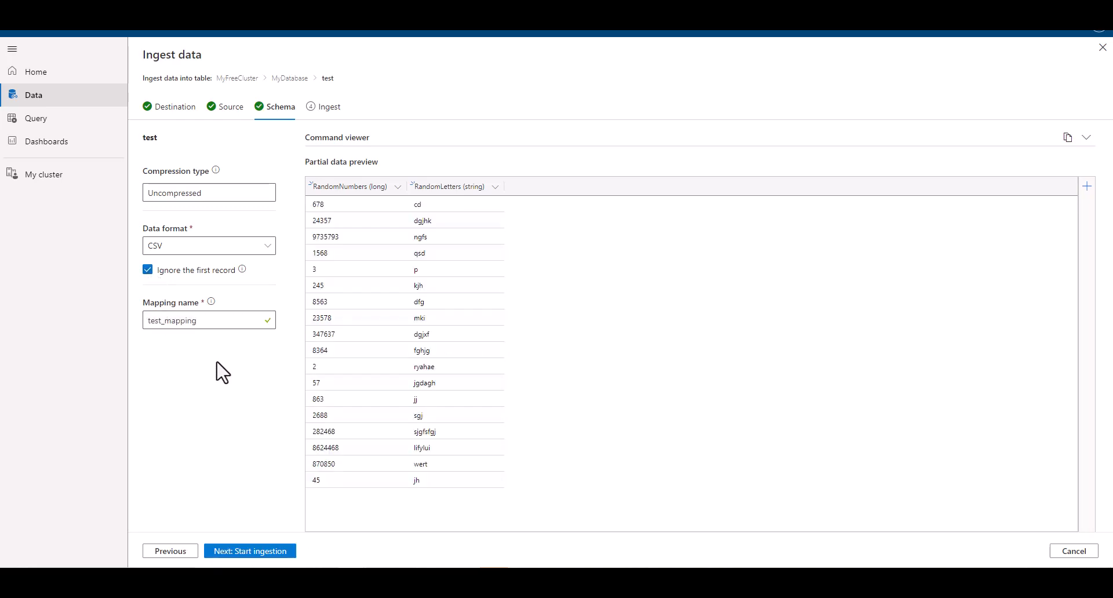
mouse_move(218, 374)
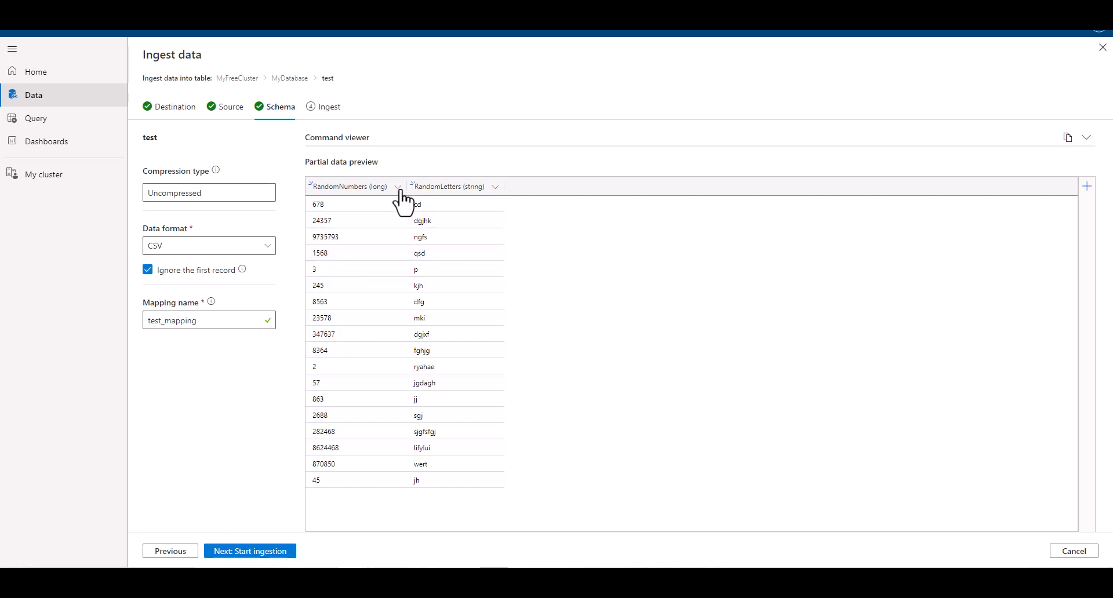
Keep RandomNumbers as type long and start ingesting into the test table
left_click(399, 187)
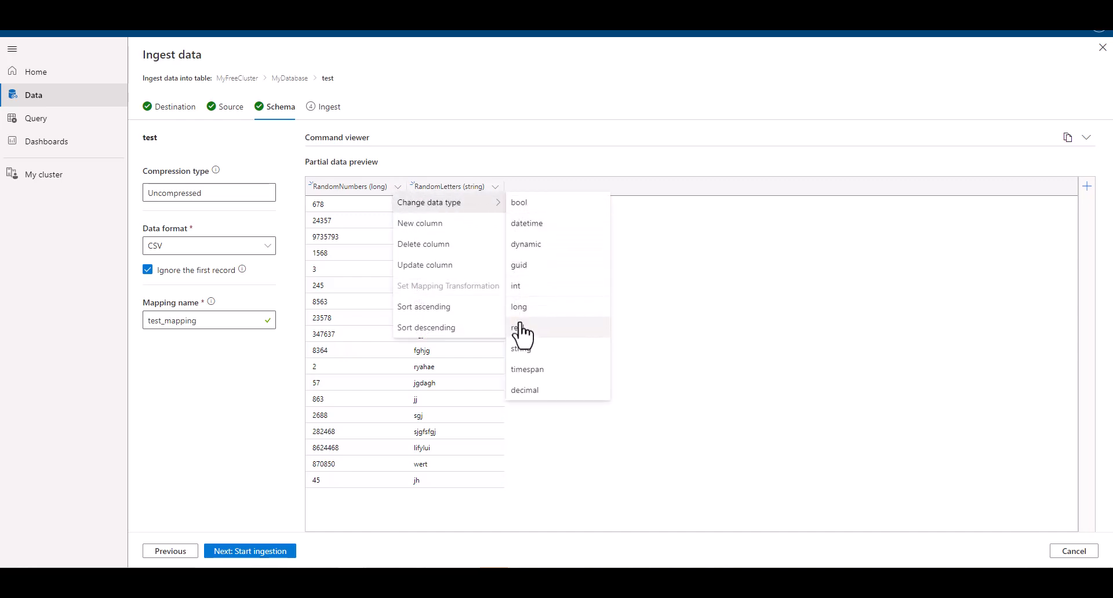
left_click(518, 327)
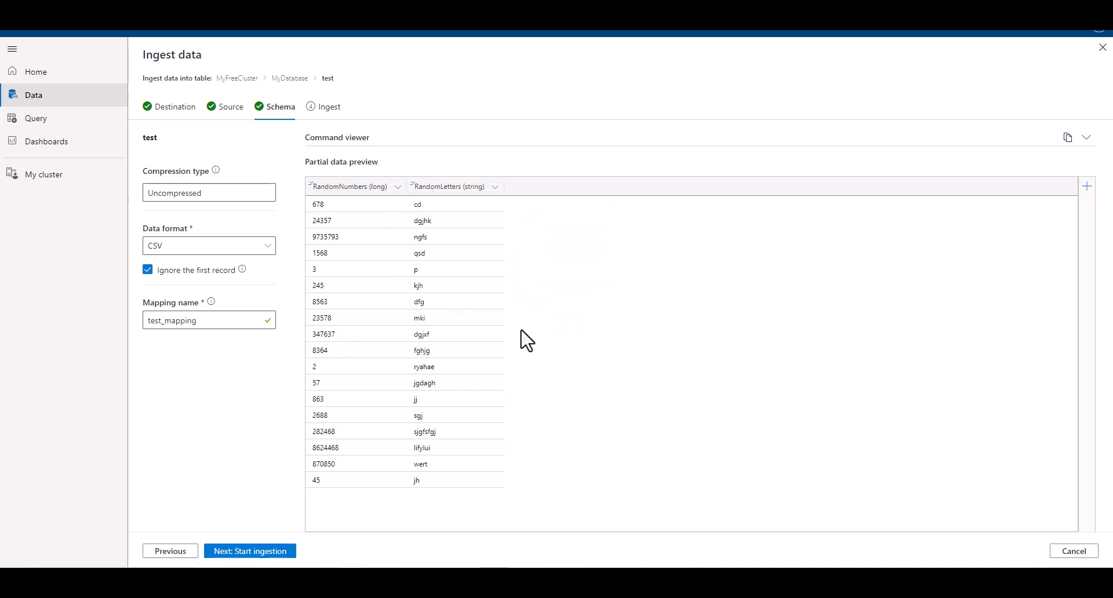
left_click(250, 551)
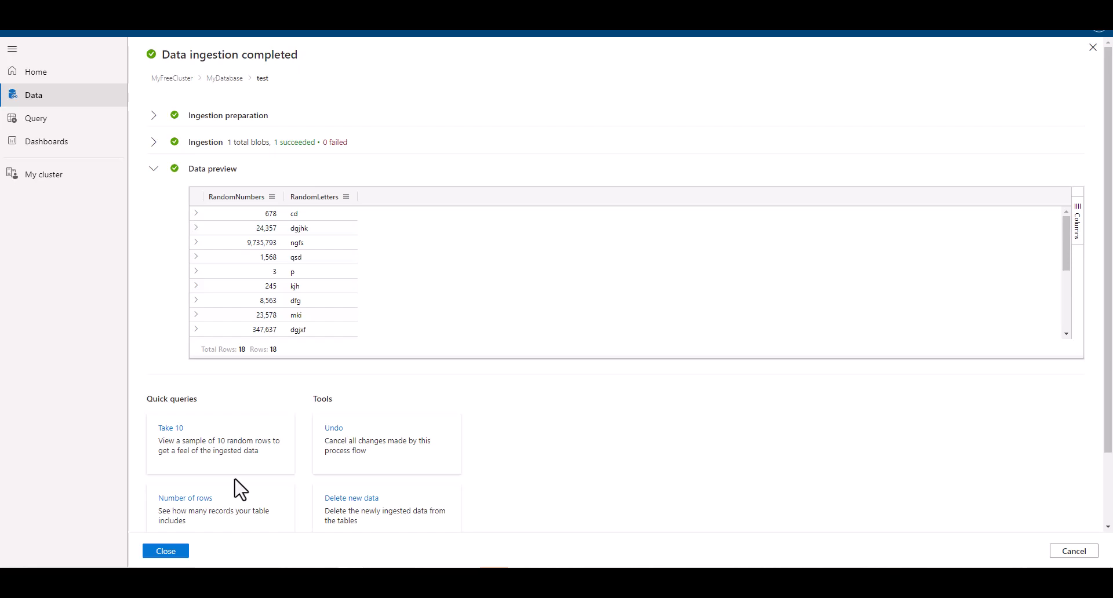
Close the ingestion summary and go to the Query page for MyDatabase
left_click(165, 551)
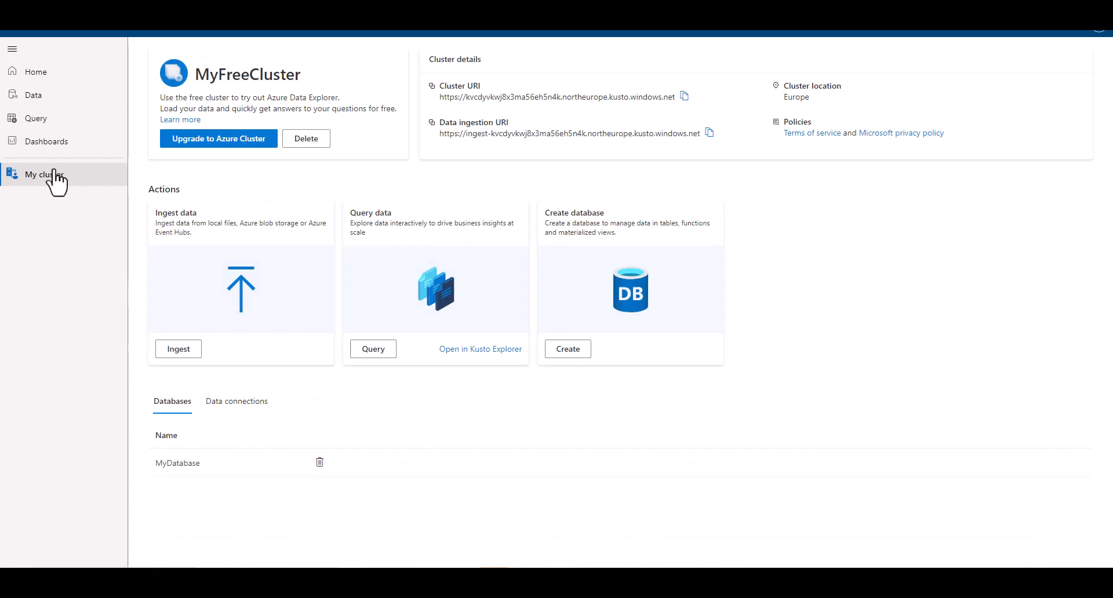
left_click(35, 118)
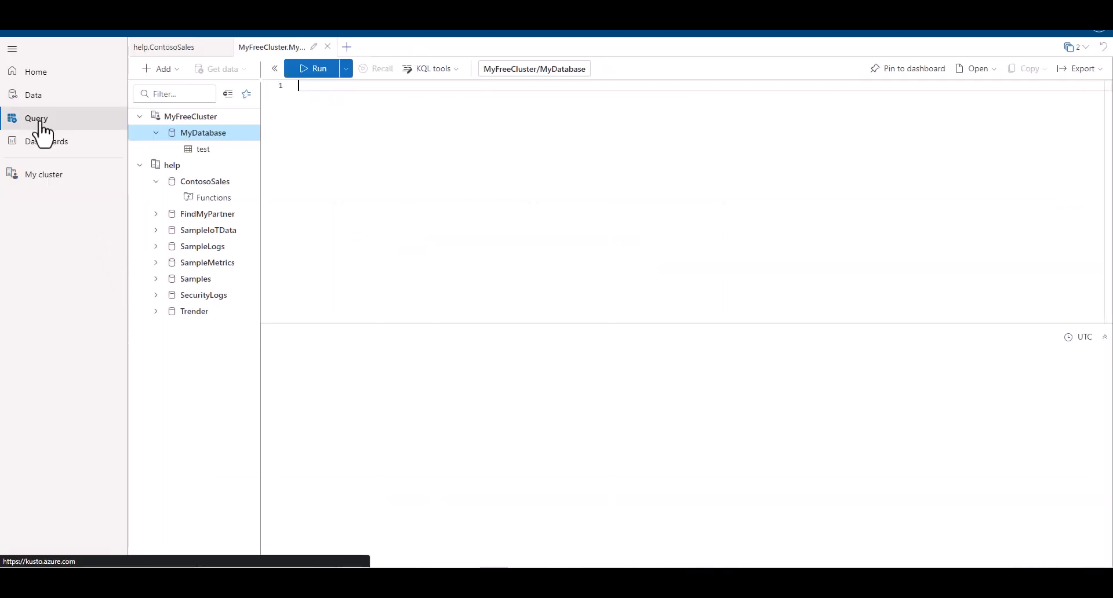
Run 'test | take 10', then 'test | sort by RandomNumbers asc' for all 18 rows
left_click(155, 181)
type("| take 1")
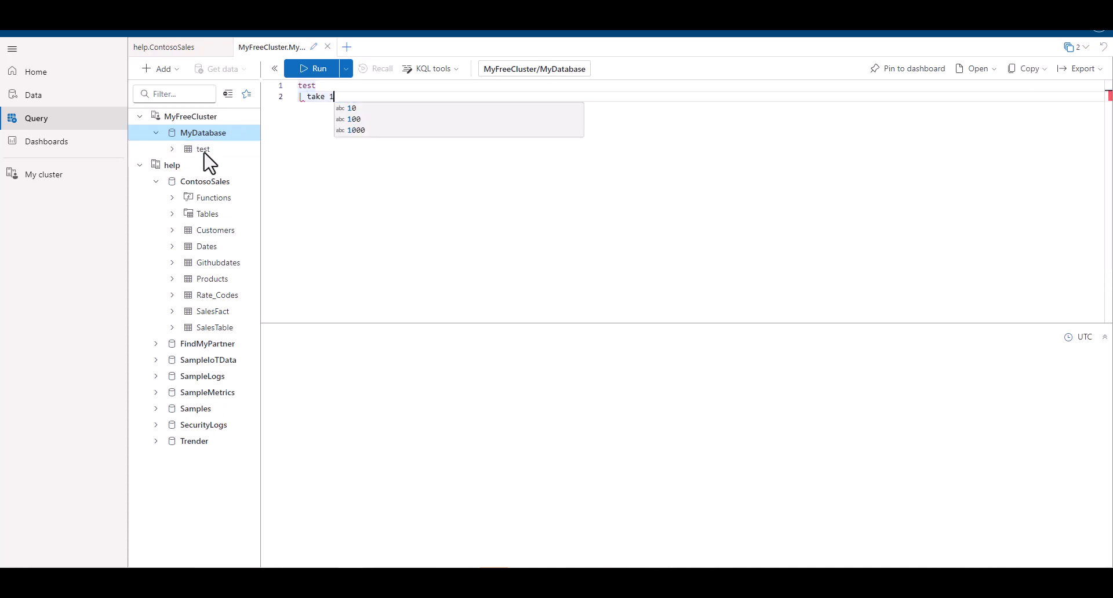
left_click(314, 69)
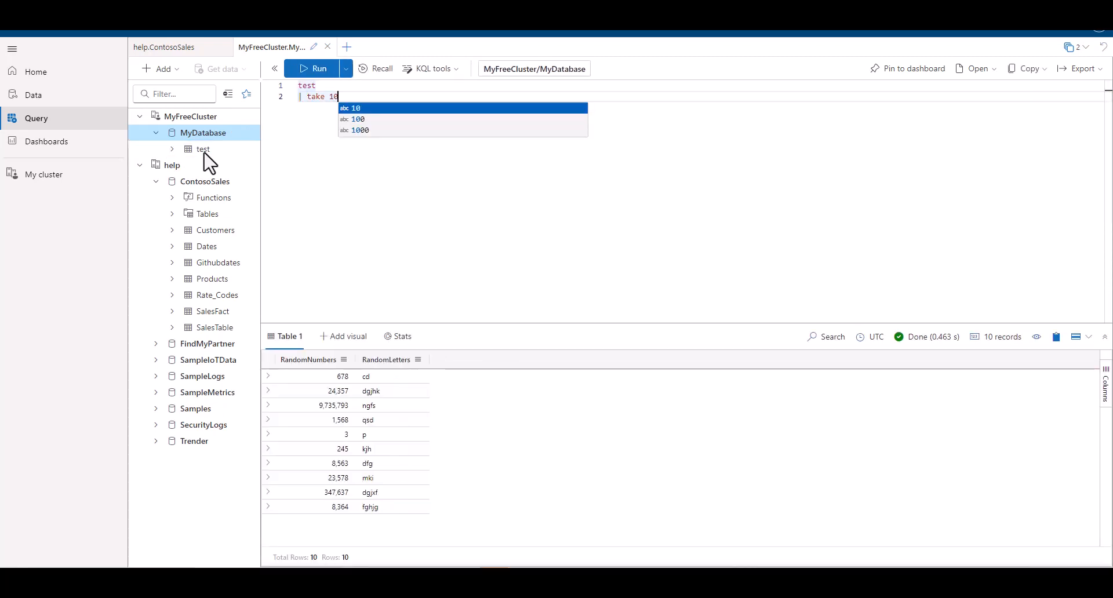
type("s")
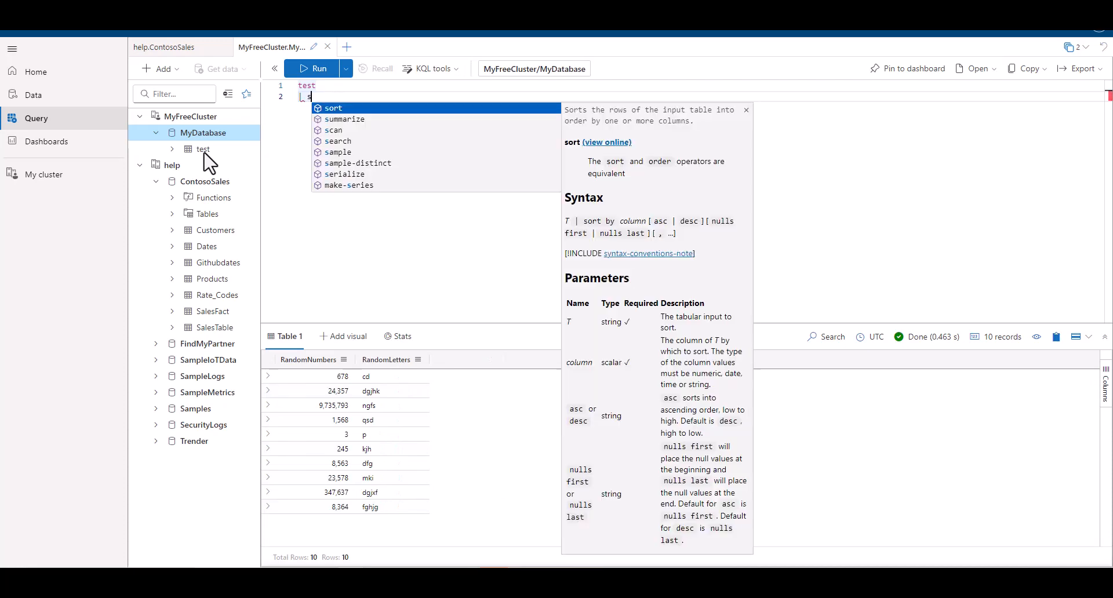
type("sort by")
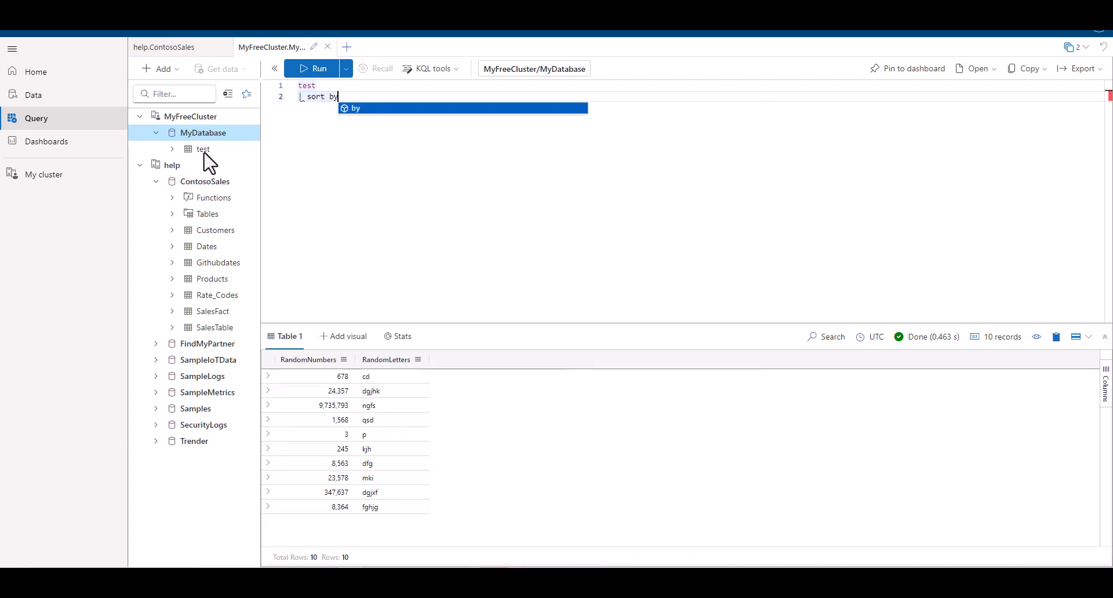
type("RandomNumbers asc")
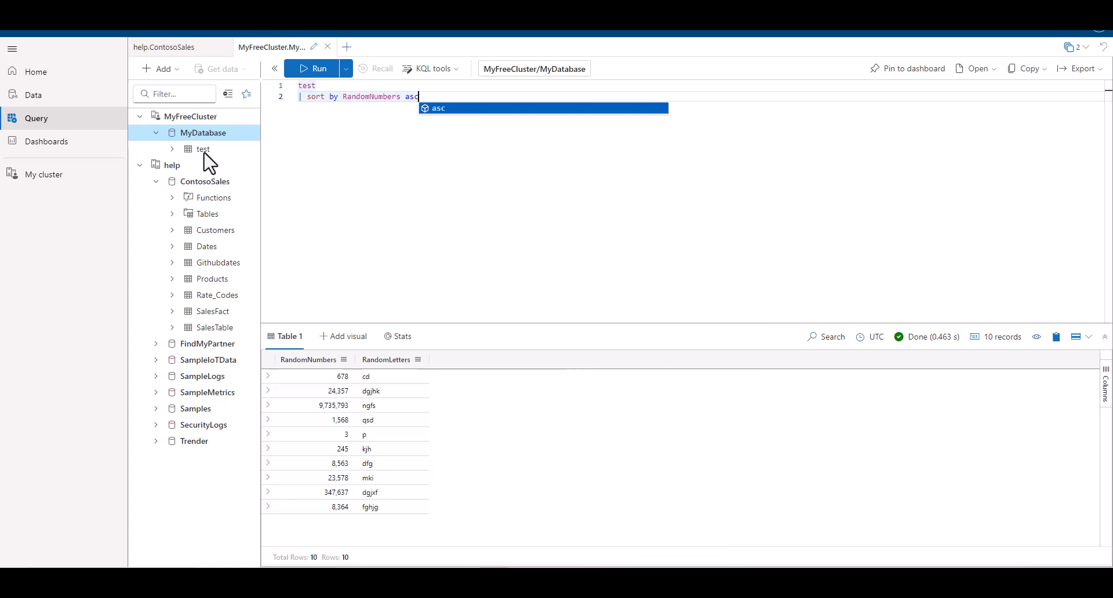
left_click(316, 68)
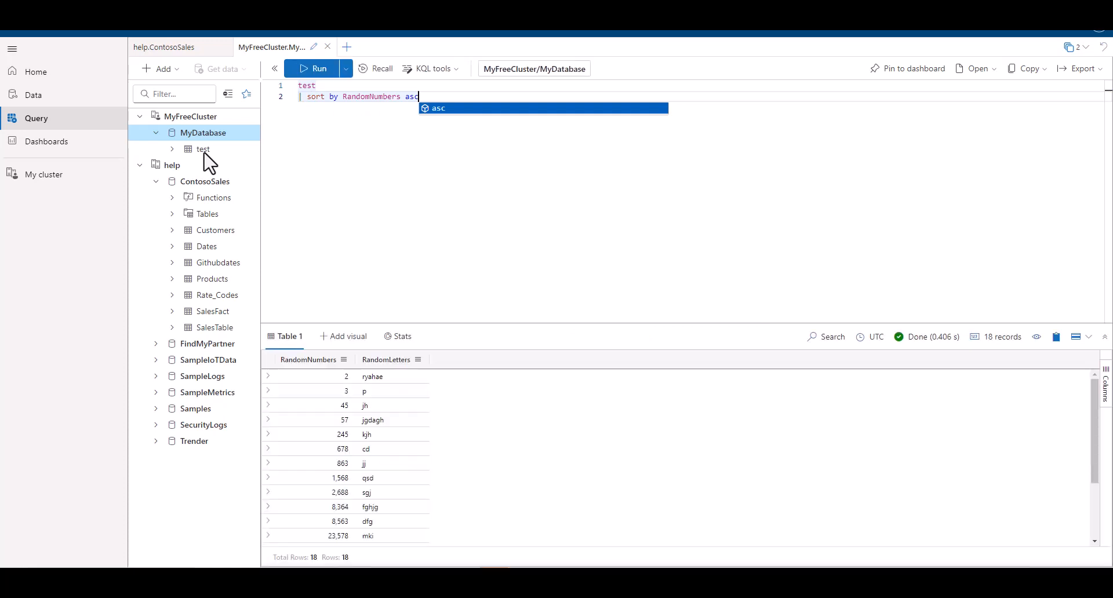